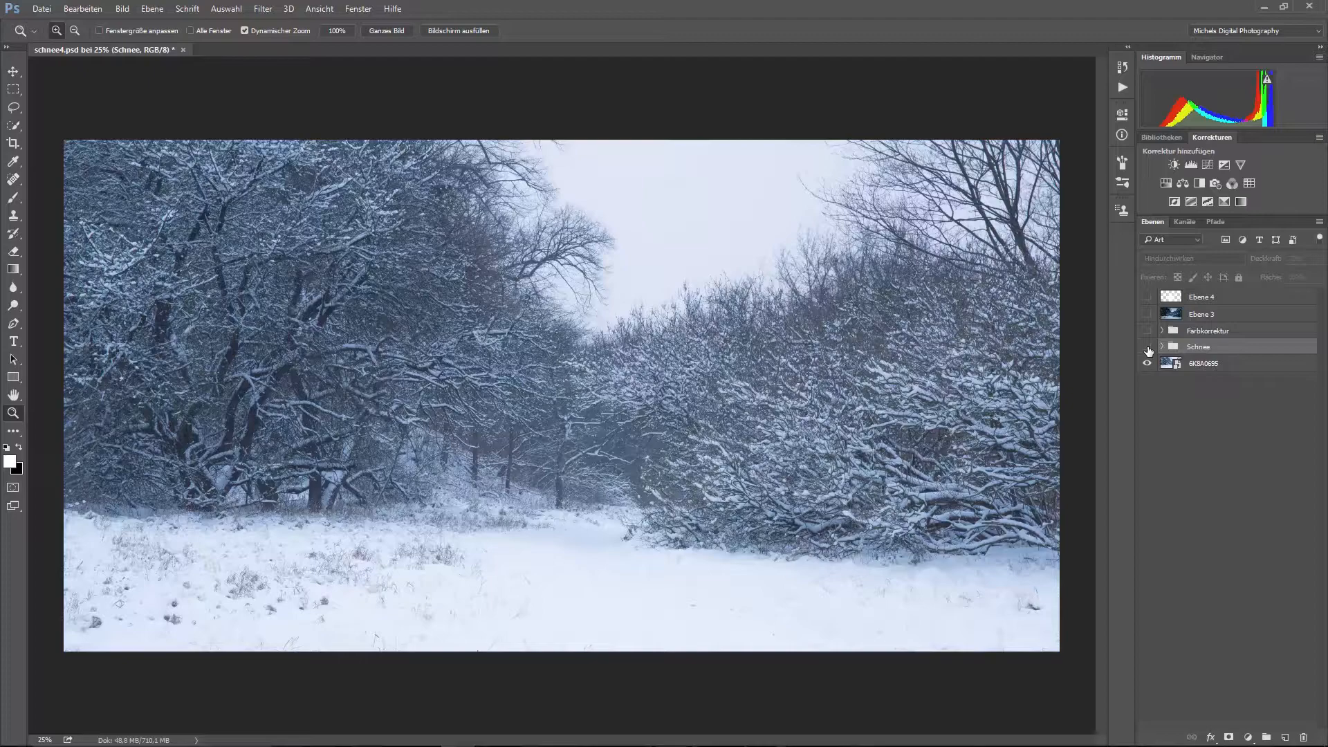
# Step: Preview the finished snow group over the photo, hide it again and select the forest photo layer
pyautogui.click(1148, 346)
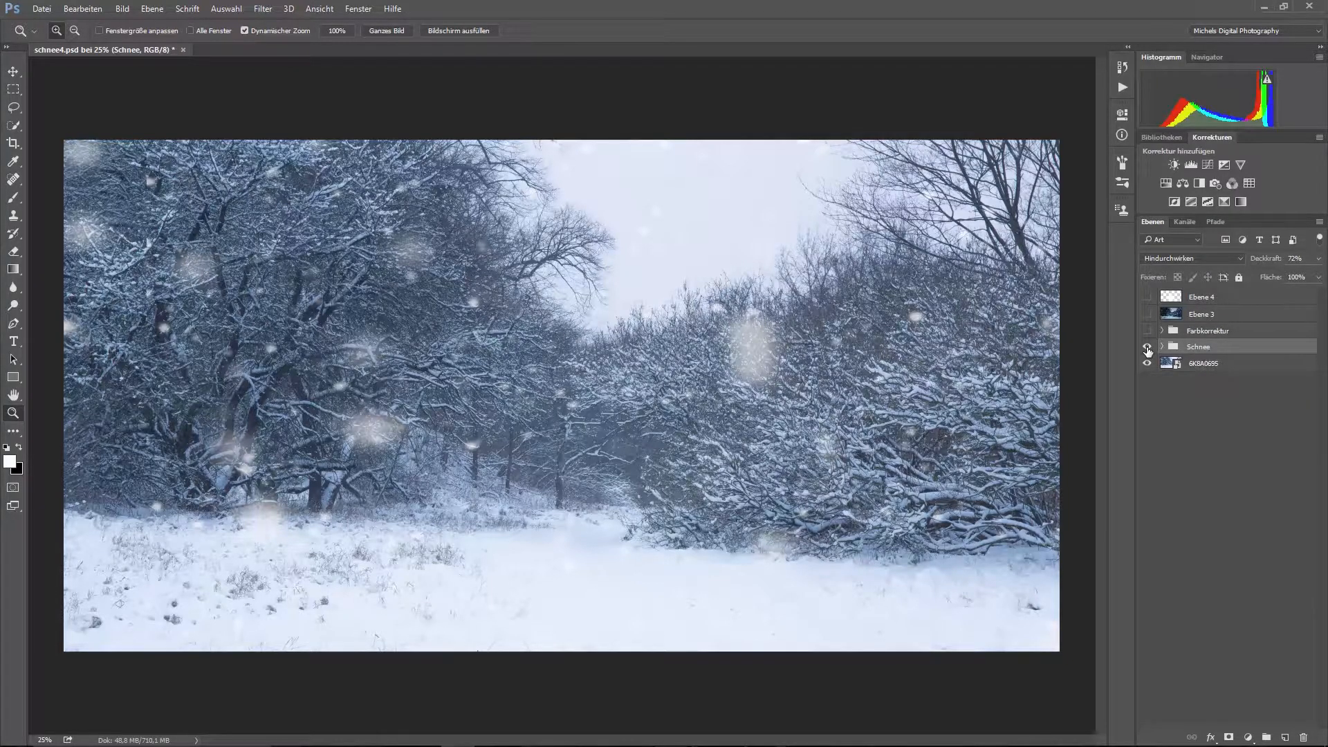
pyautogui.click(1148, 346)
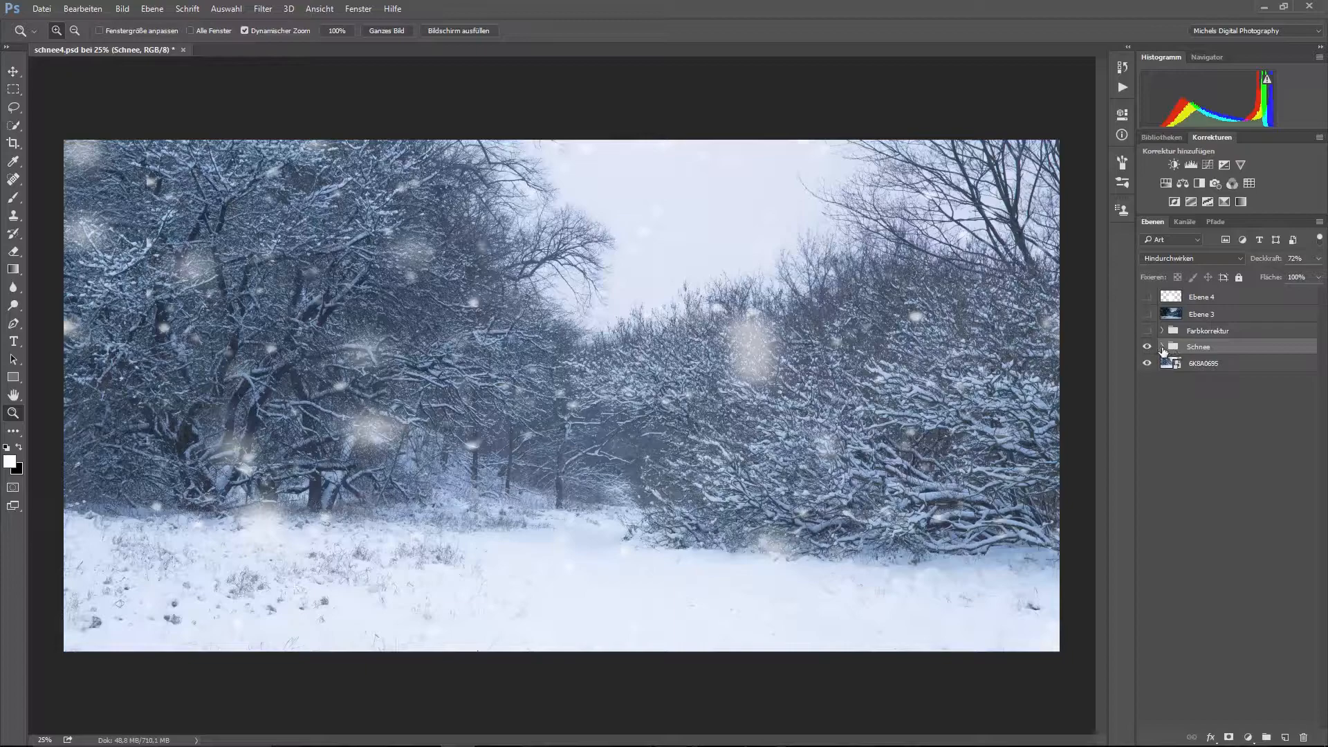
pyautogui.click(1147, 345)
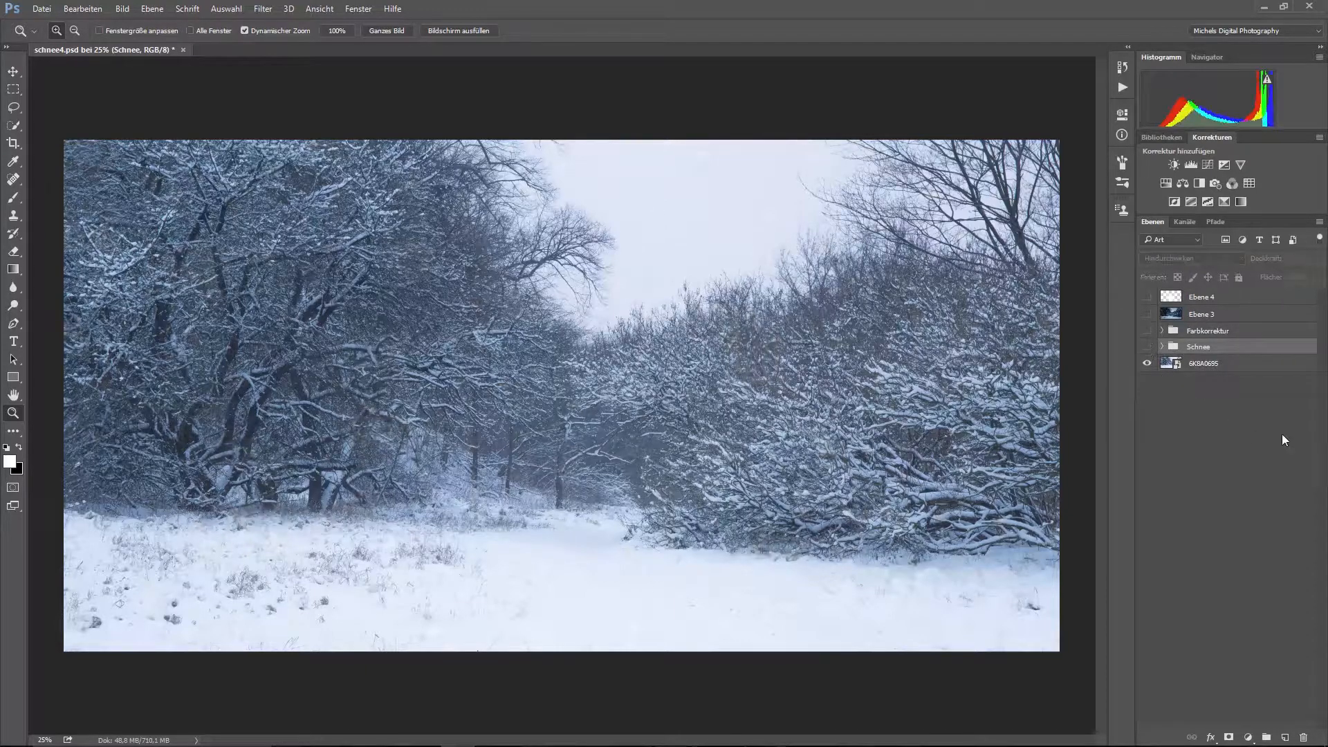
pyautogui.click(1202, 362)
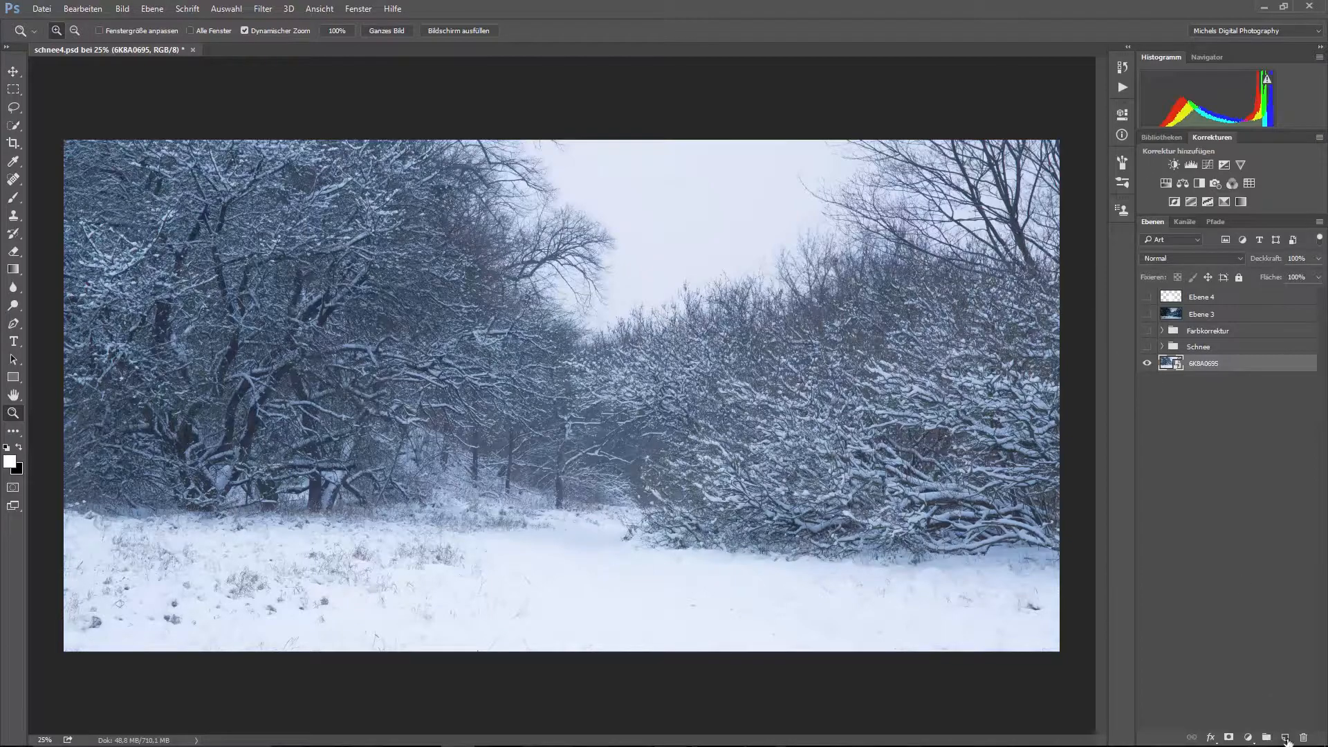
# Step: Add a new layer, Ebene 5, above the photo and fill it solid black
pyautogui.click(1290, 737)
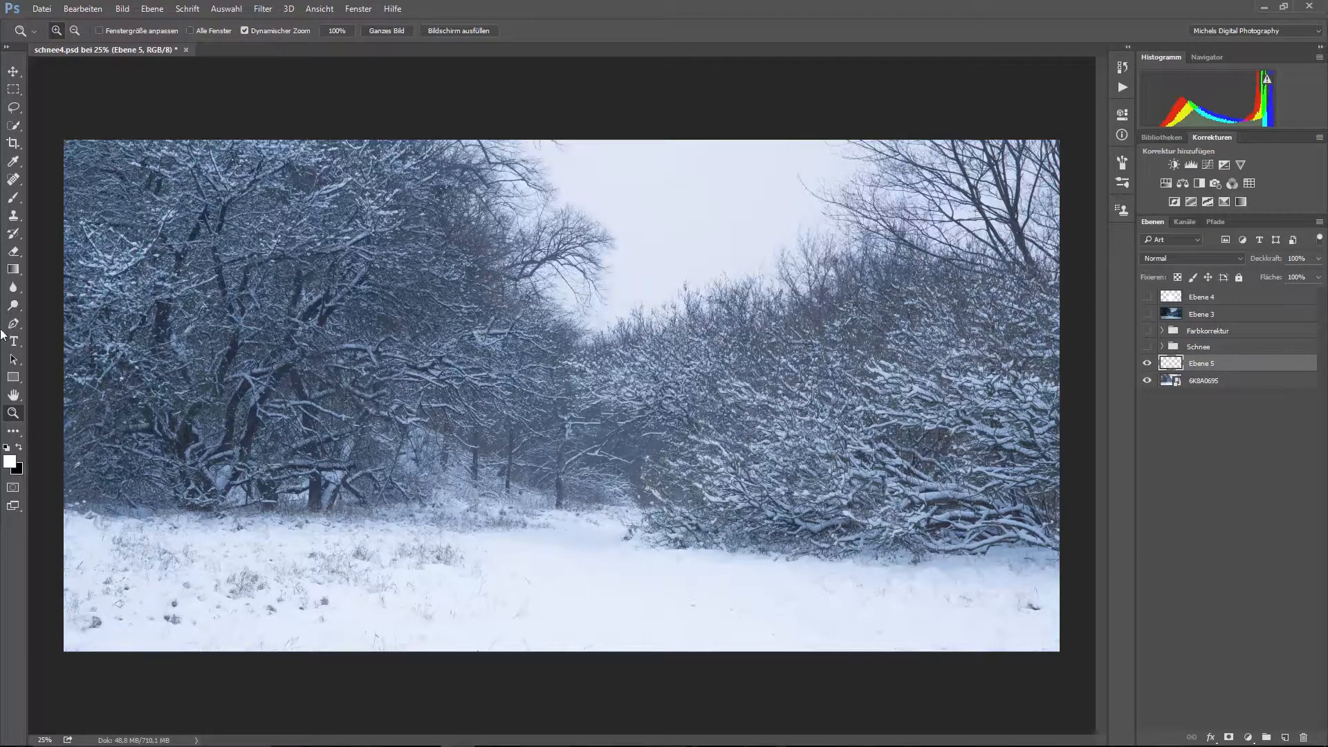
pyautogui.click(12, 268)
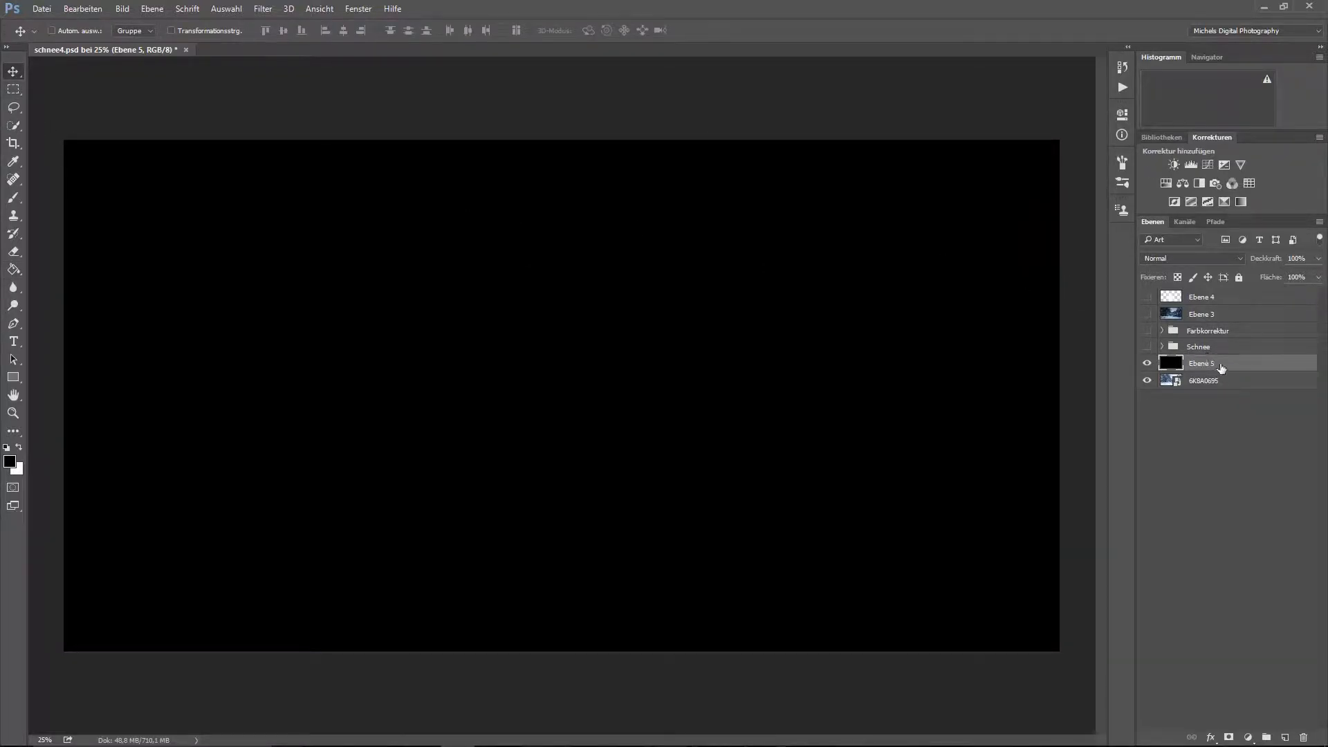
pyautogui.moveTo(964, 329)
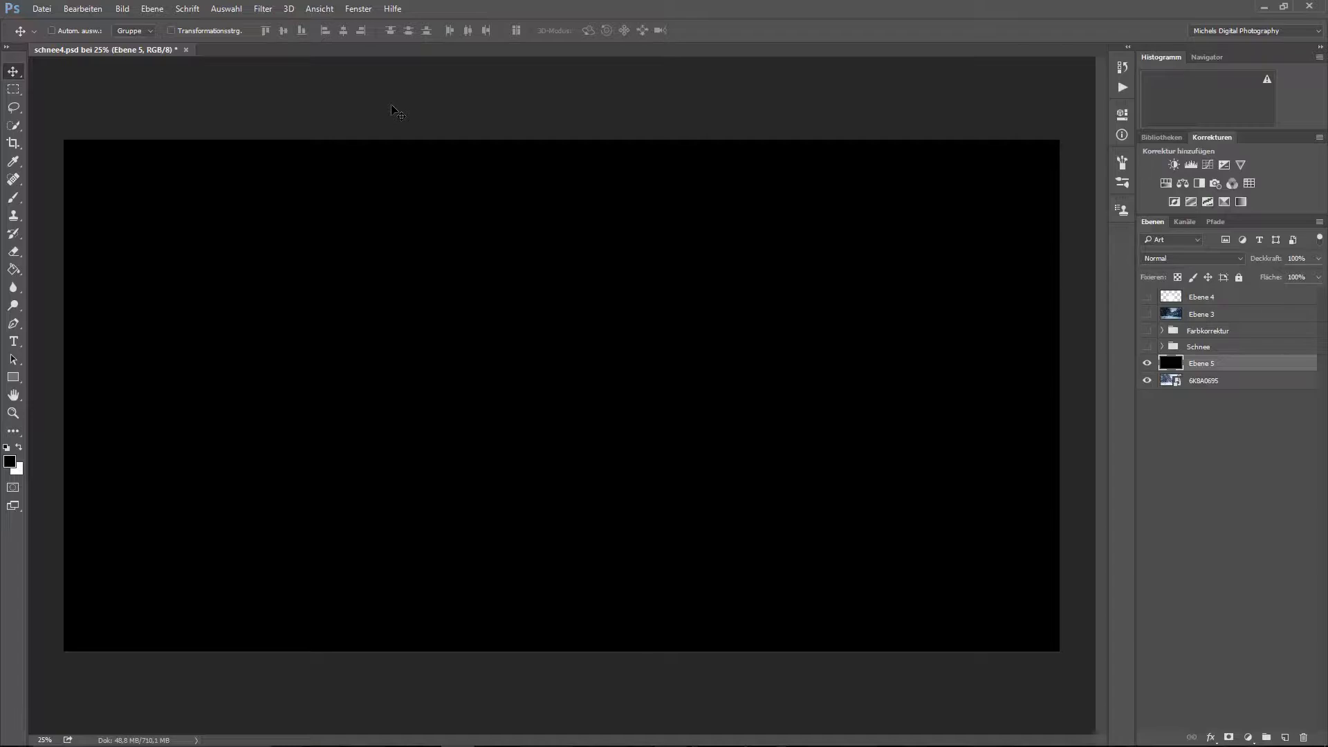
# Step: Apply Rauschen hinzufügen to Ebene 5 at about 168% strength, uniform and monochrome
pyautogui.click(262, 9)
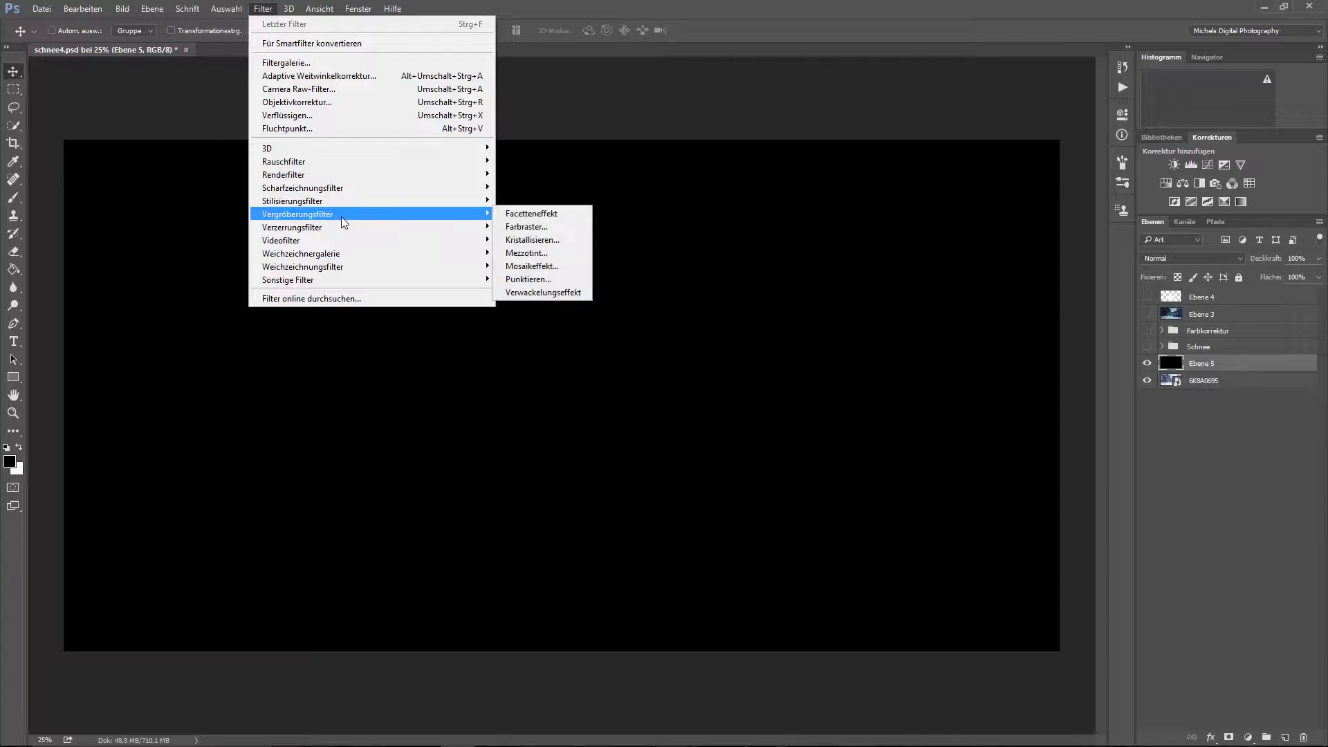
pyautogui.moveTo(323, 188)
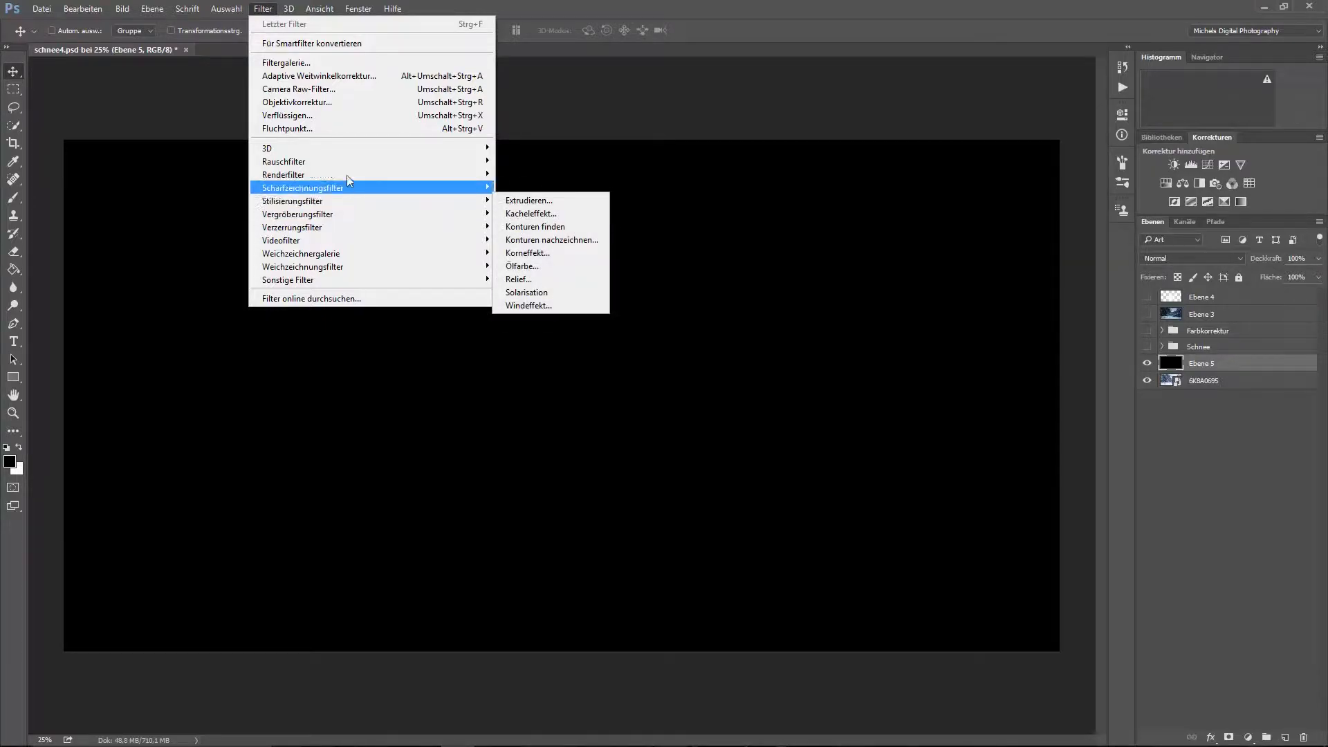
pyautogui.moveTo(284, 162)
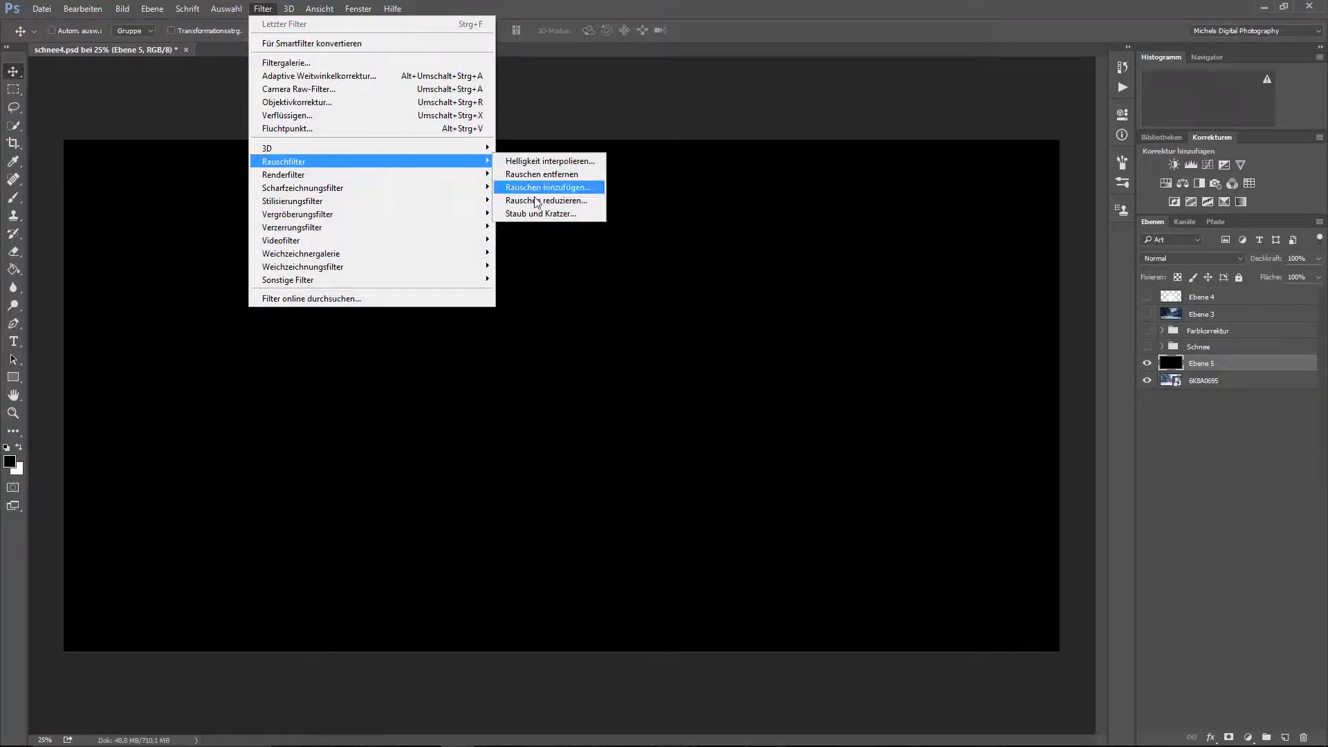
pyautogui.click(548, 187)
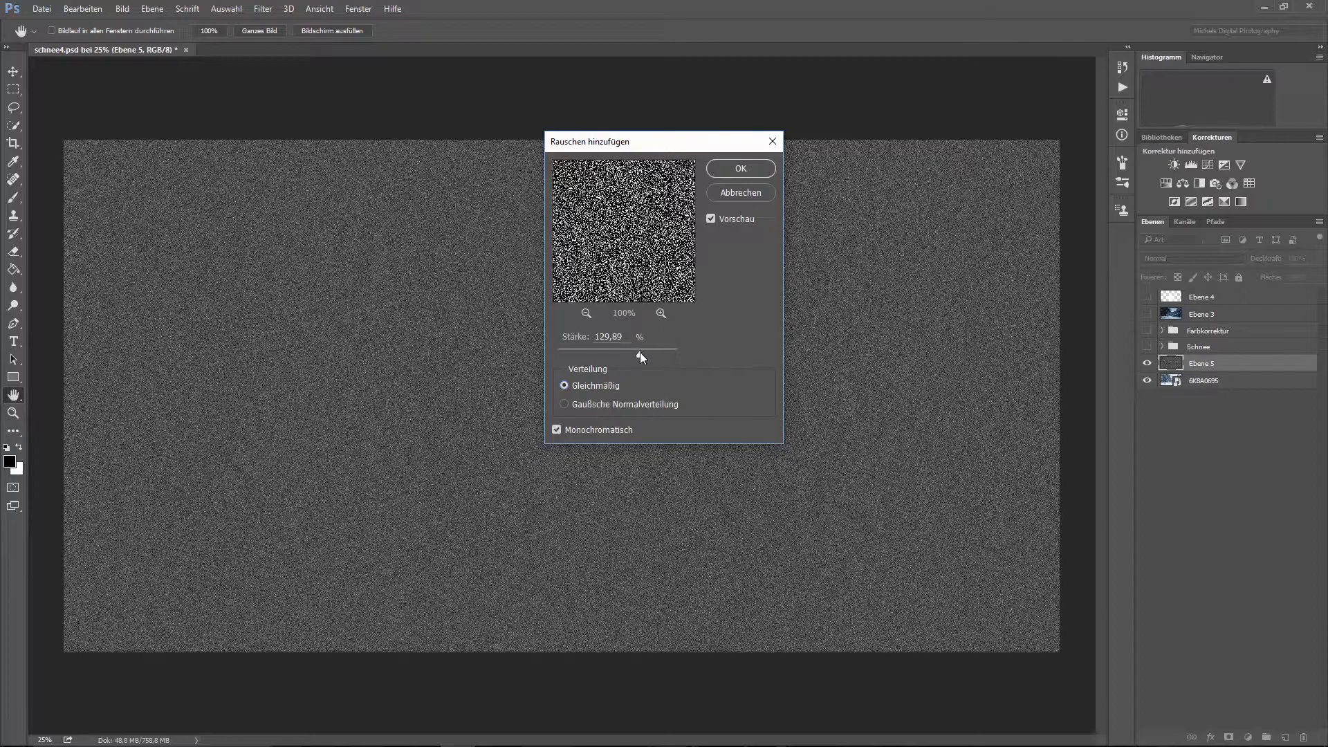
pyautogui.moveTo(641, 350); pyautogui.dragTo(655, 350)
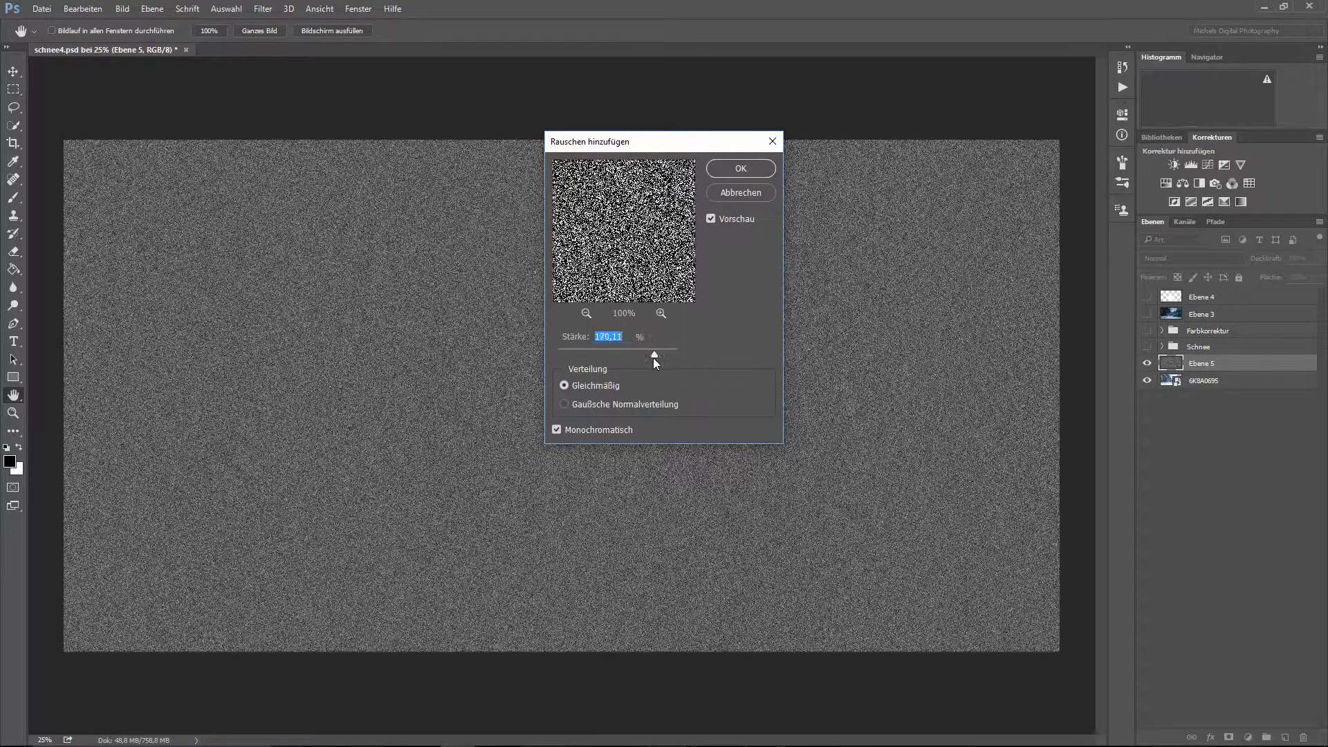
pyautogui.moveTo(651, 351); pyautogui.dragTo(656, 352)
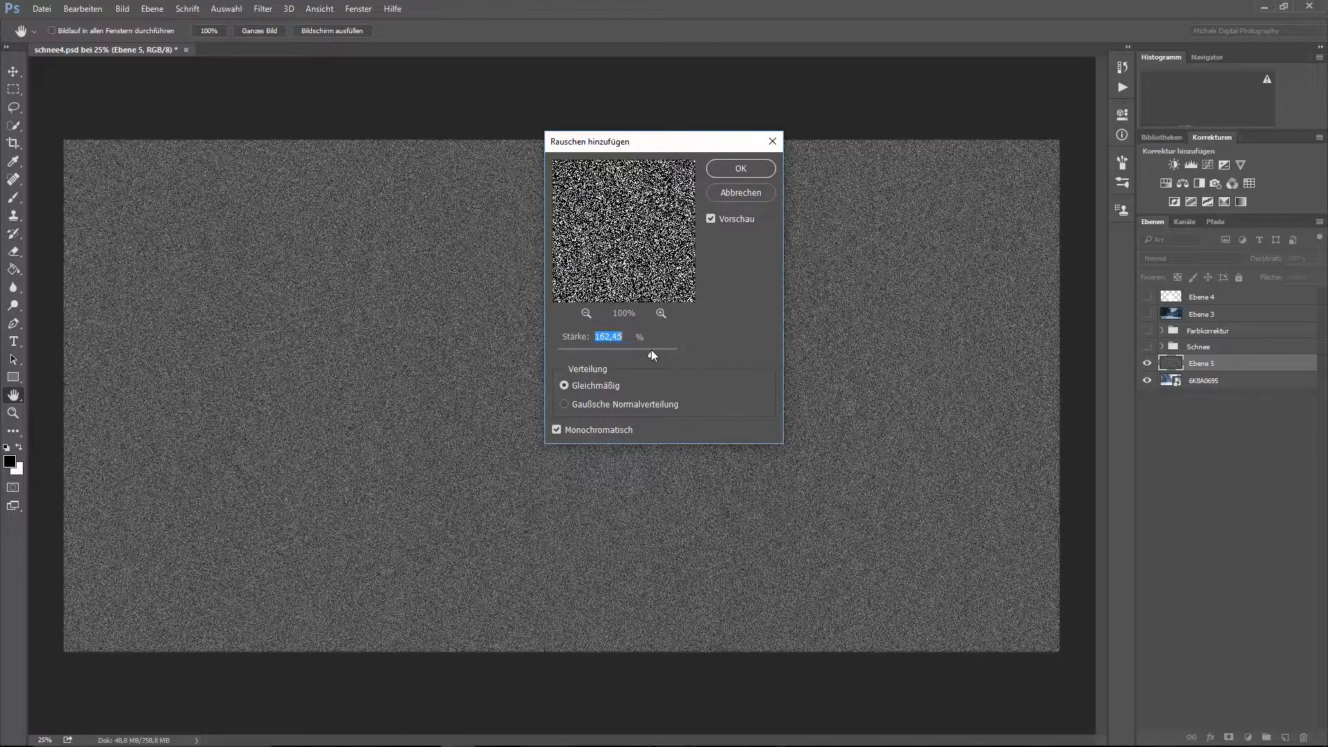
pyautogui.moveTo(652, 350); pyautogui.dragTo(654, 357)
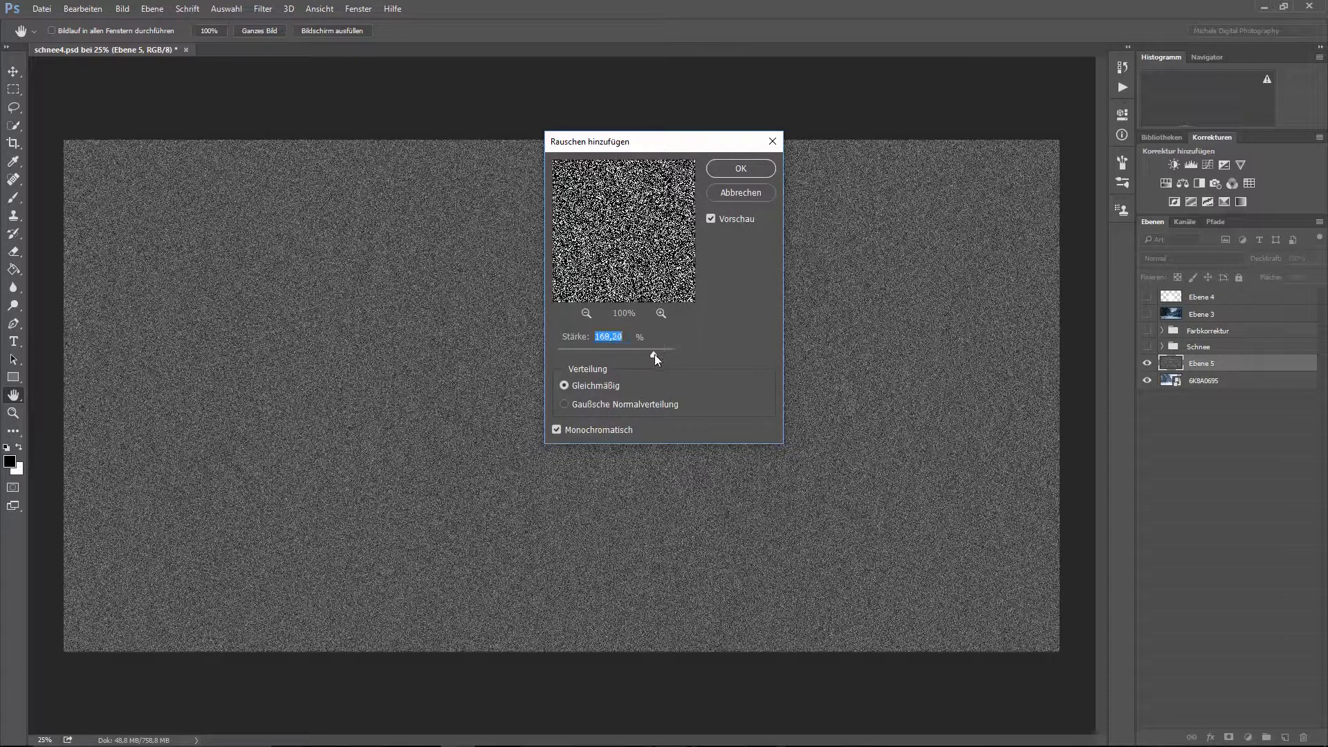
pyautogui.click(739, 168)
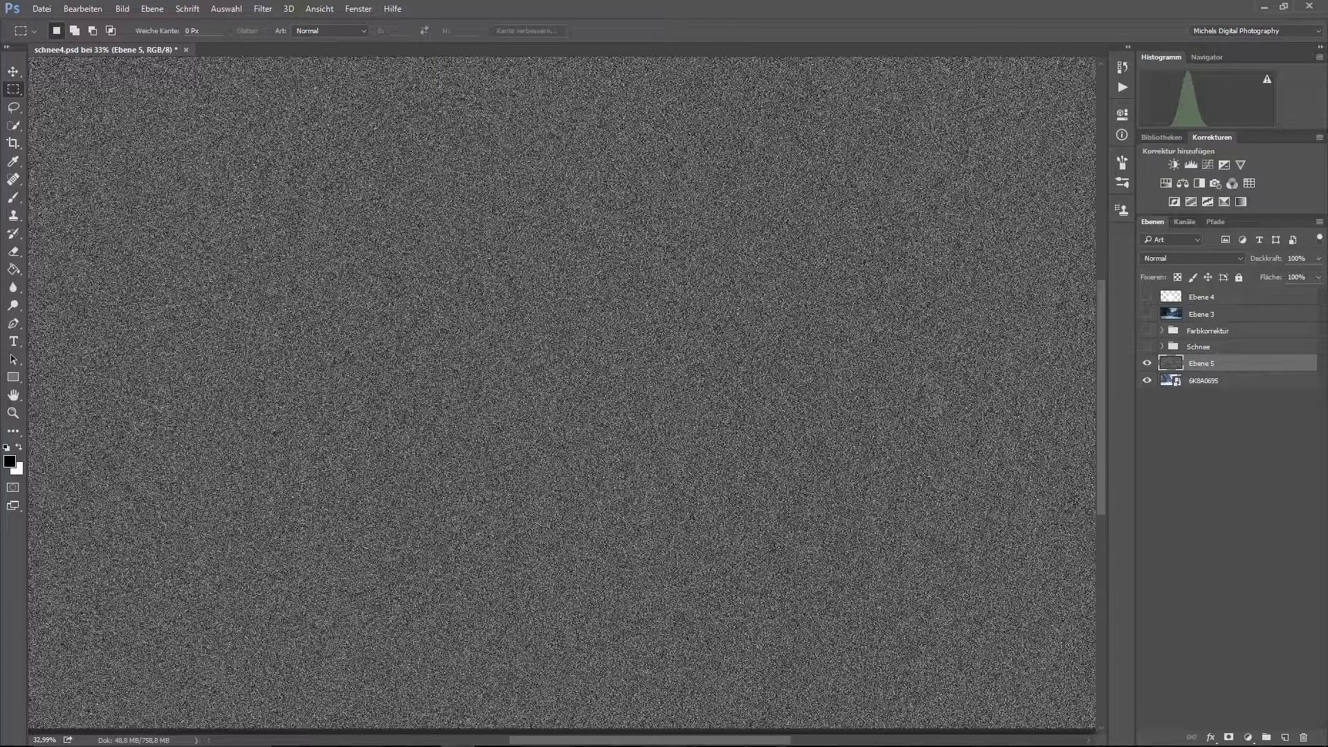
# Step: Cut a central rectangle of the noise to its own layer Ebene 6 and scale it to fill the canvas
pyautogui.moveTo(258, 195); pyautogui.dragTo(979, 598)
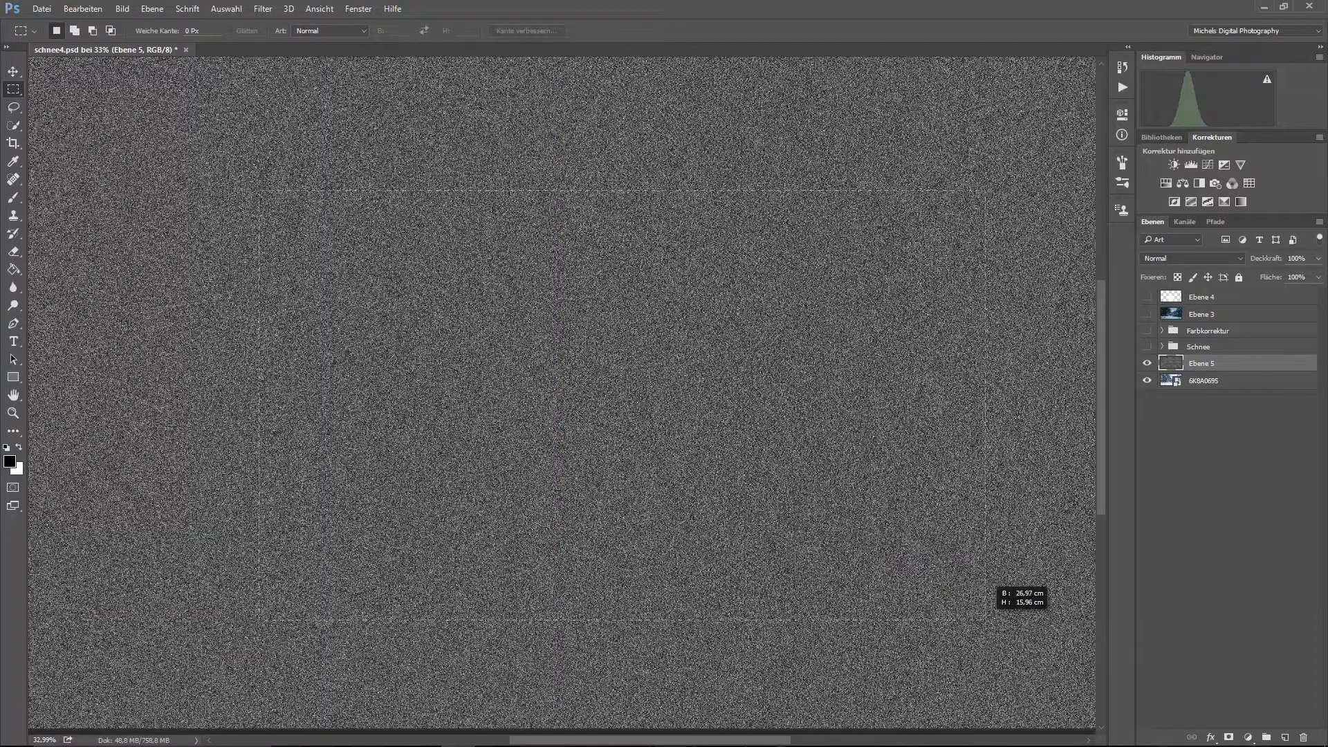
pyautogui.moveTo(259, 191); pyautogui.dragTo(895, 575)
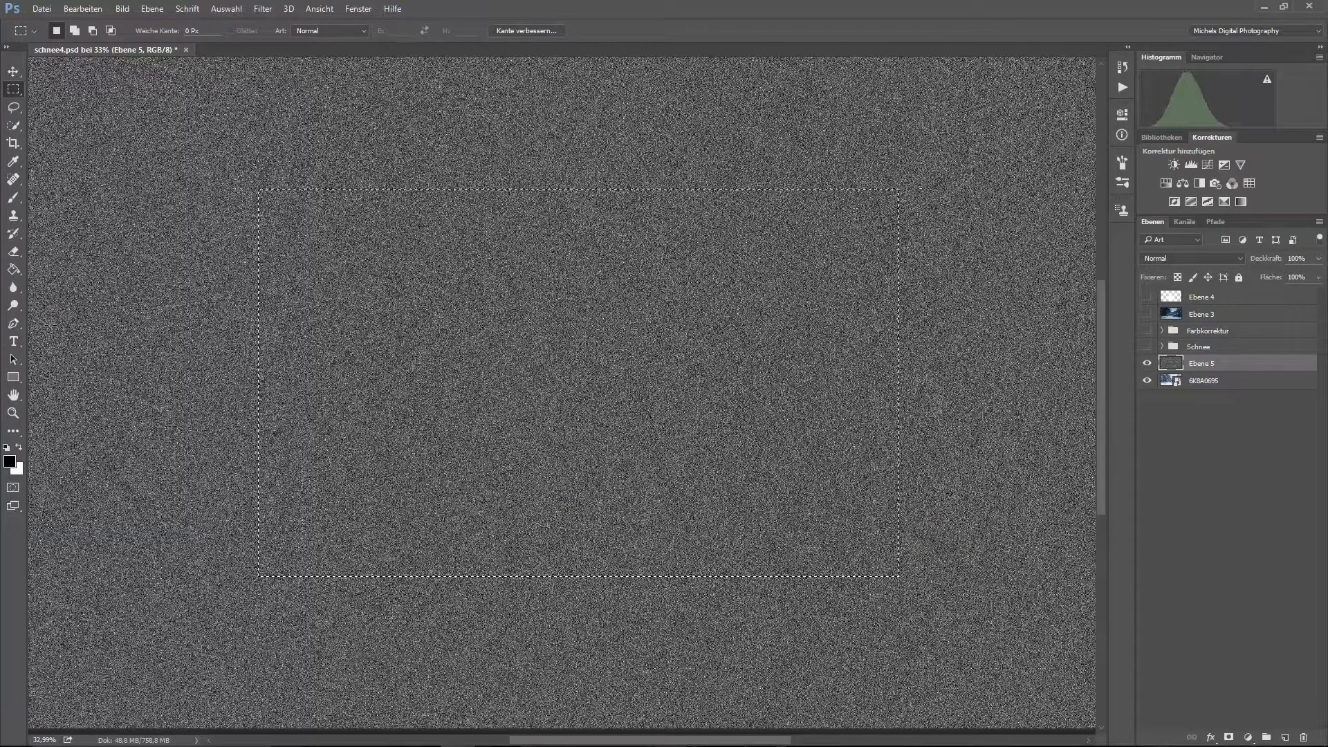
pyautogui.click(81, 8)
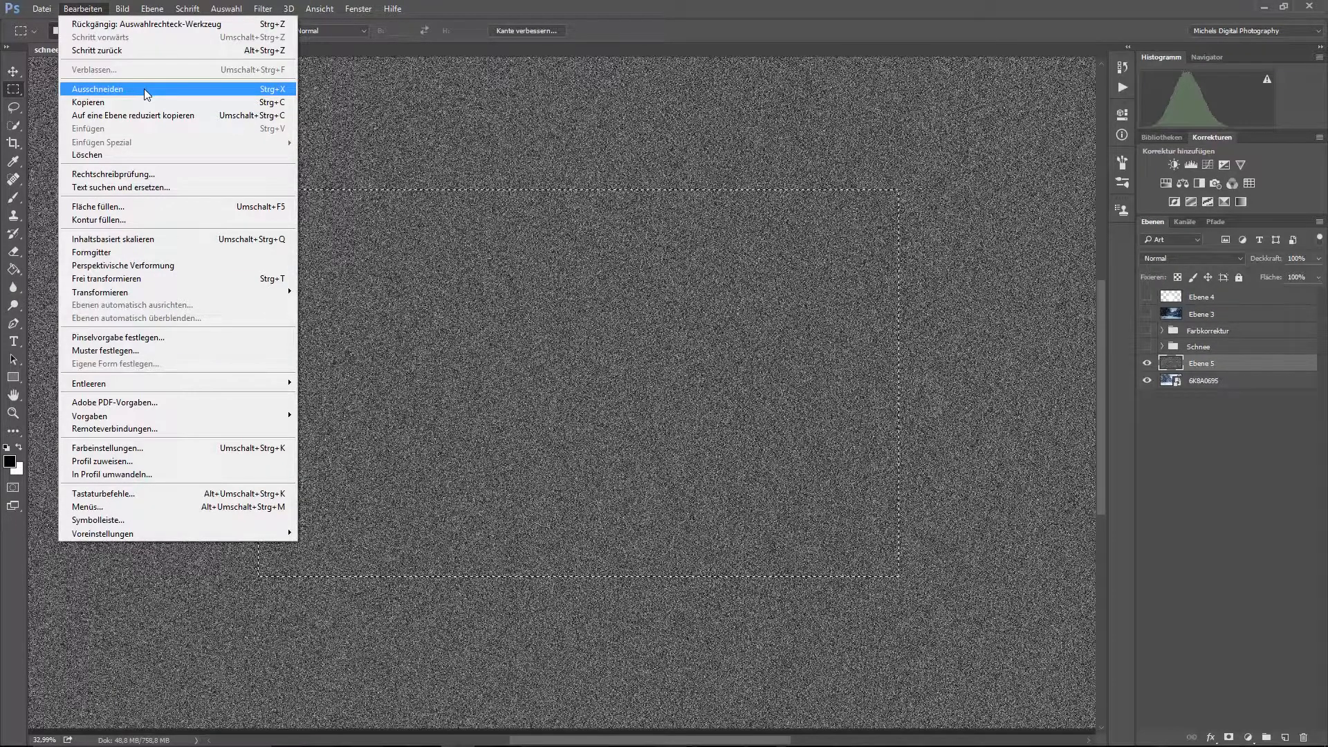
pyautogui.moveTo(123, 103)
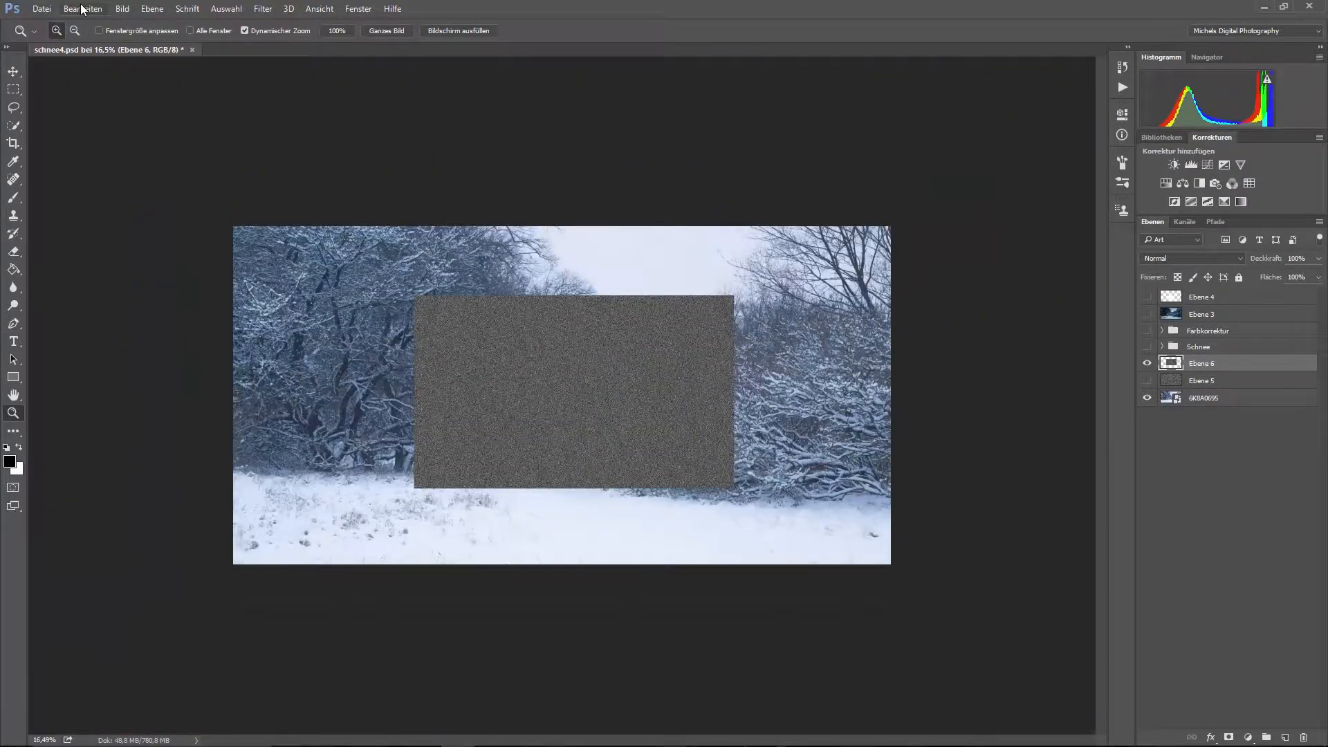
pyautogui.press('ctrl+t')
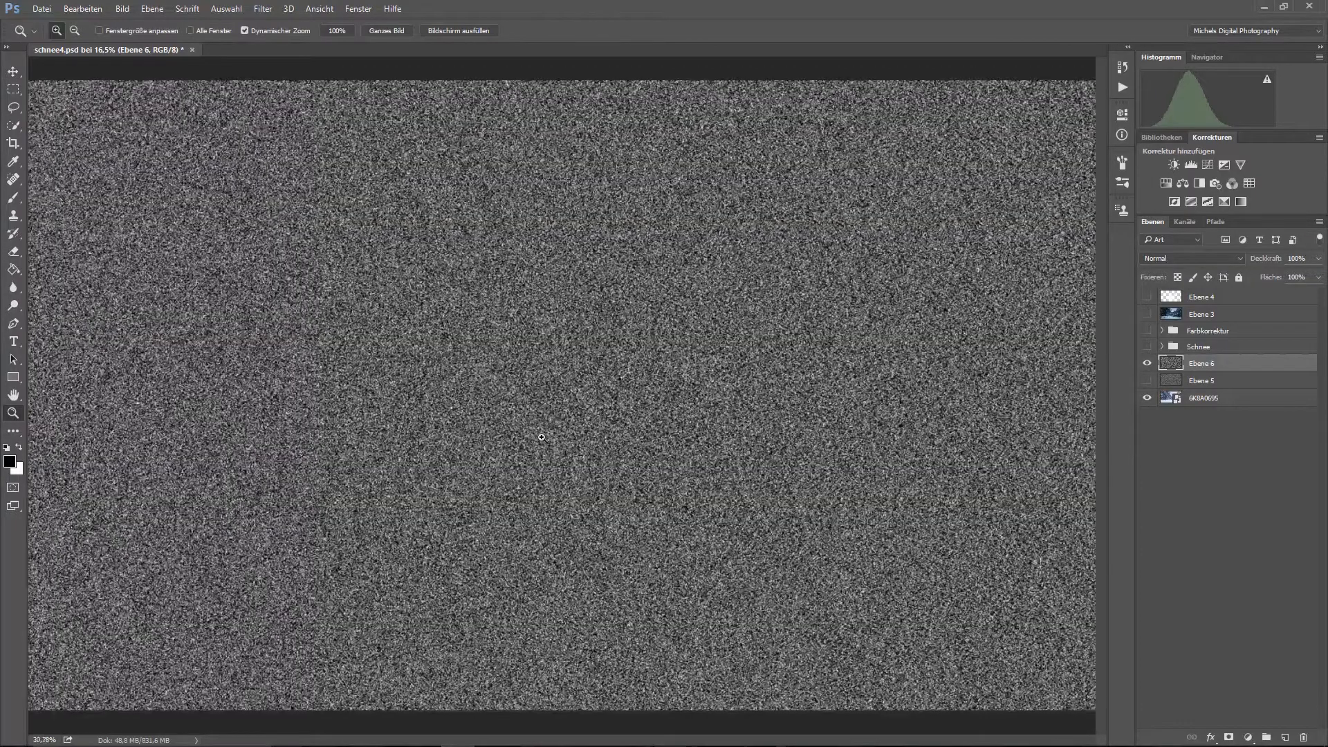
# Step: Apply Kanten betonen from the Filtergalerie with edge width 5 and smoothness about 12
pyautogui.click(262, 9)
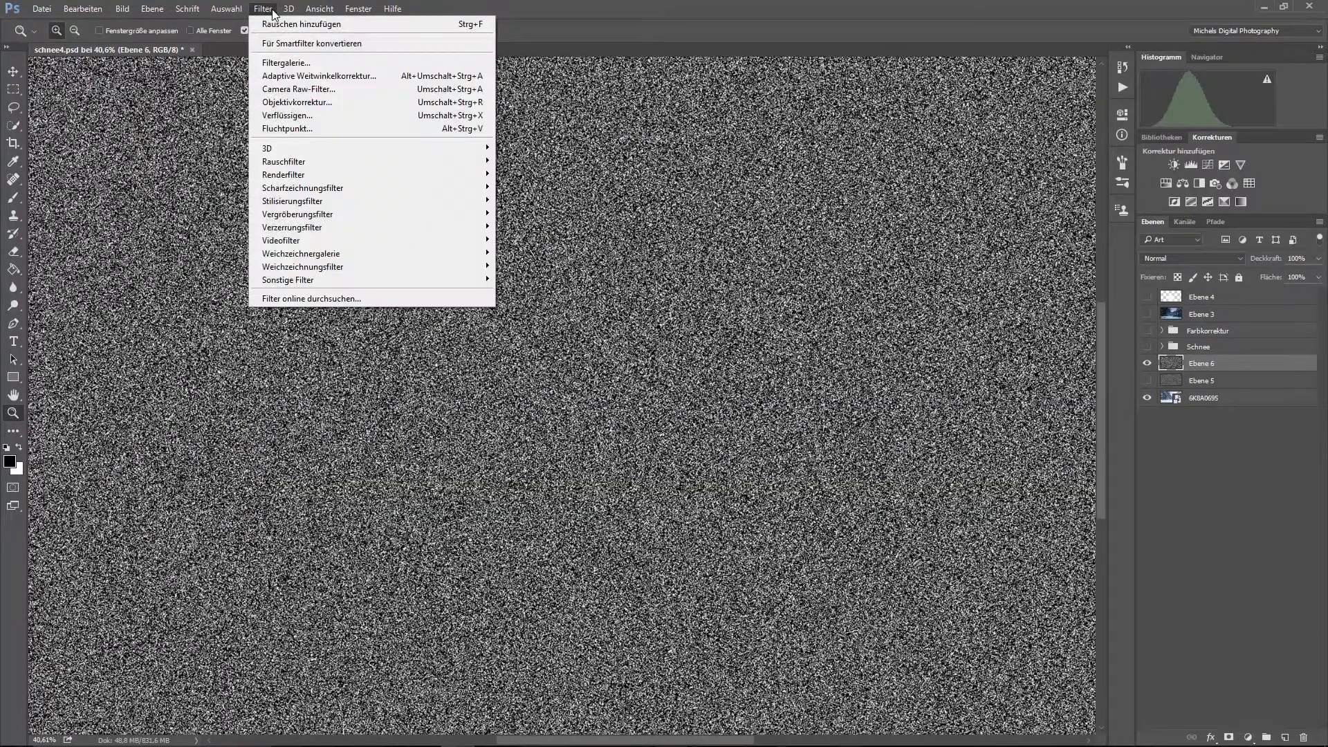
pyautogui.moveTo(286, 62)
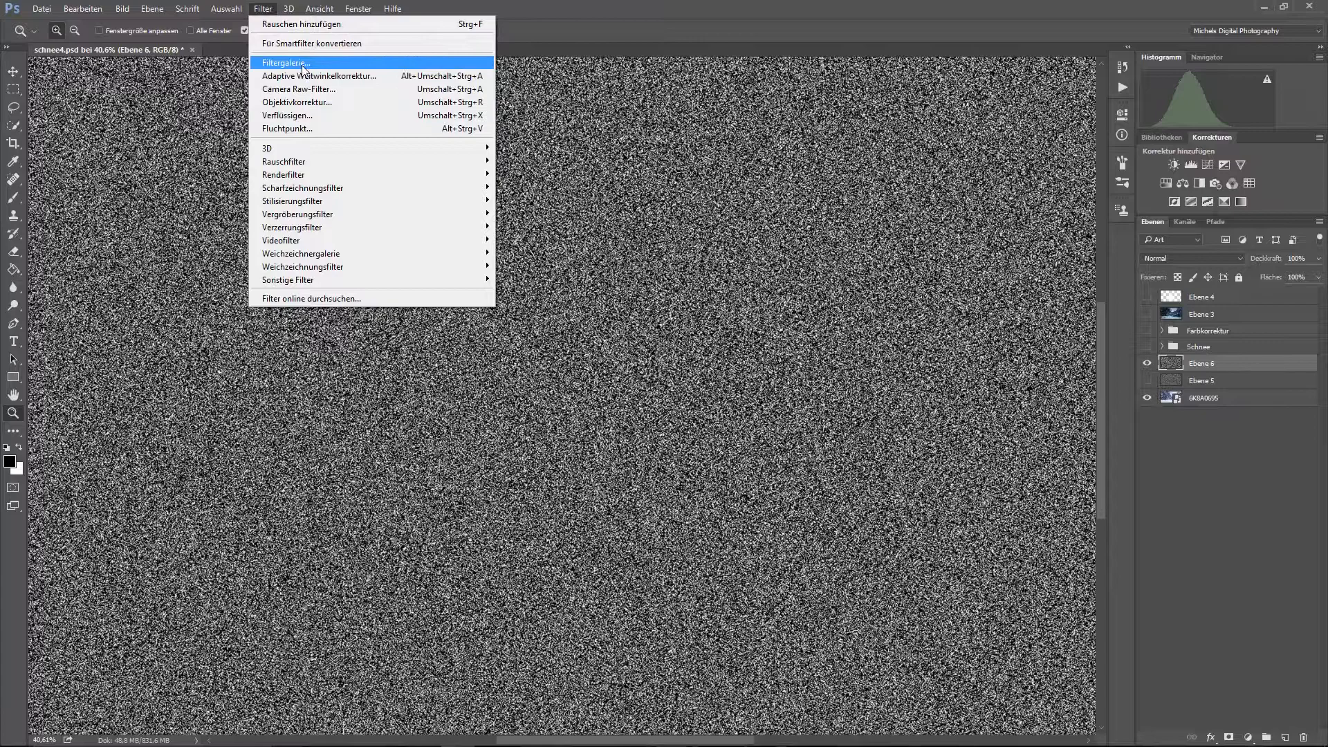
pyautogui.click(285, 62)
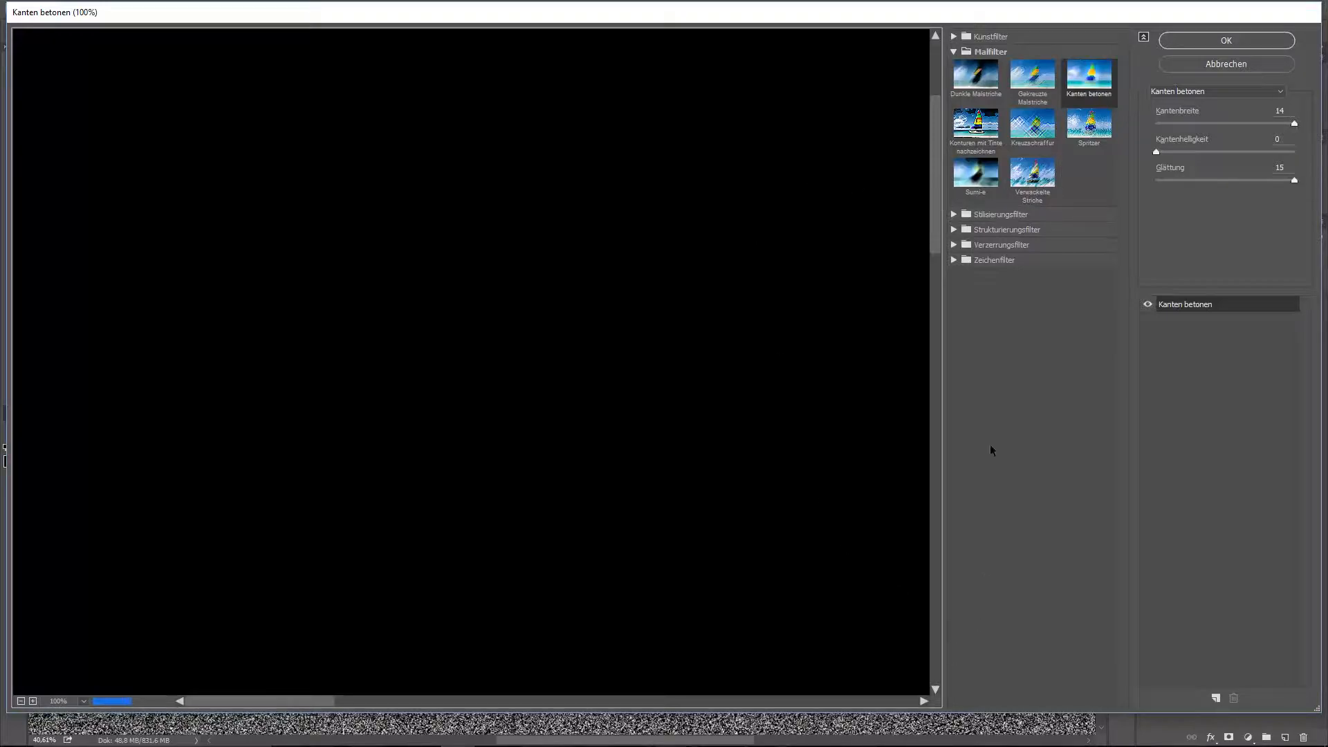
pyautogui.moveTo(1066, 175)
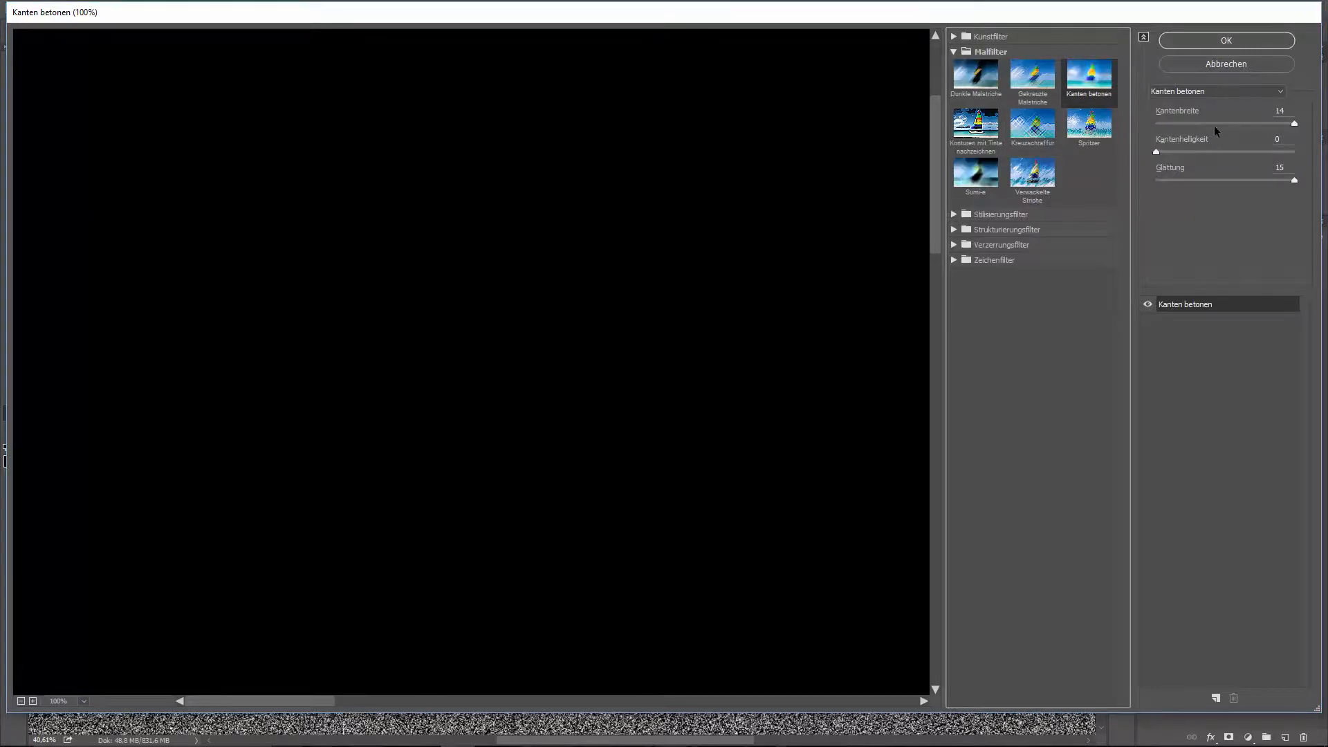
pyautogui.moveTo(1291, 124); pyautogui.dragTo(1186, 124)
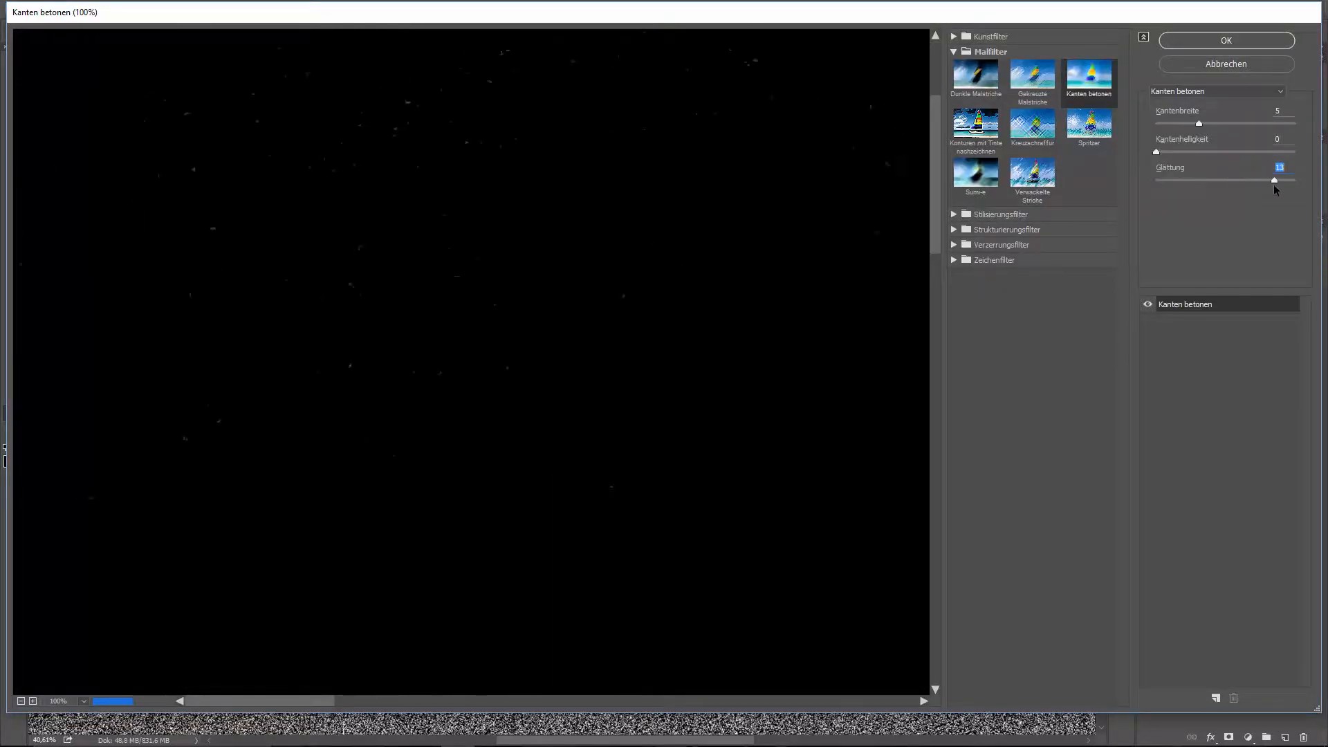
pyautogui.moveTo(1273, 180); pyautogui.dragTo(1263, 180)
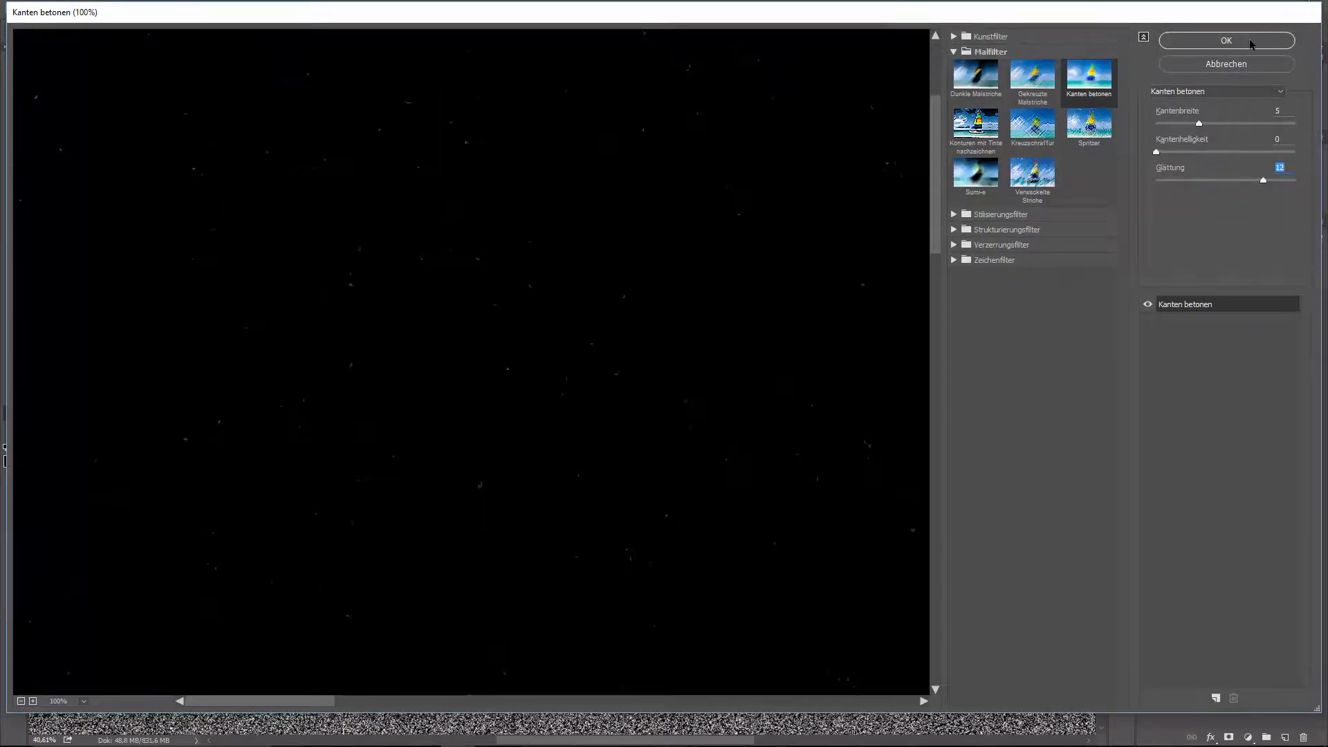
pyautogui.click(1225, 40)
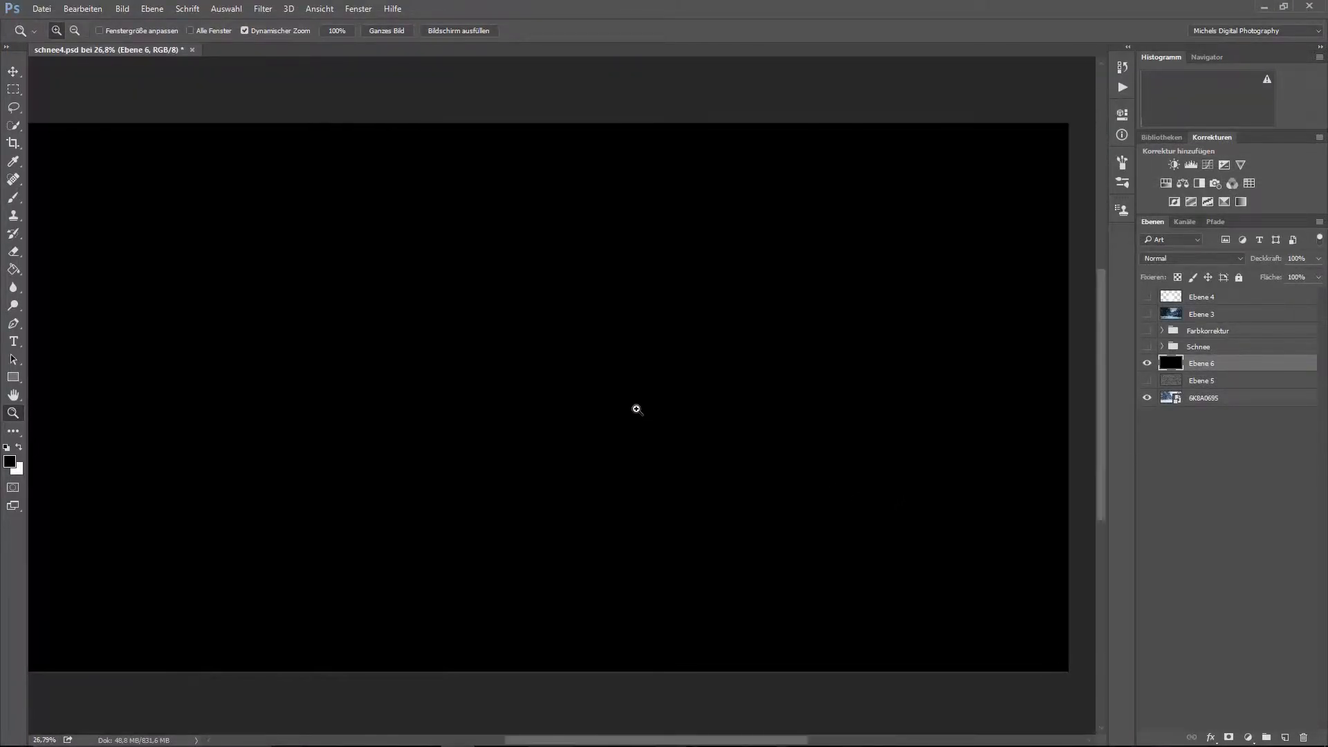
pyautogui.click(1191, 259)
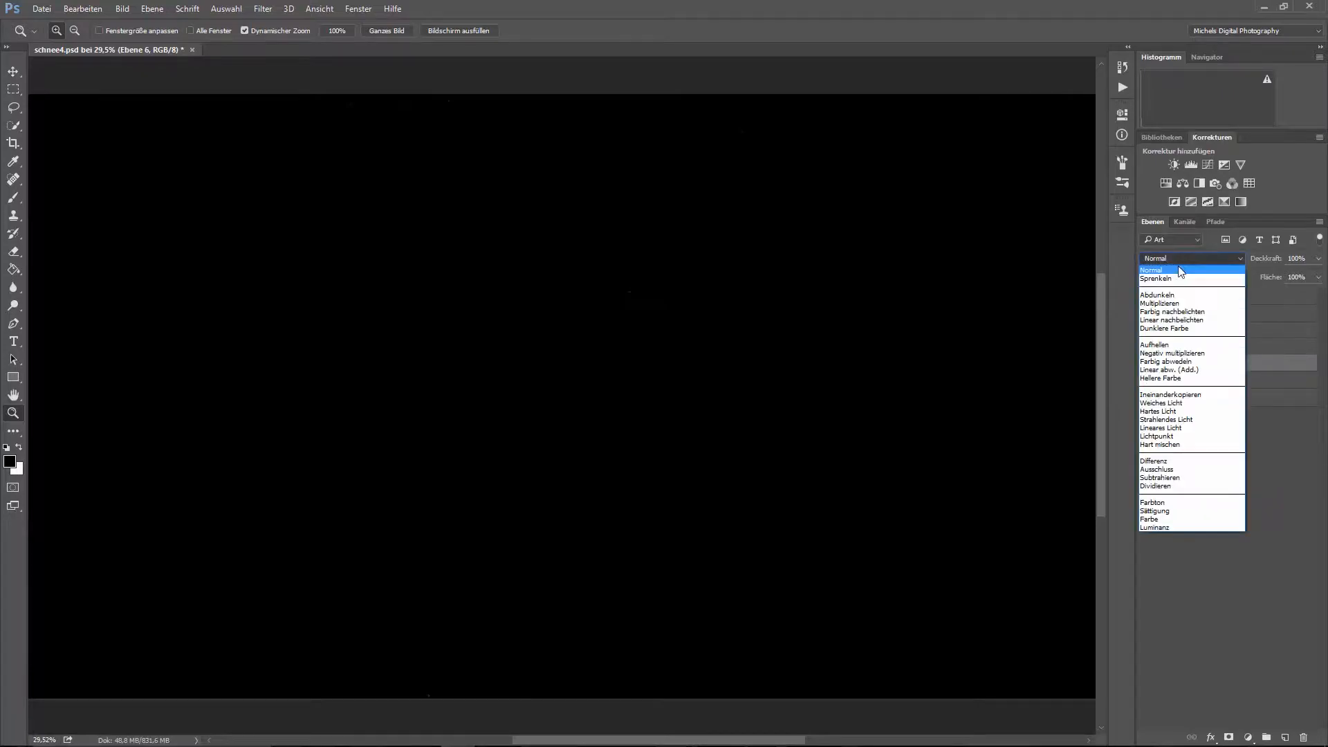
pyautogui.moveTo(1157, 294)
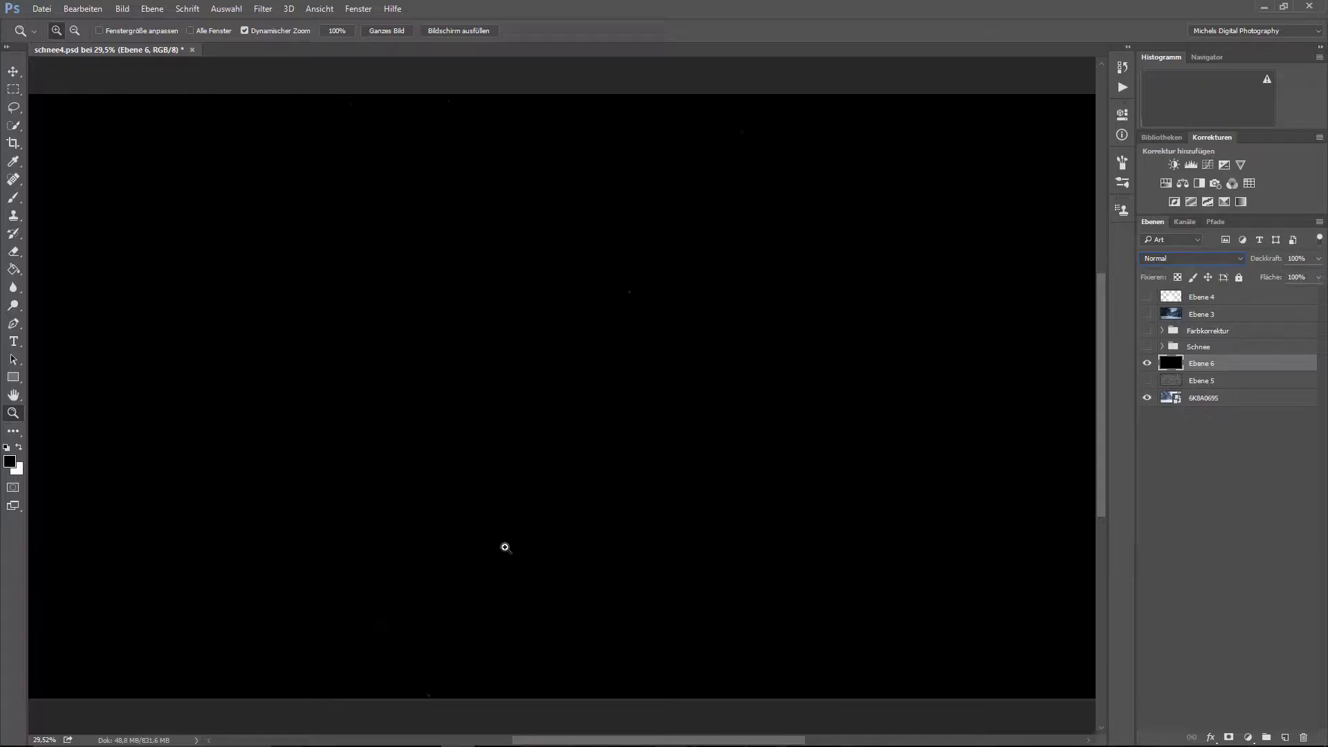
pyautogui.click(1190, 259)
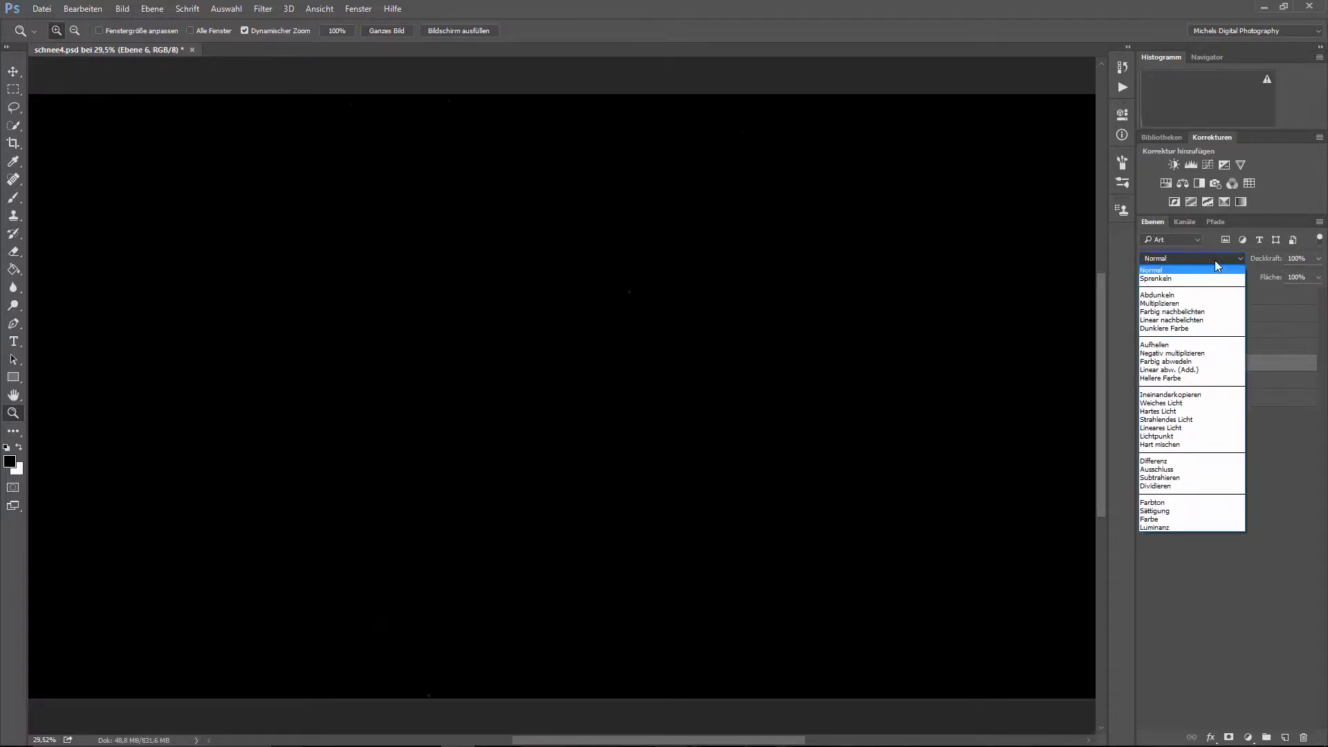
pyautogui.moveTo(1190, 344)
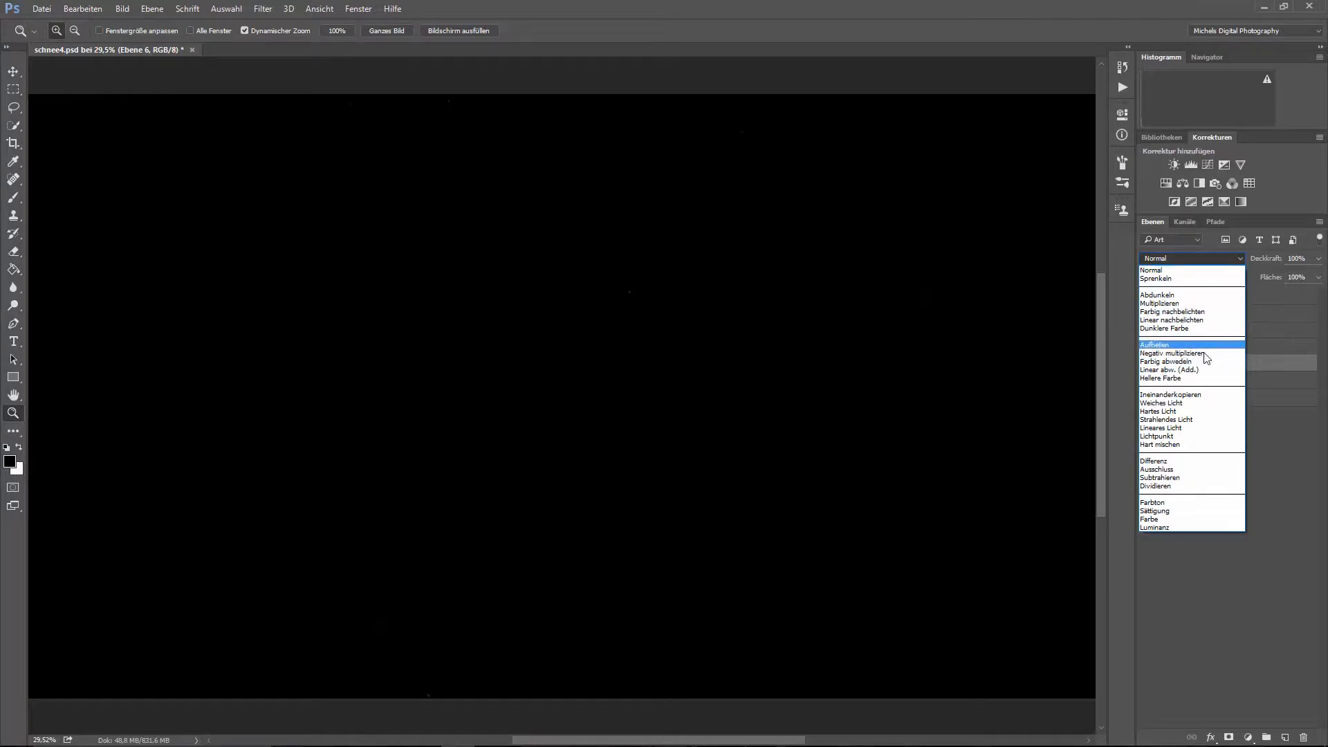
pyautogui.moveTo(1168, 352)
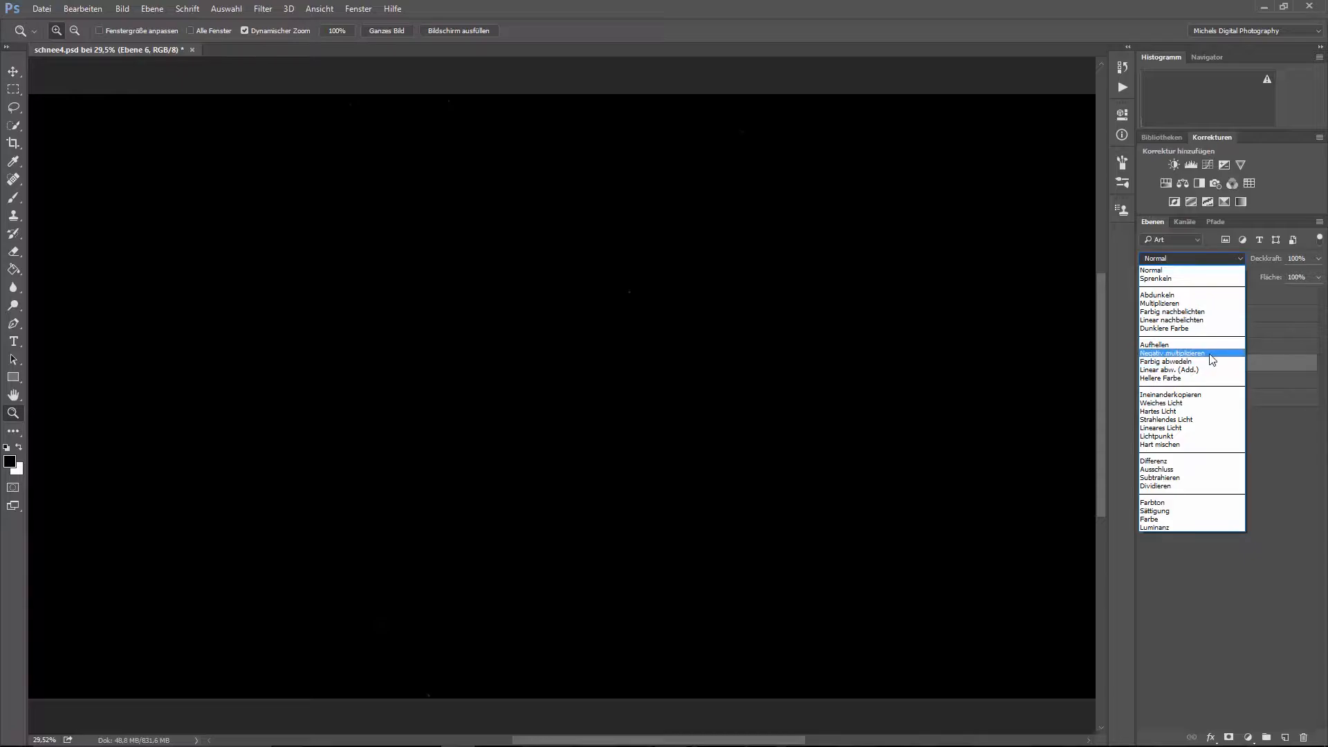
pyautogui.click(1172, 353)
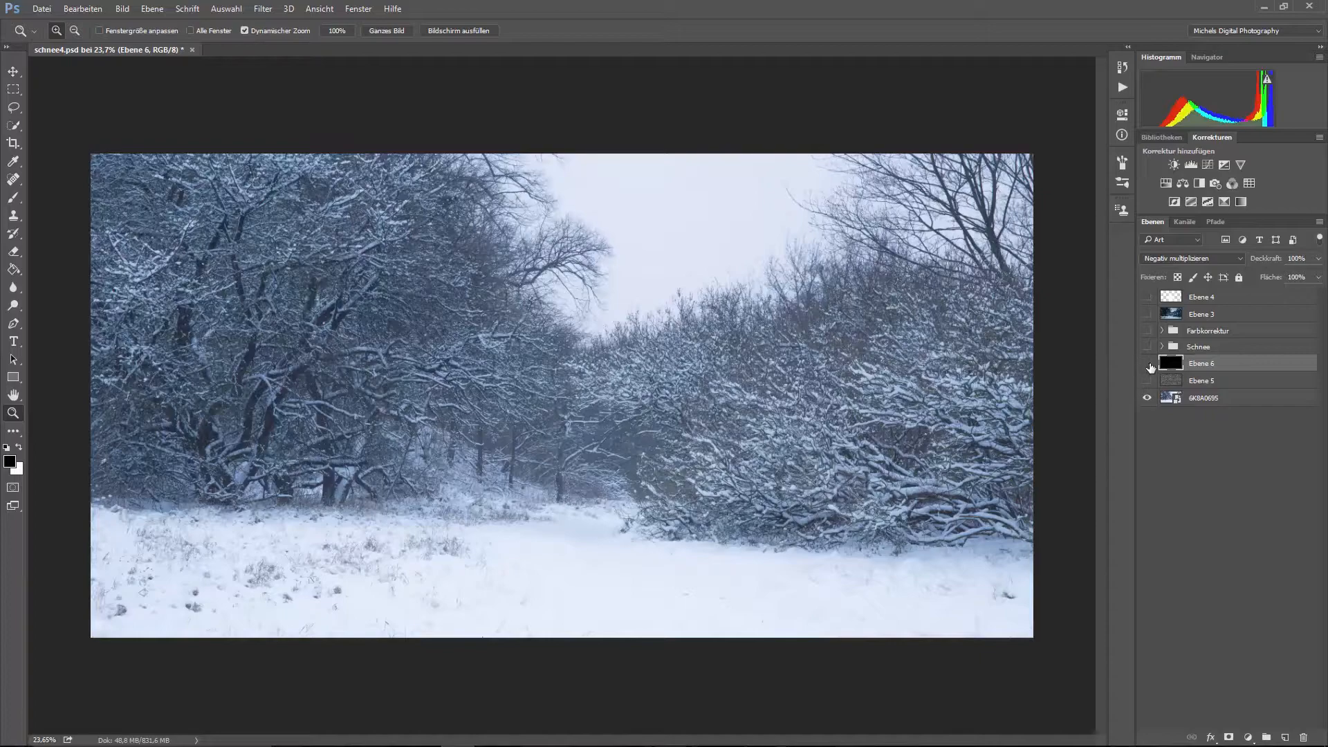
pyautogui.click(1148, 364)
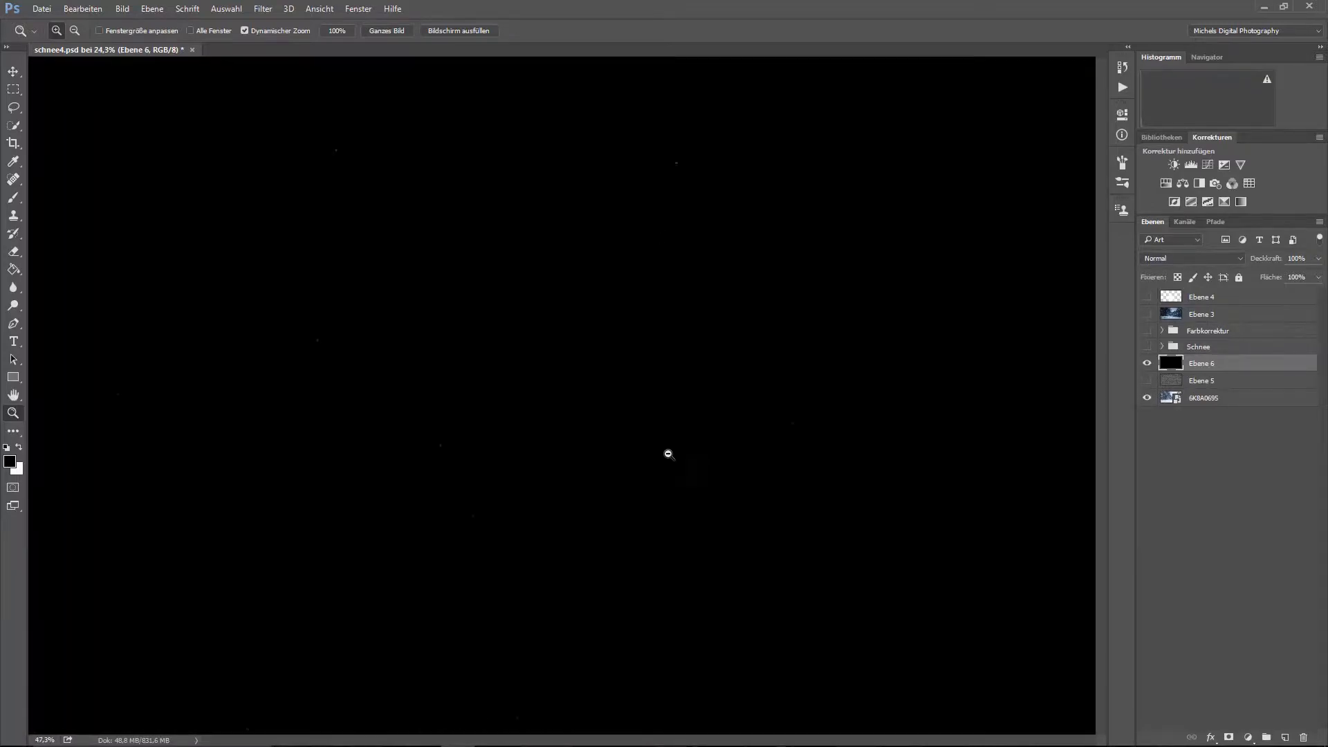
# Step: Copy a rectangular noise patch to new layer Ebene 7 and scale it beyond the canvas edges
pyautogui.click(668, 454)
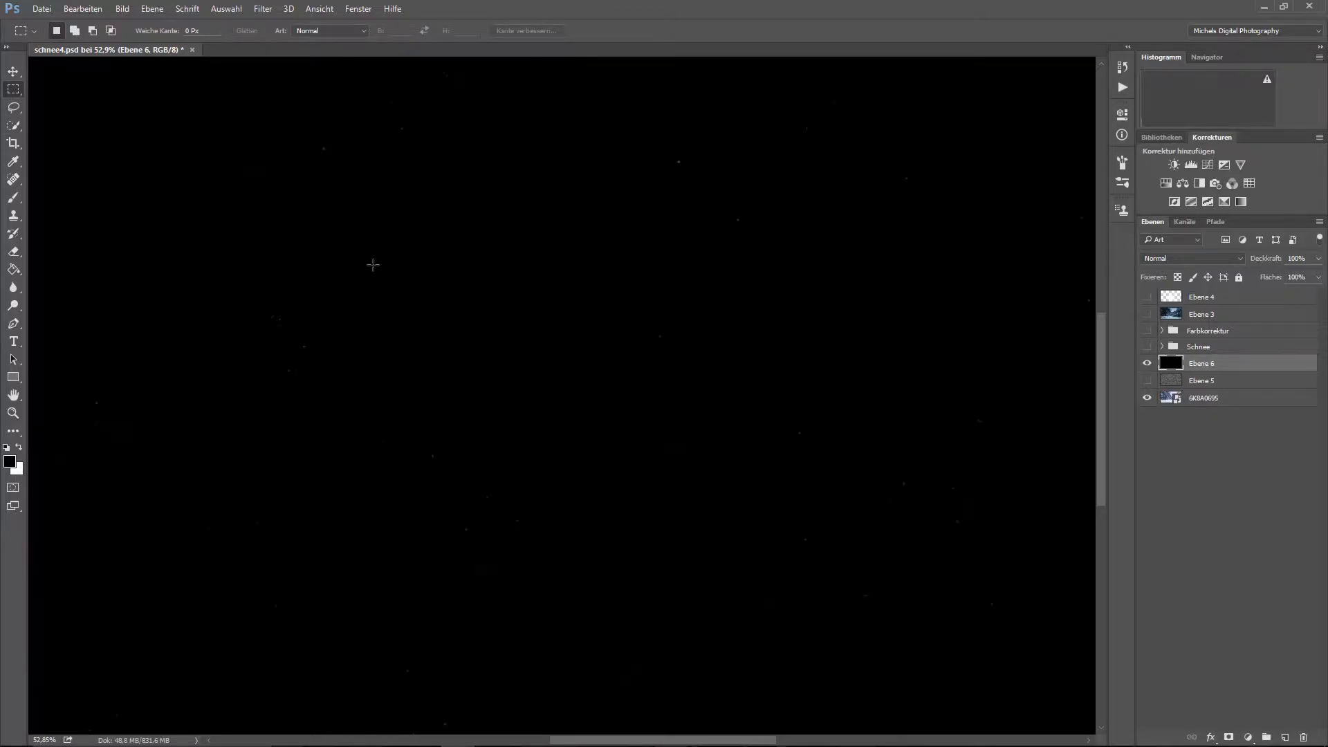
pyautogui.moveTo(373, 264); pyautogui.dragTo(655, 479)
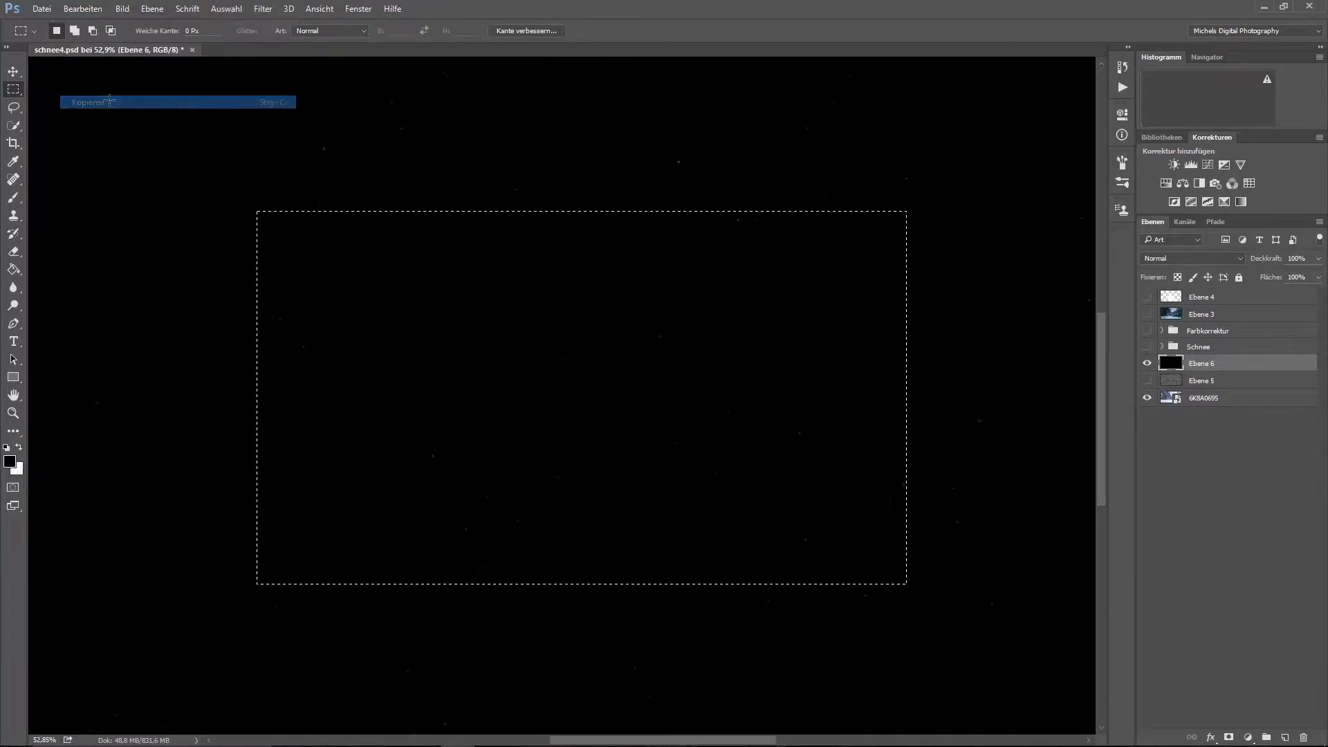
pyautogui.click(82, 8)
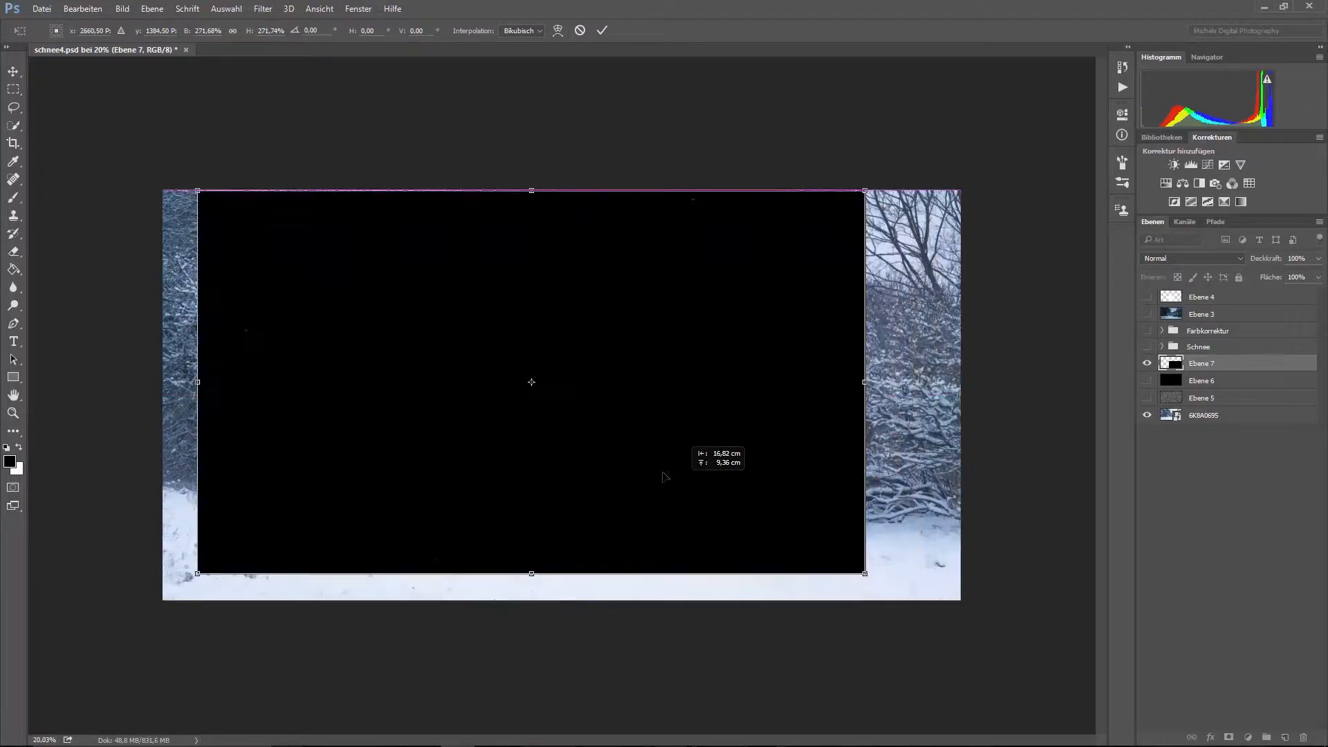
pyautogui.moveTo(864, 573); pyautogui.dragTo(960, 627)
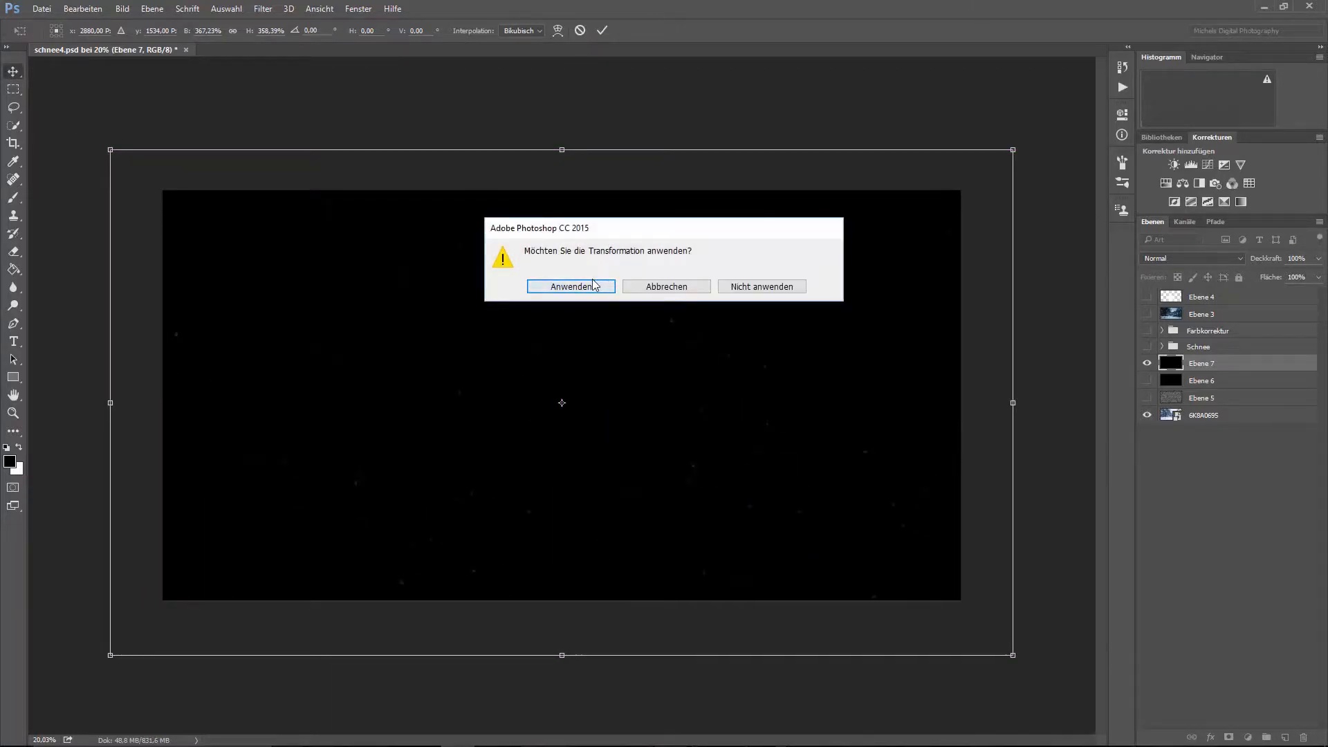
pyautogui.click(570, 286)
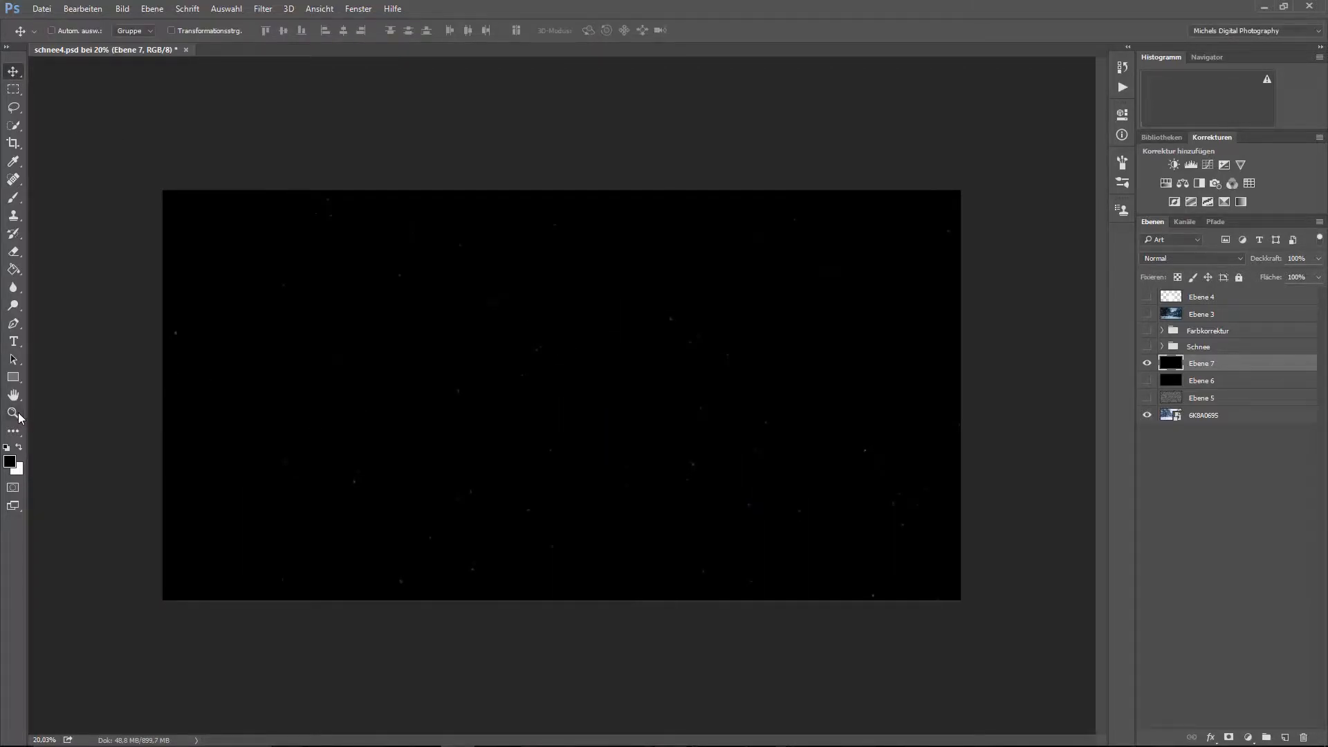
pyautogui.click(14, 414)
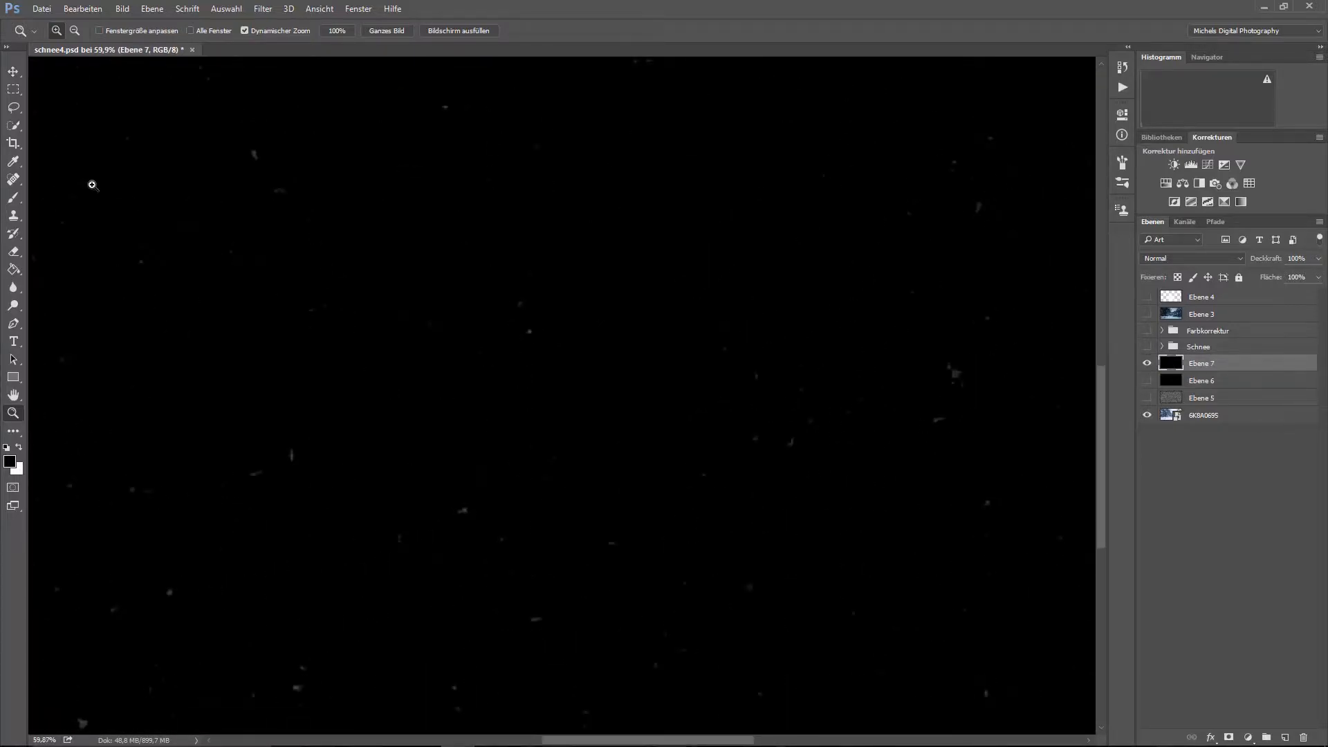
# Step: Copy a smaller patch of the enlarged noise and paste it as new layer Ebene 8
pyautogui.moveTo(256, 422); pyautogui.dragTo(412, 548)
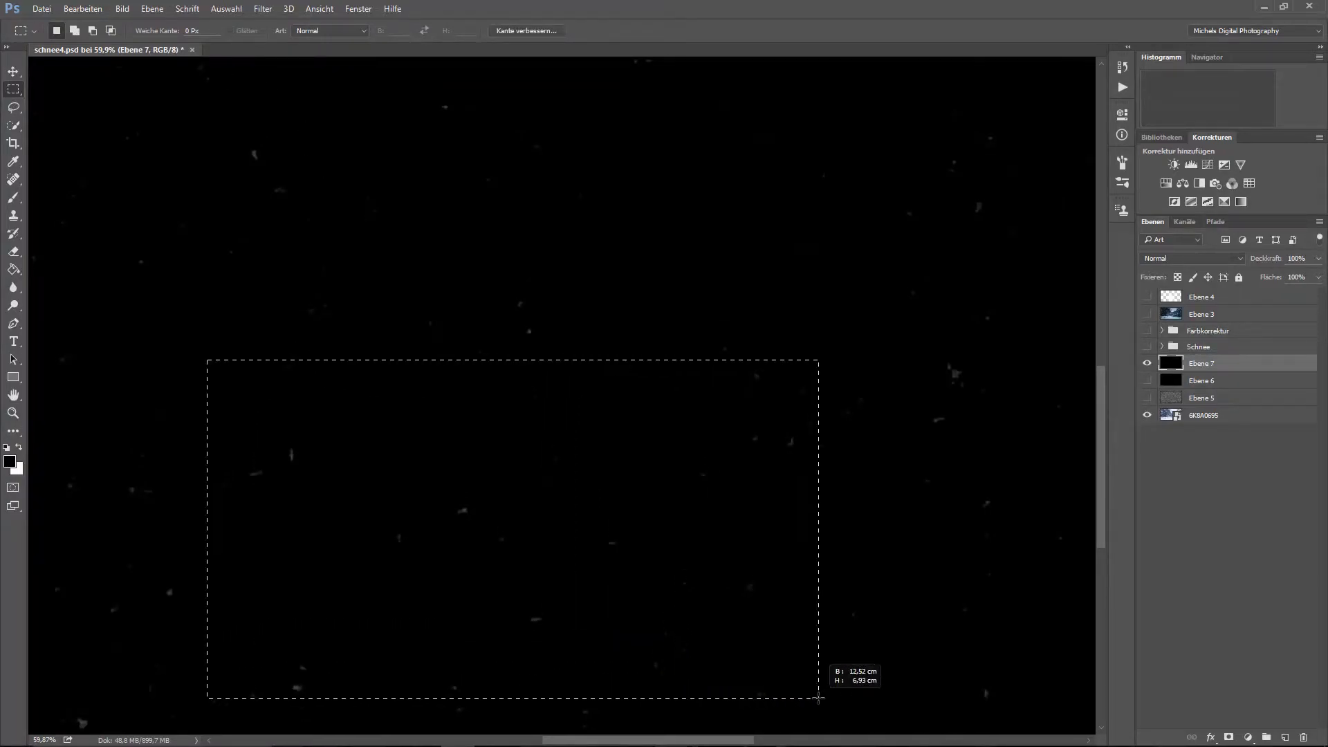
pyautogui.click(82, 8)
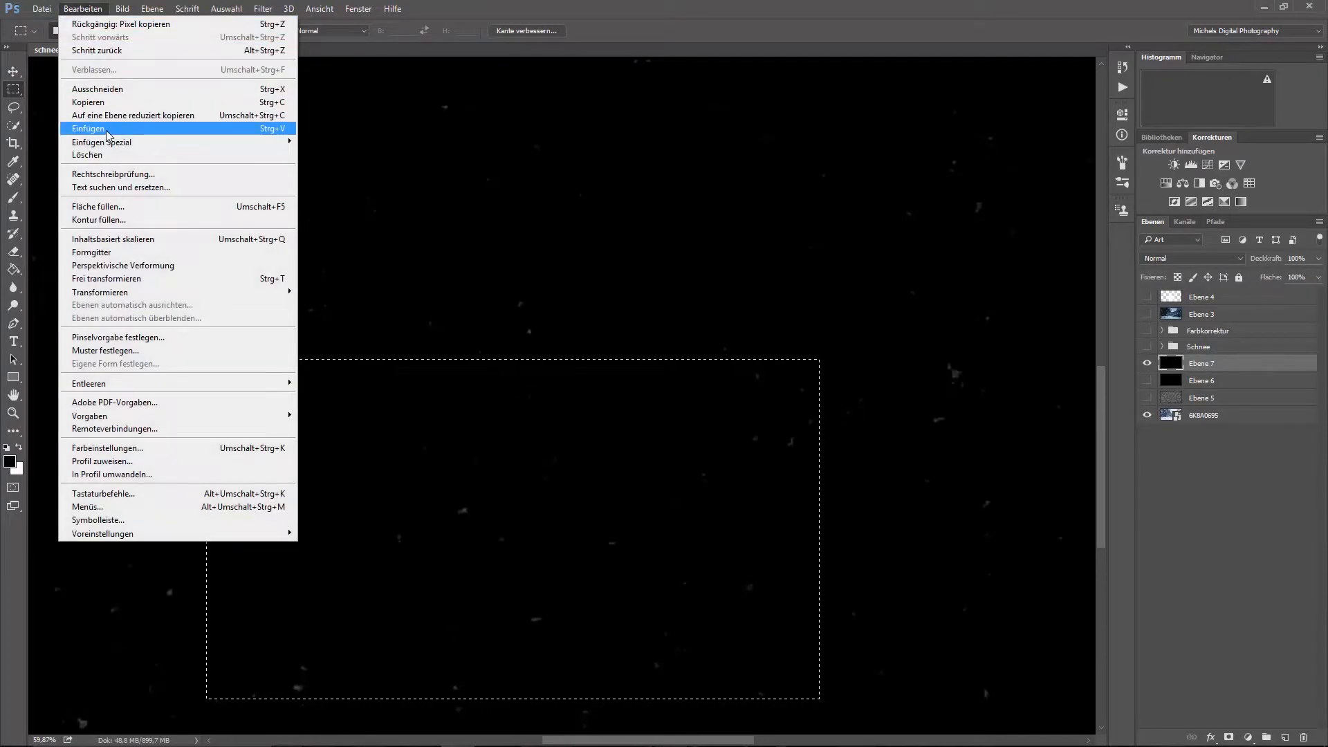
pyautogui.click(89, 129)
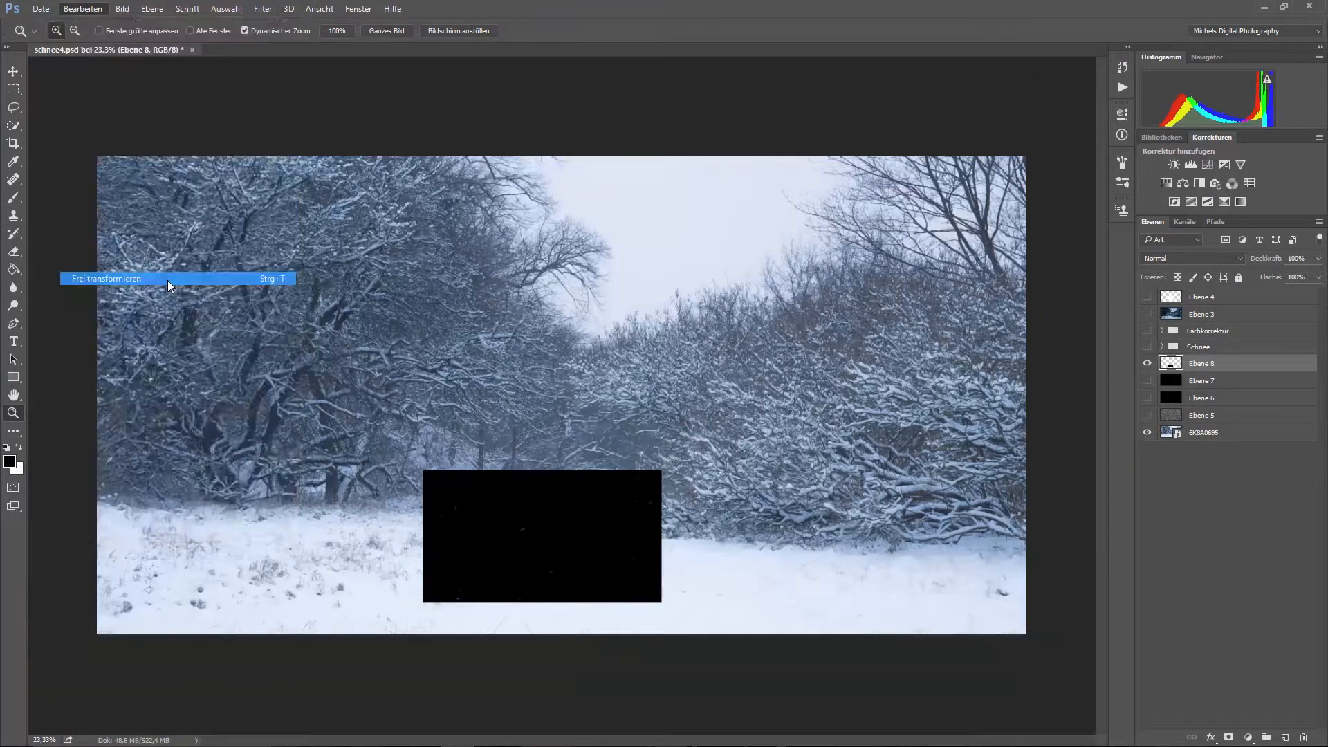
pyautogui.click(107, 278)
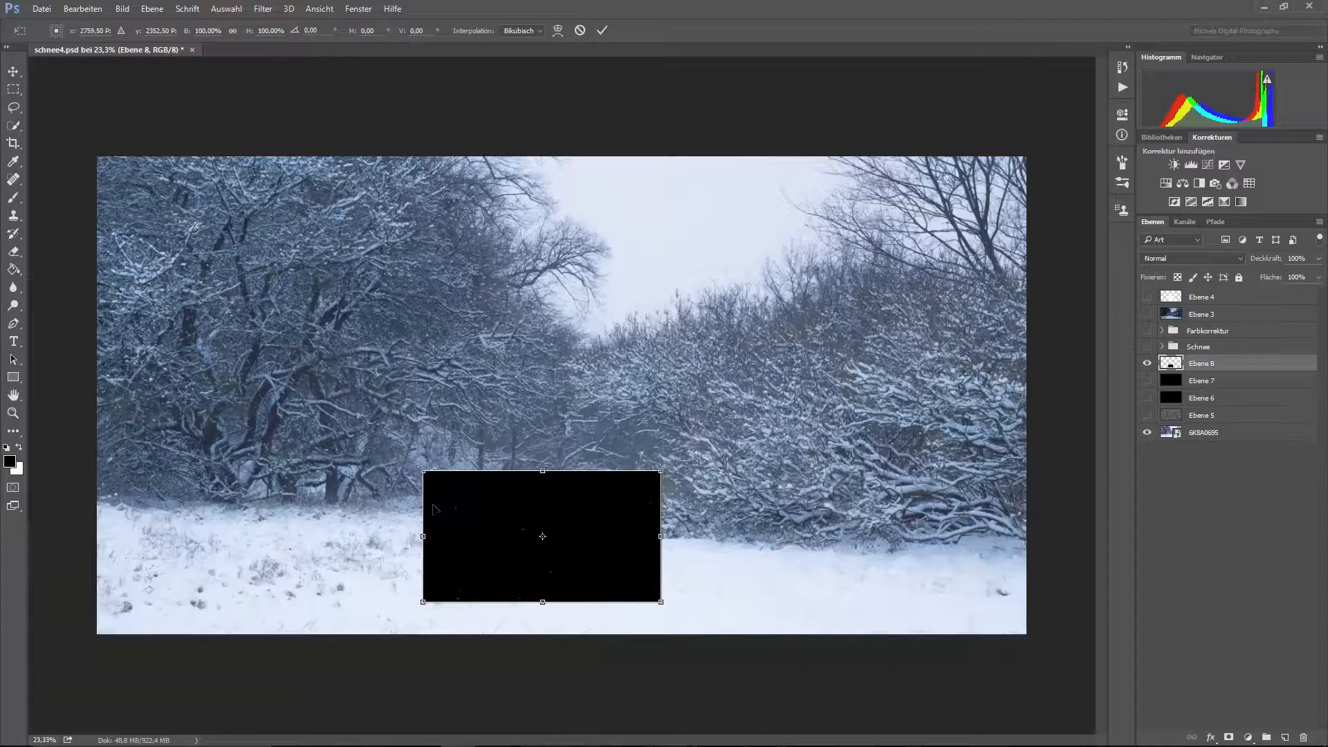
# Step: Move the pasted patch to the top-left and enlarge it to cover the whole canvas
pyautogui.moveTo(424, 473); pyautogui.dragTo(51, 265)
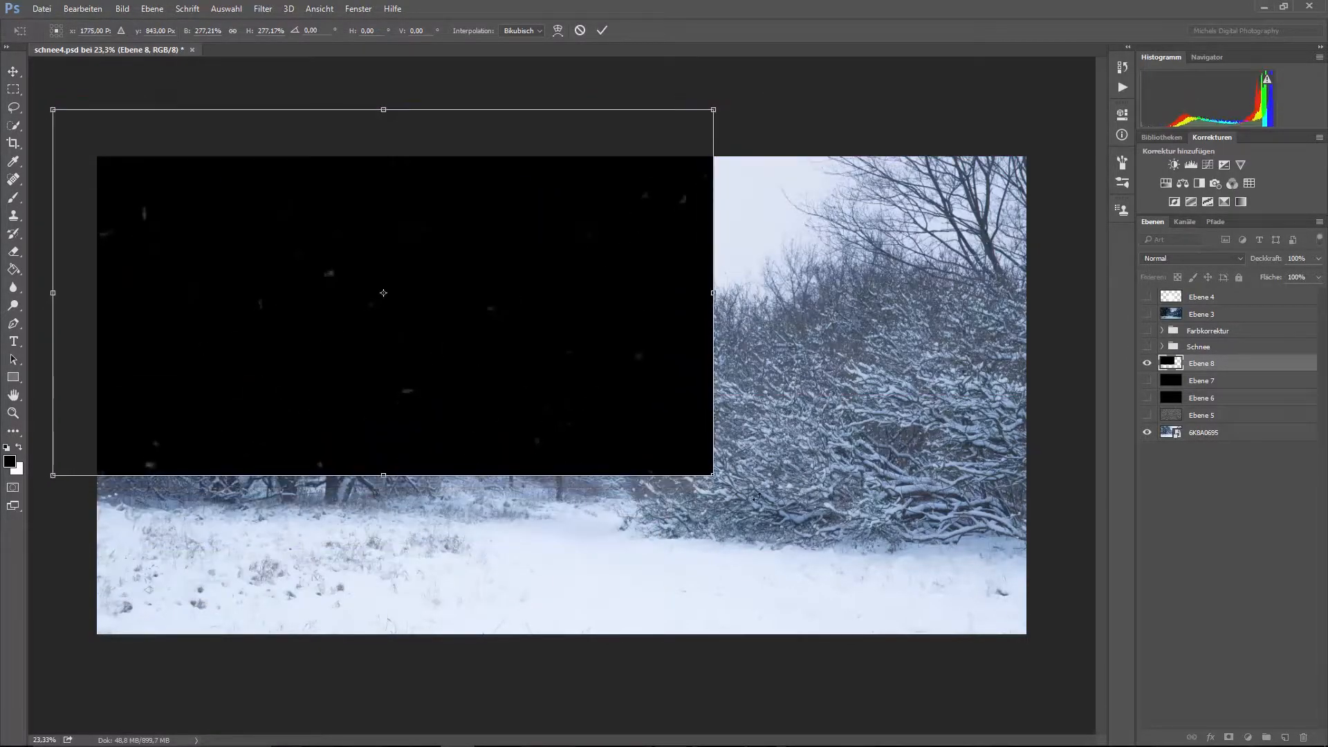
pyautogui.moveTo(714, 474); pyautogui.dragTo(1071, 670)
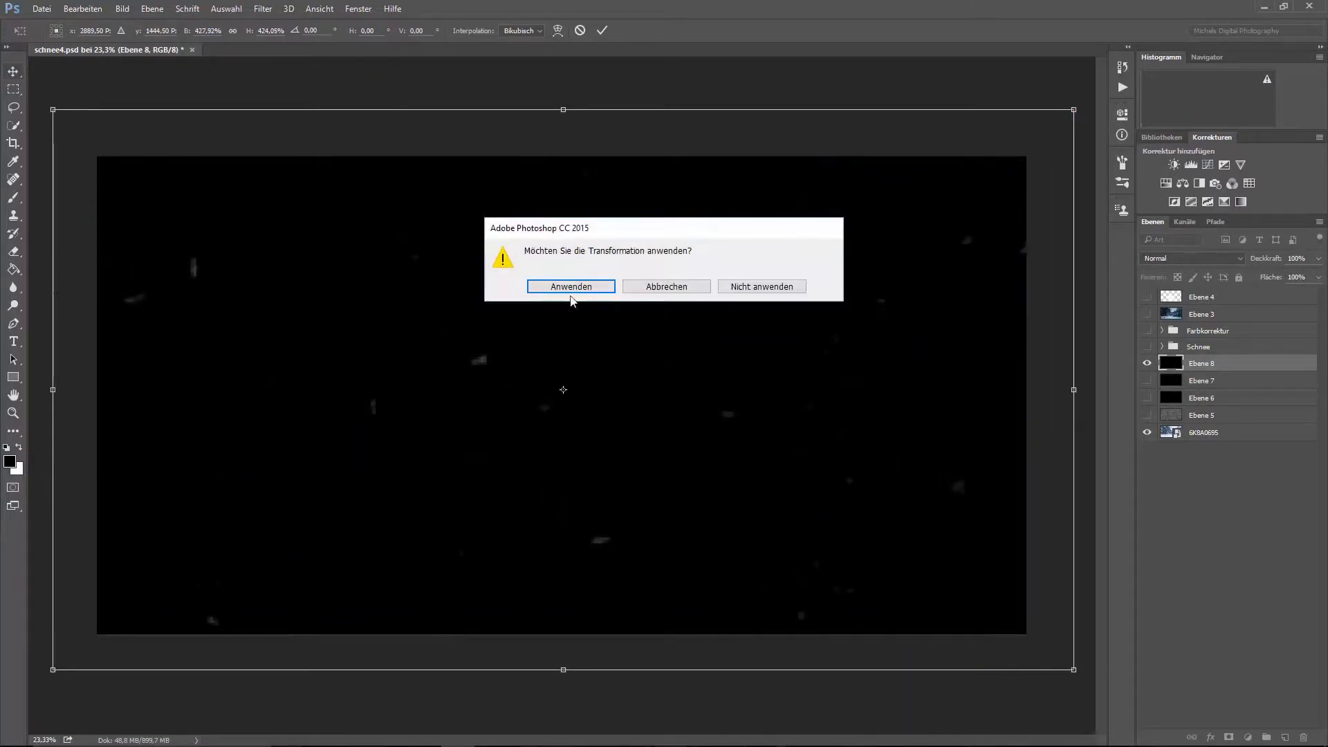
pyautogui.click(571, 286)
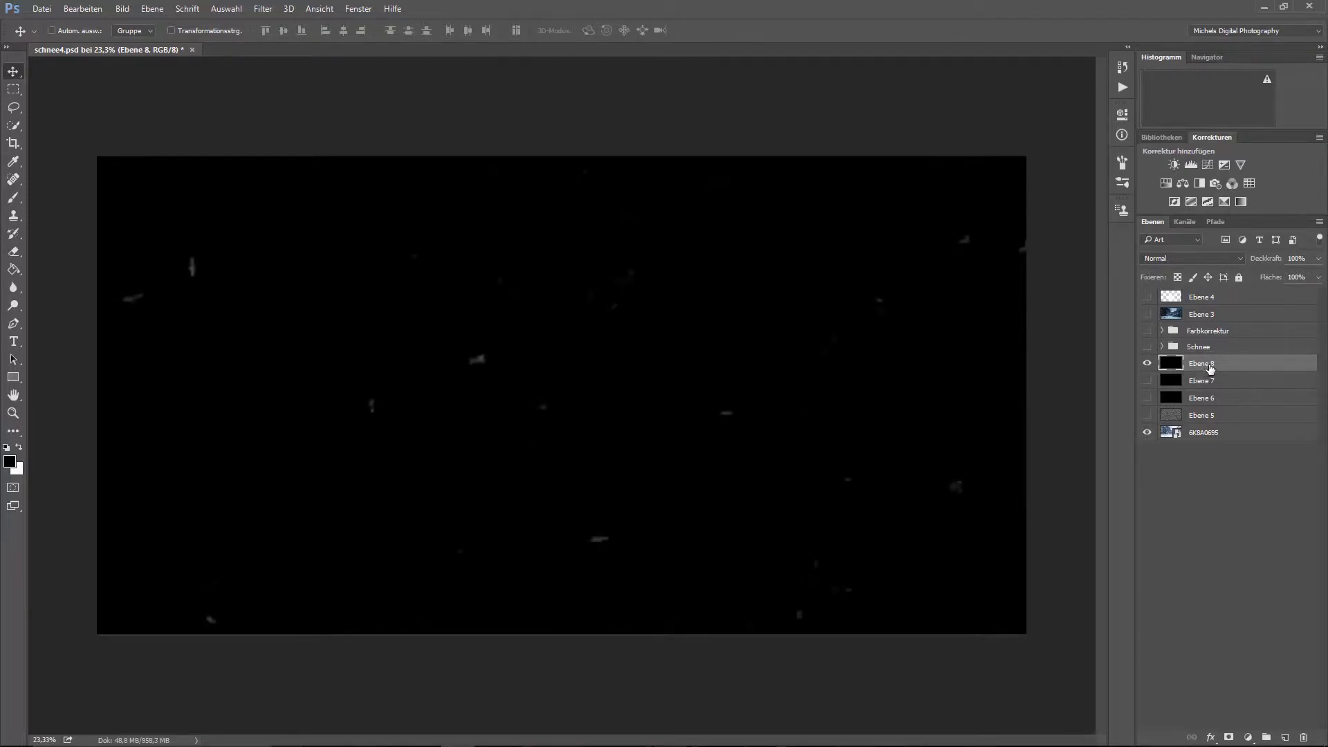
pyautogui.moveTo(14, 127)
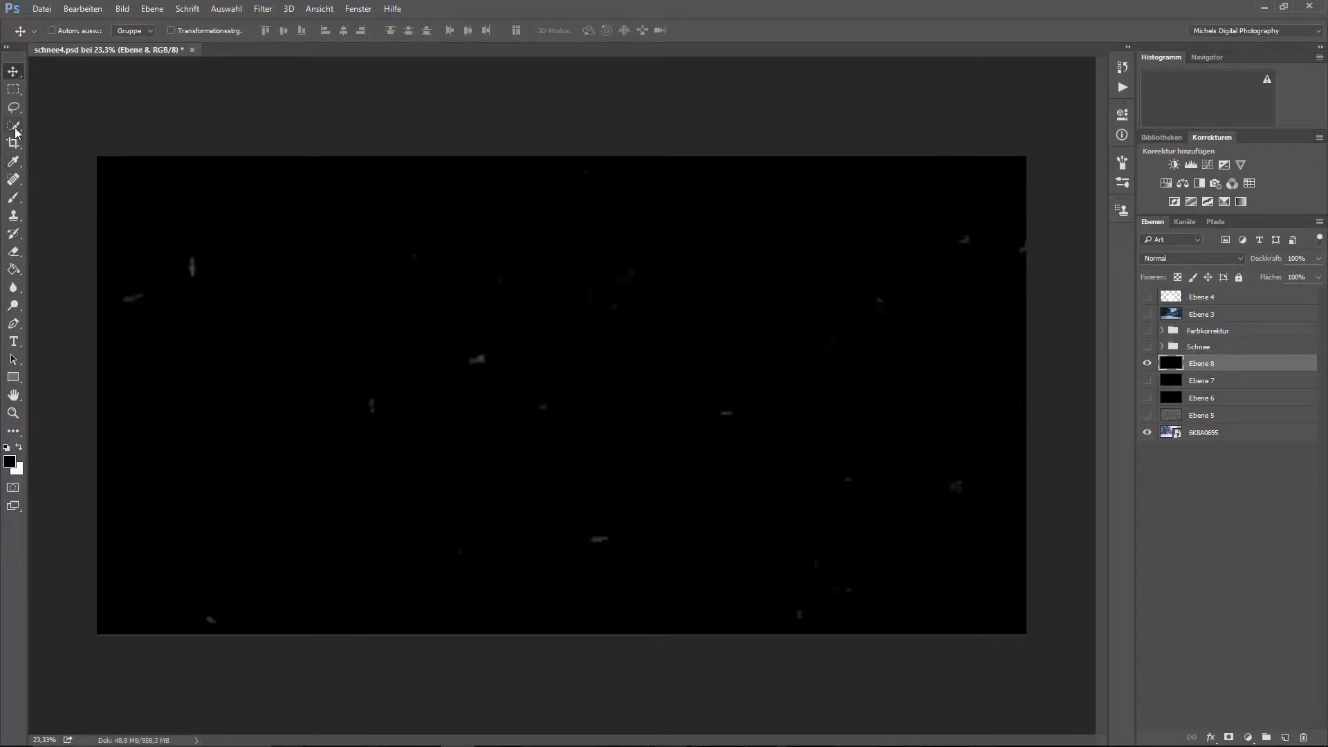
# Step: Copy a central patch of the bigger flakes merged, paste it as Ebene 9 and transform it to canvas size
pyautogui.moveTo(382, 249); pyautogui.dragTo(855, 566)
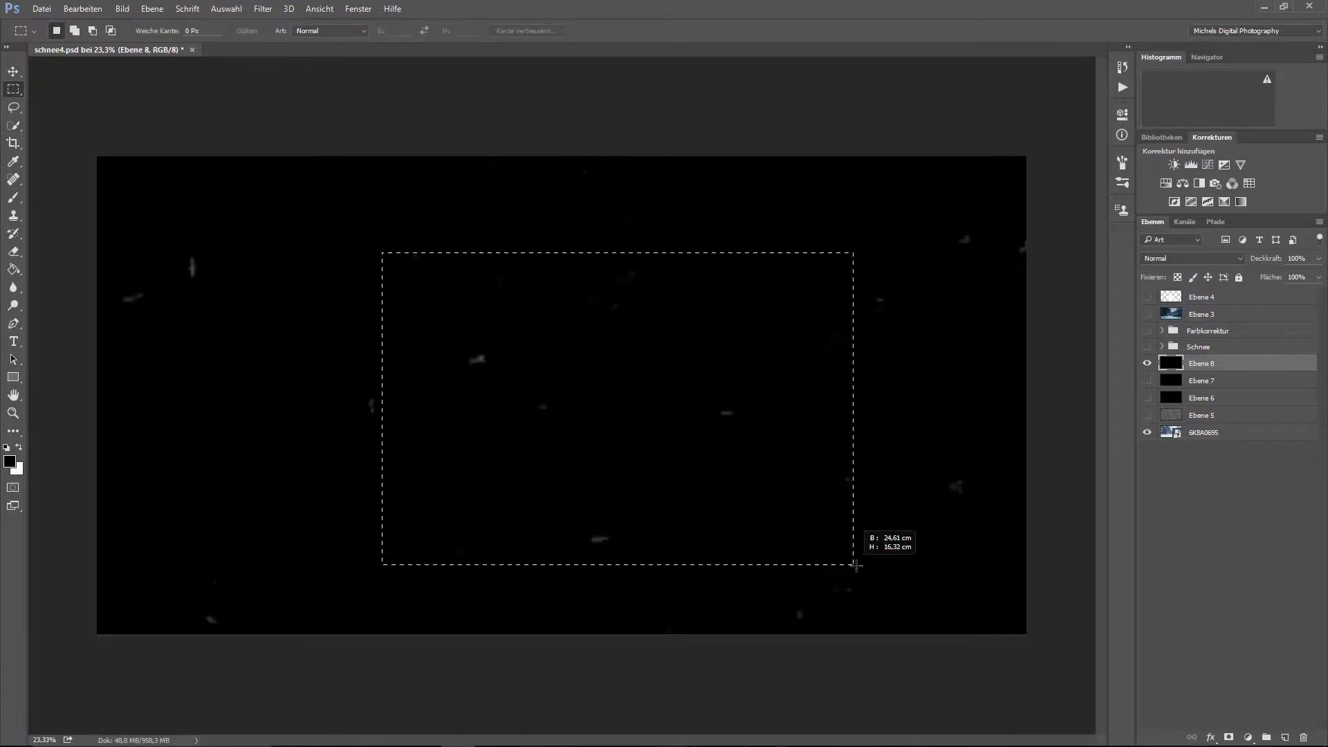
pyautogui.moveTo(855, 565); pyautogui.dragTo(882, 555)
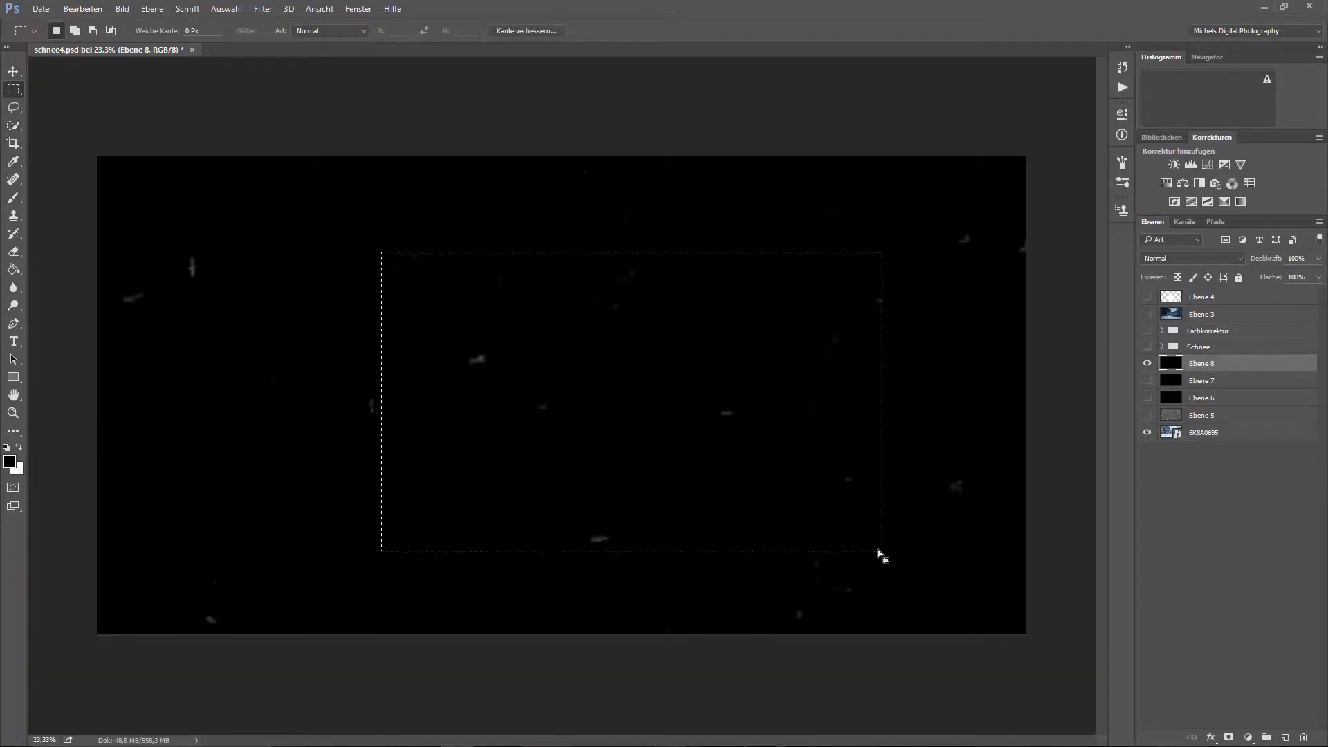
pyautogui.moveTo(403, 377)
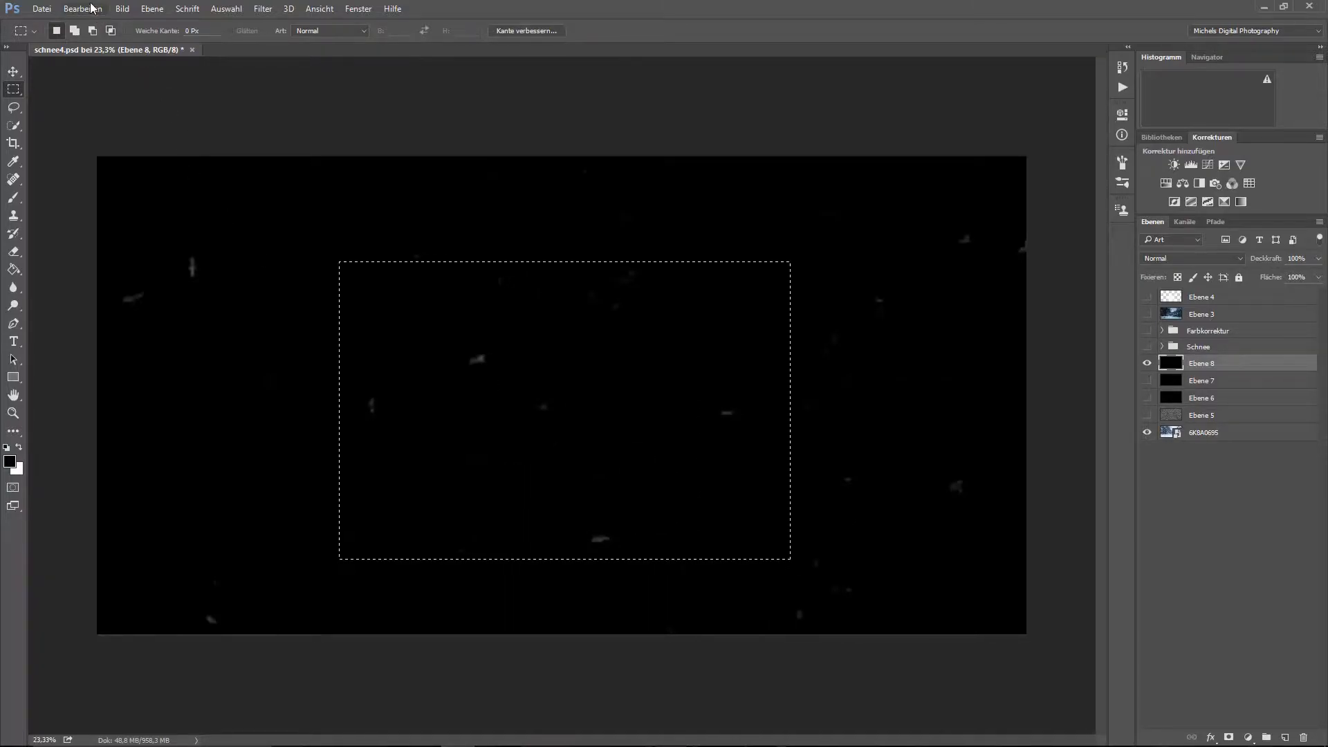
pyautogui.click(82, 9)
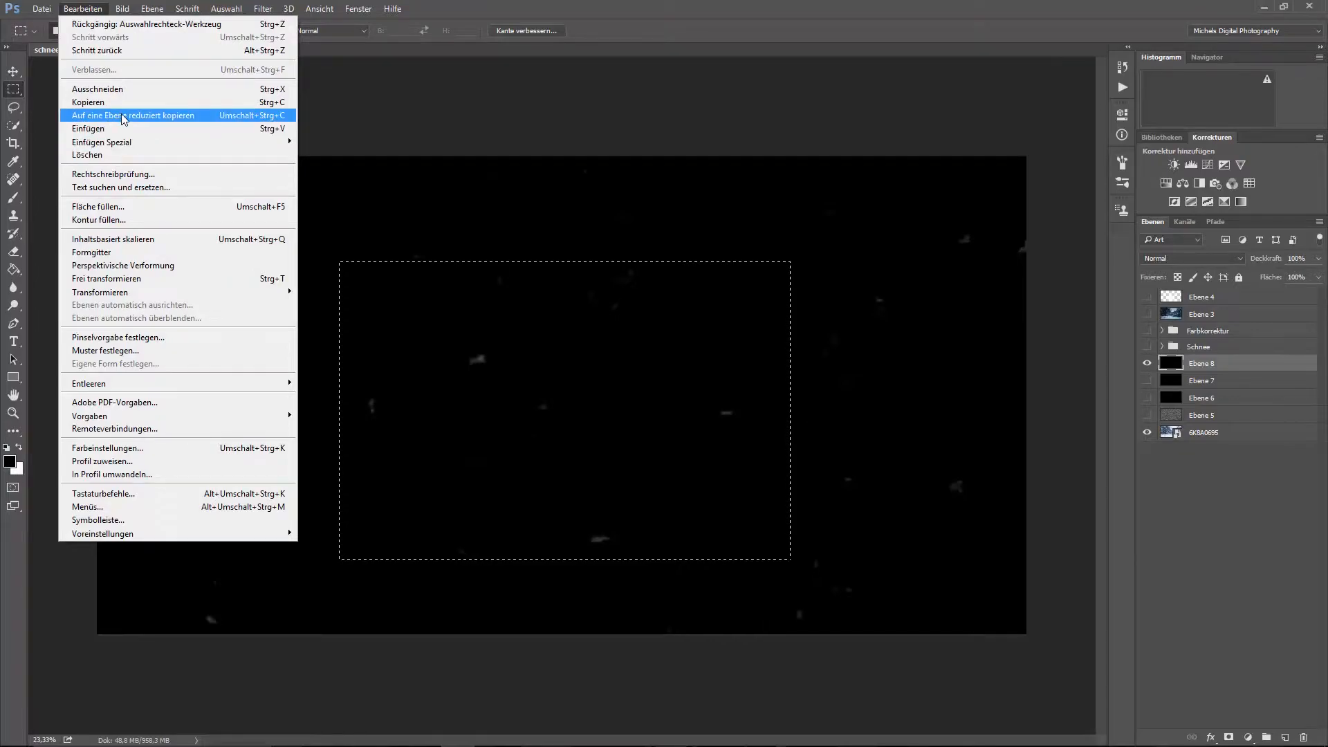
pyautogui.moveTo(99, 141)
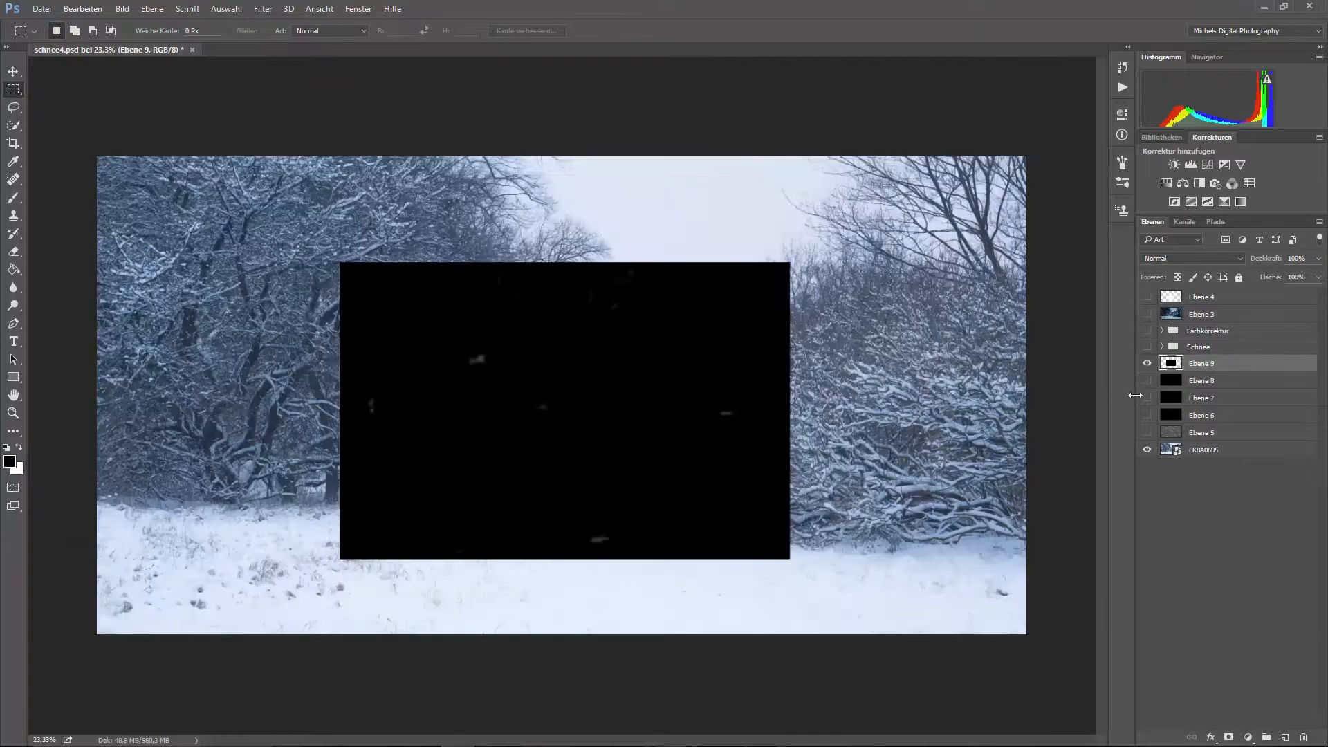
pyautogui.click(81, 8)
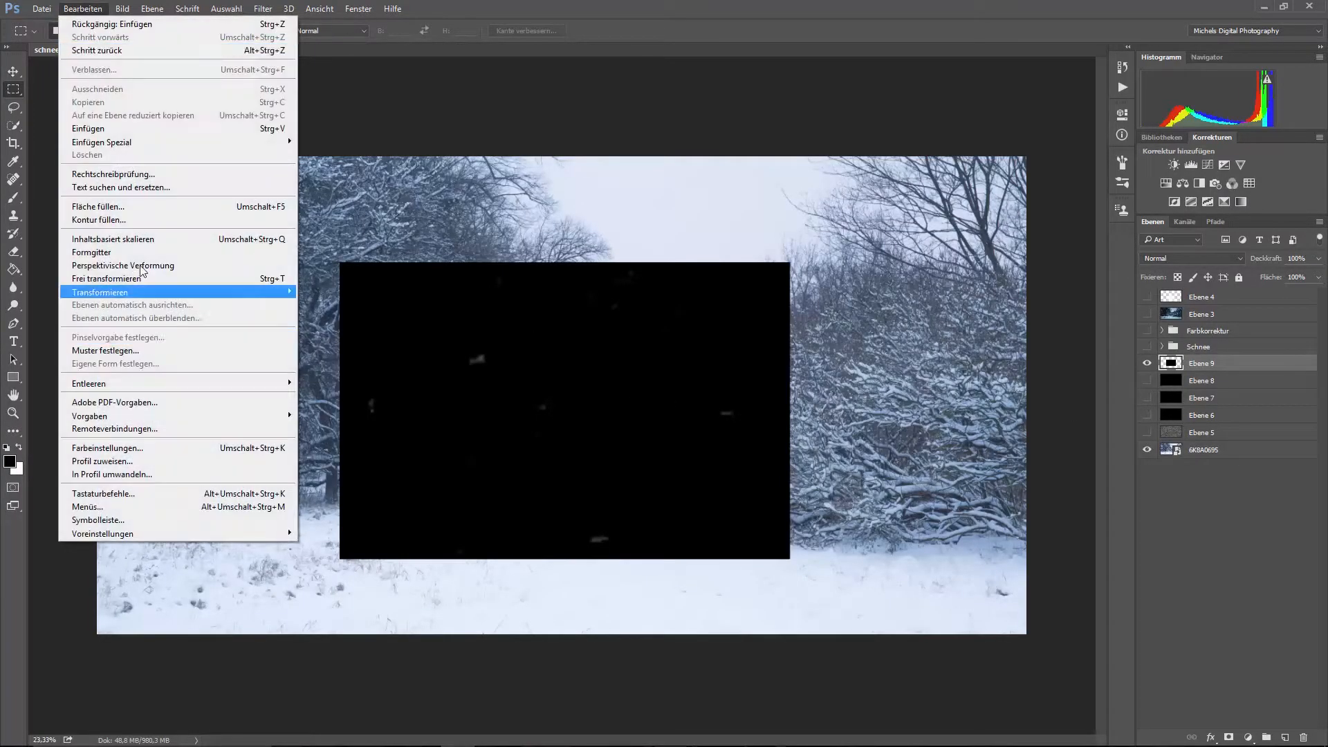
pyautogui.click(107, 278)
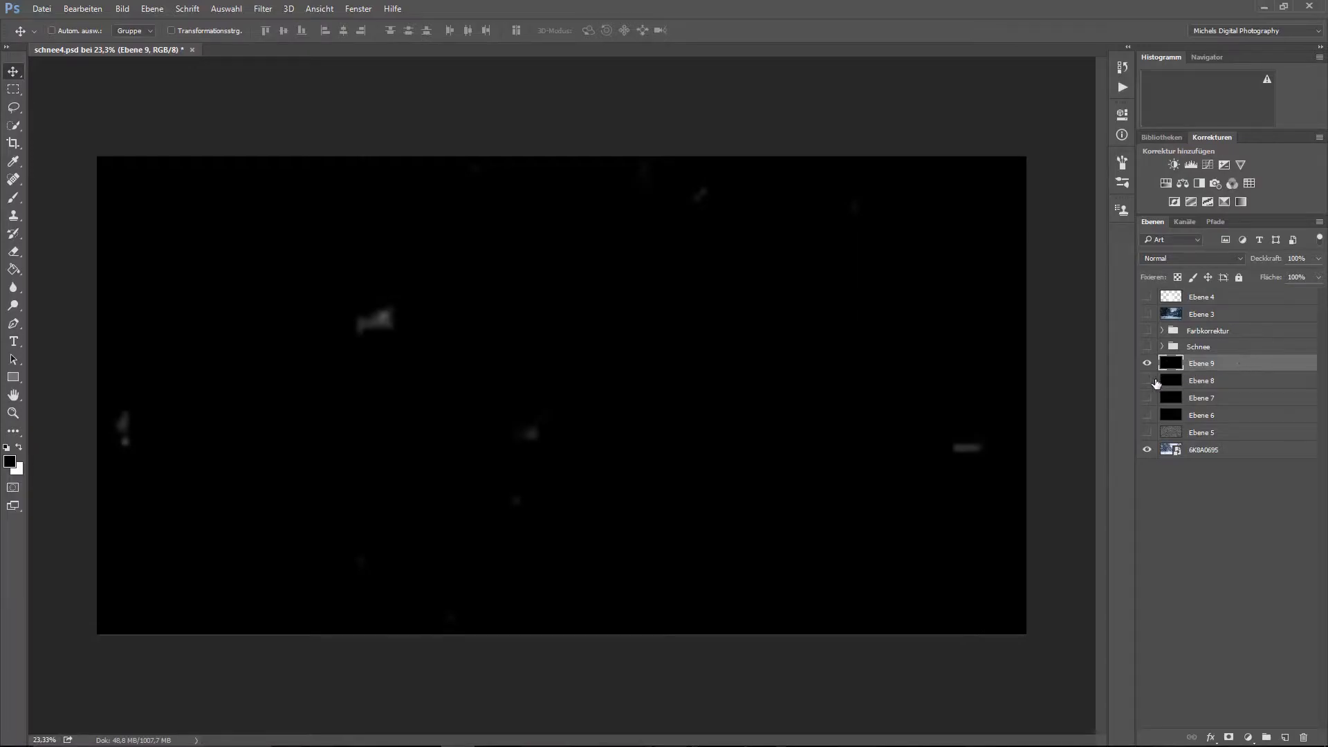
# Step: Keep Ebene 9's blending at Normal and apply a Gaussian blur of about 75.5 px
pyautogui.click(1190, 258)
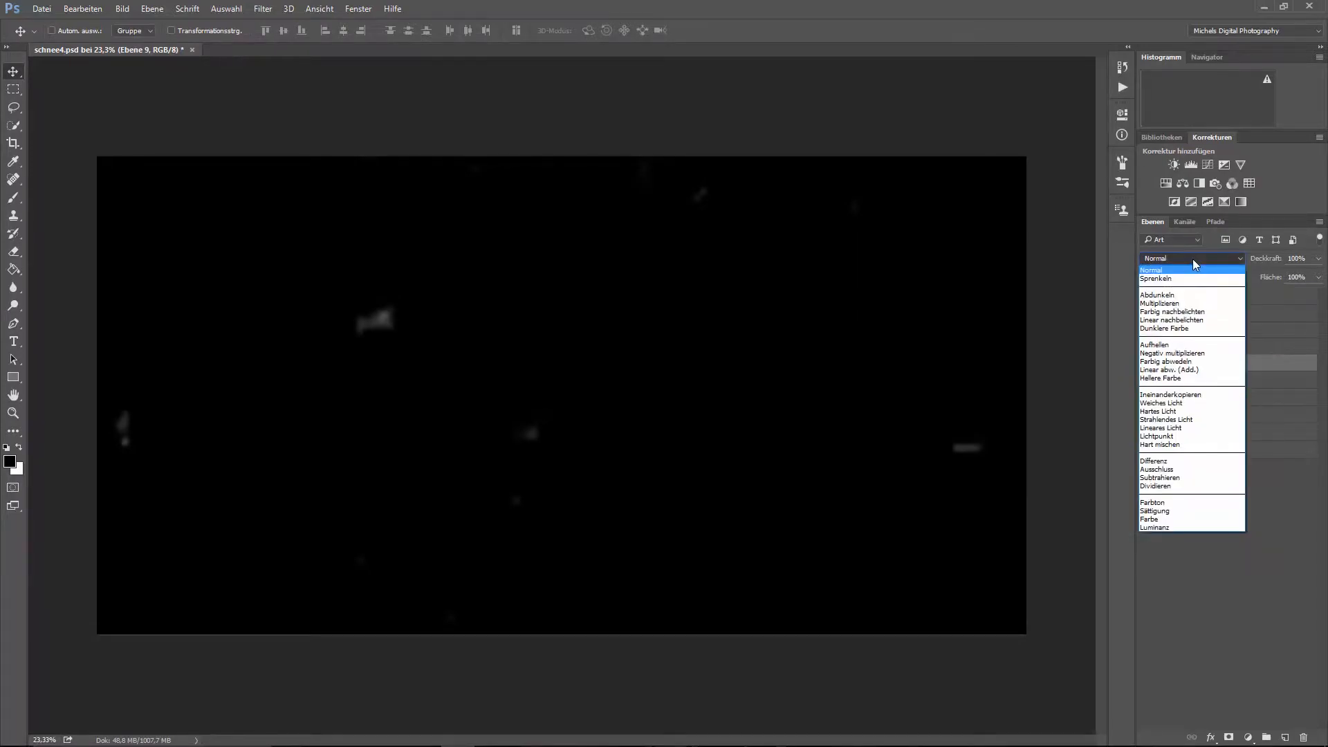
pyautogui.click(1192, 269)
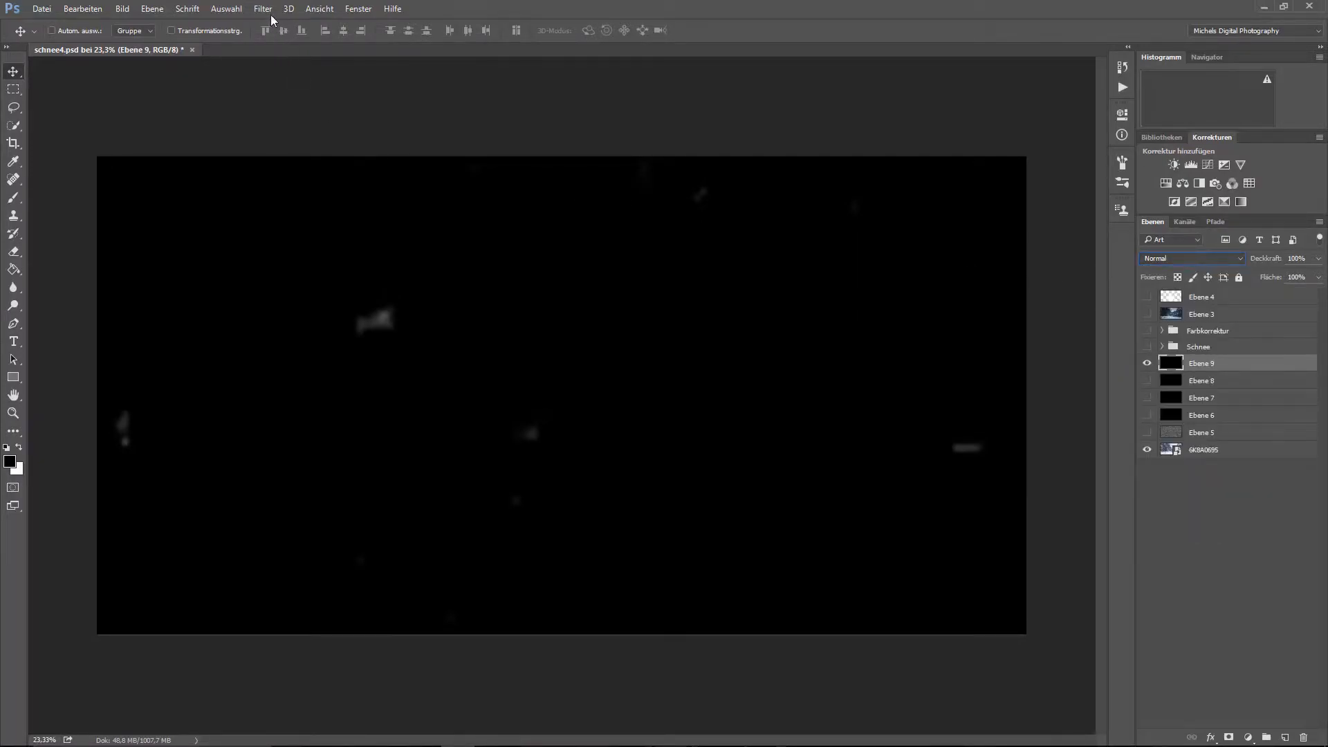
pyautogui.click(262, 8)
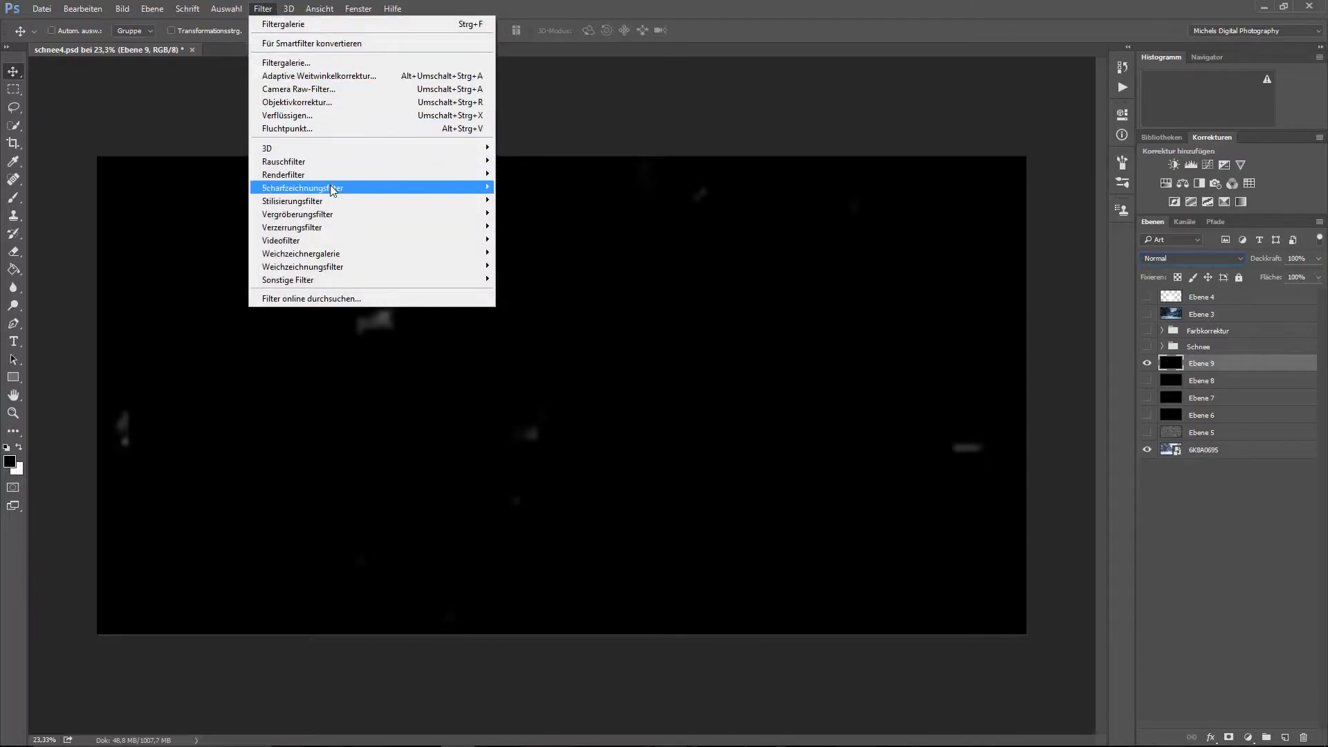
pyautogui.moveTo(300, 266)
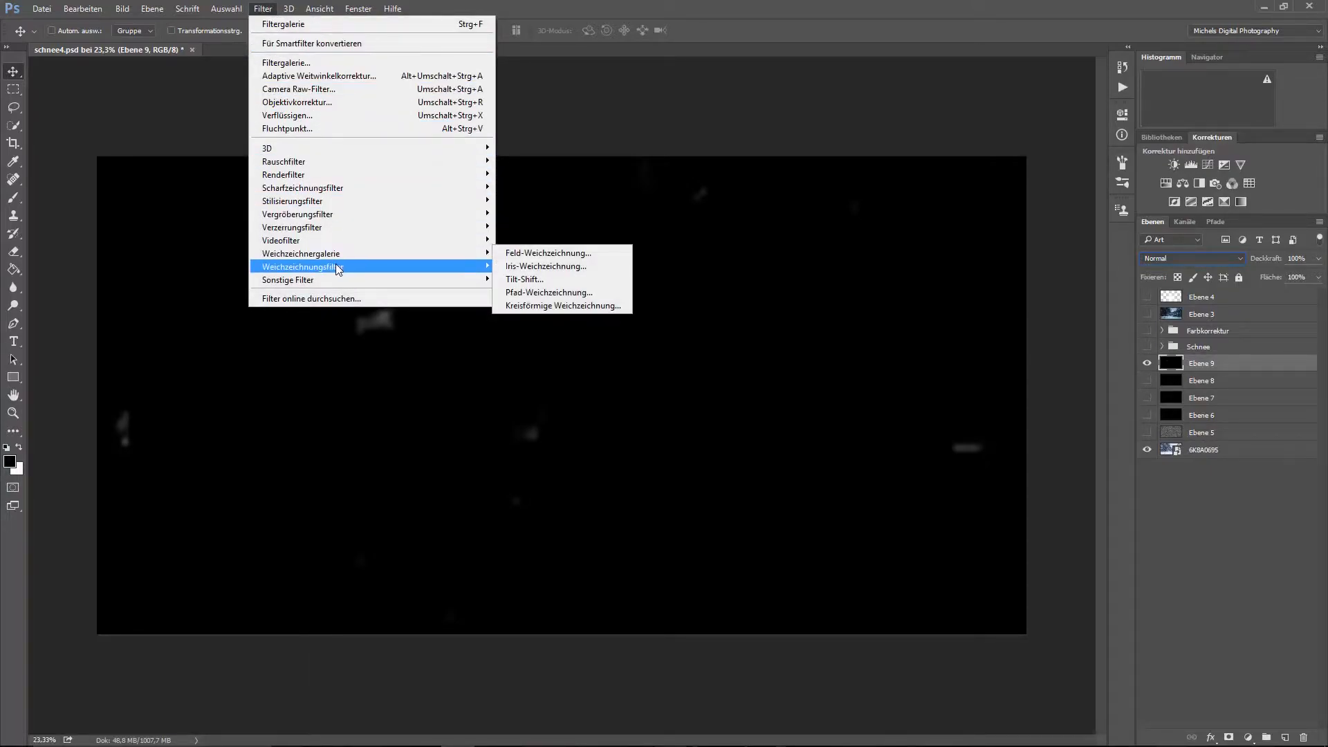
pyautogui.moveTo(303, 266)
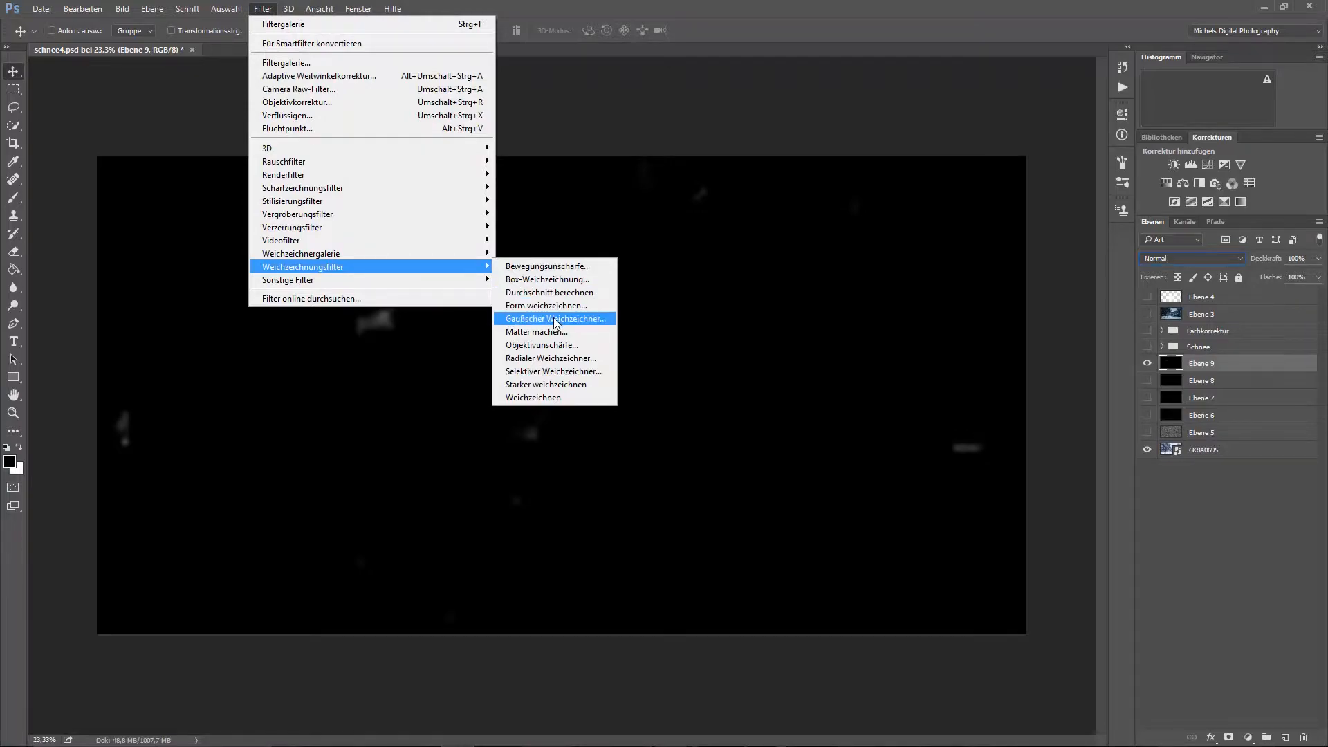
pyautogui.click(554, 319)
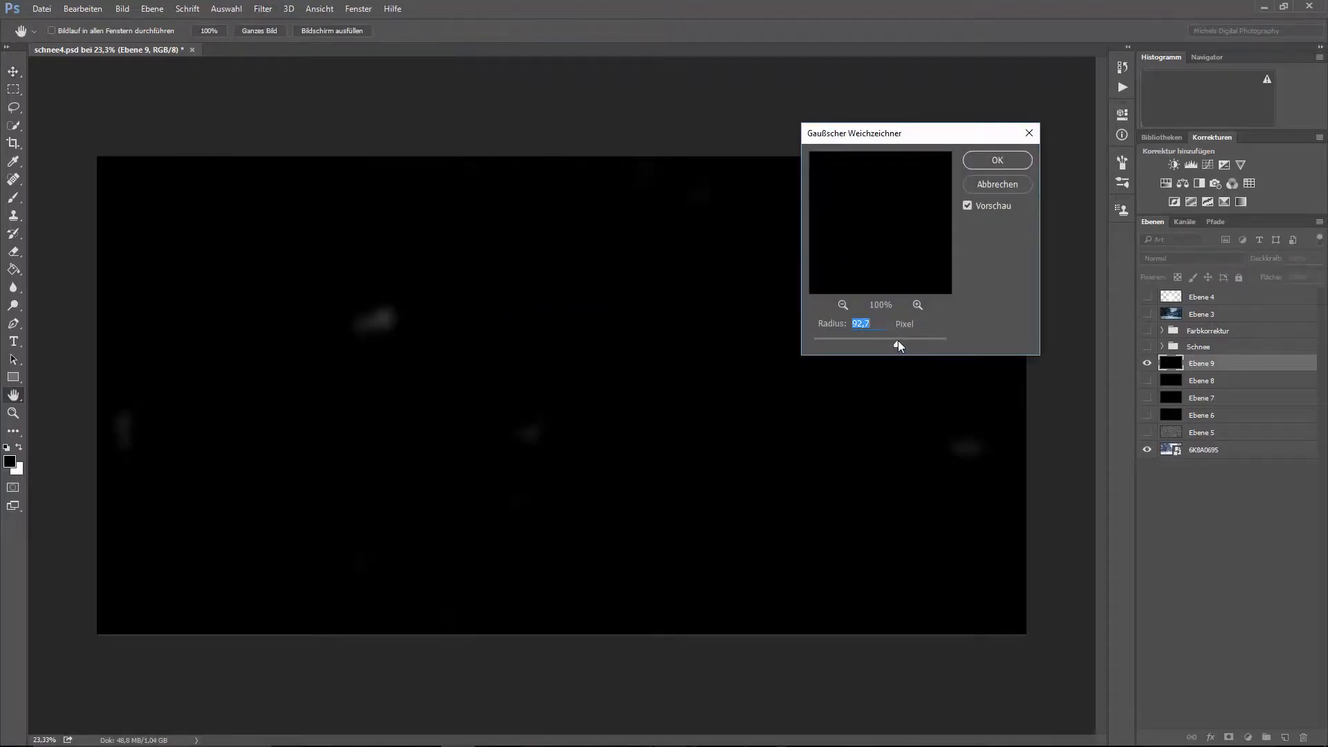
pyautogui.moveTo(900, 345); pyautogui.dragTo(892, 344)
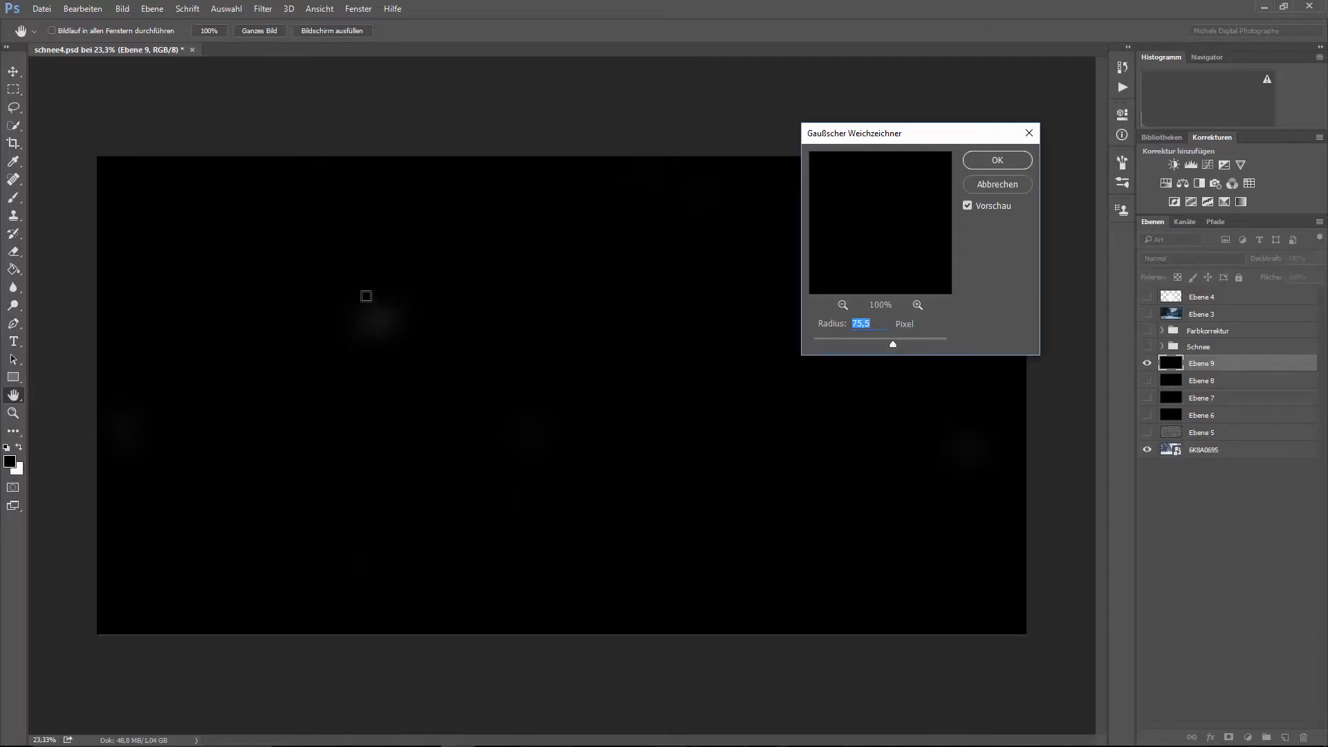
pyautogui.moveTo(871, 255)
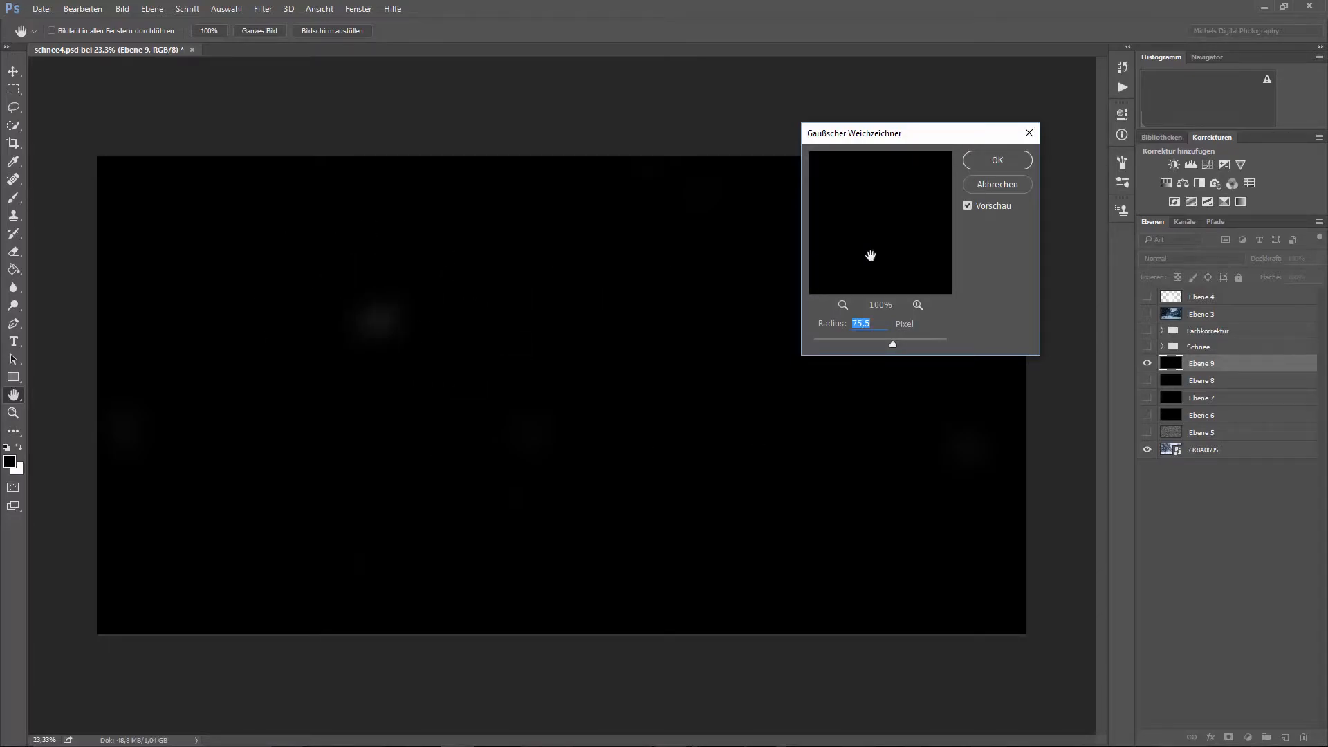
pyautogui.click(996, 161)
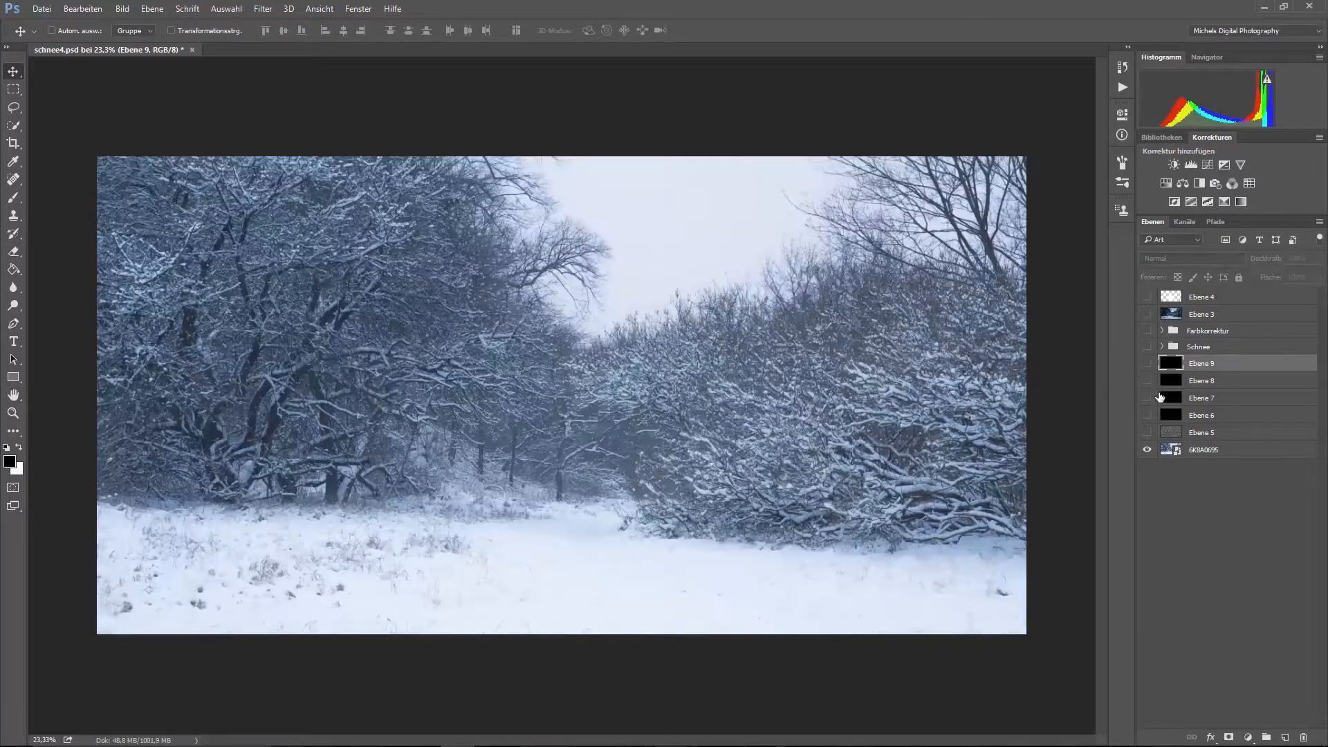
# Step: Show Ebene 8, apply a Gaussian blur of 36 px to it, then hide it again
pyautogui.click(1148, 364)
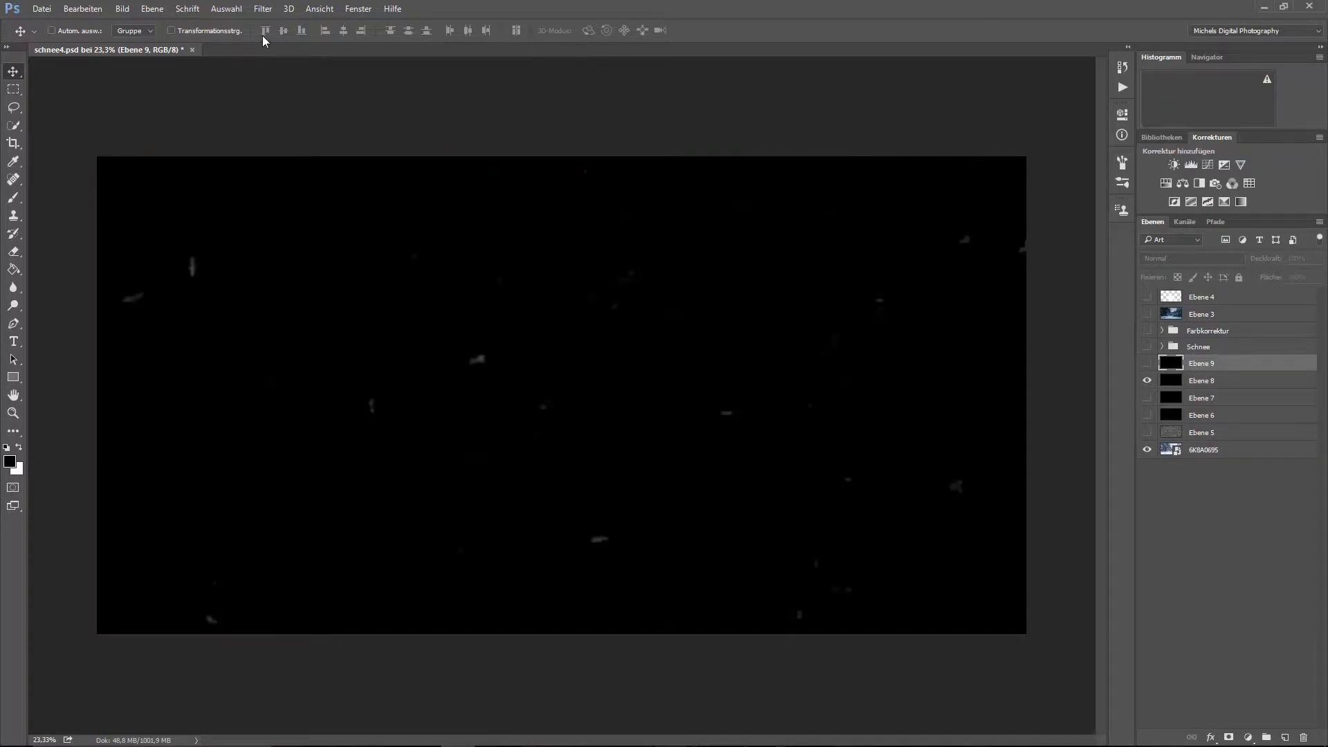
pyautogui.click(262, 8)
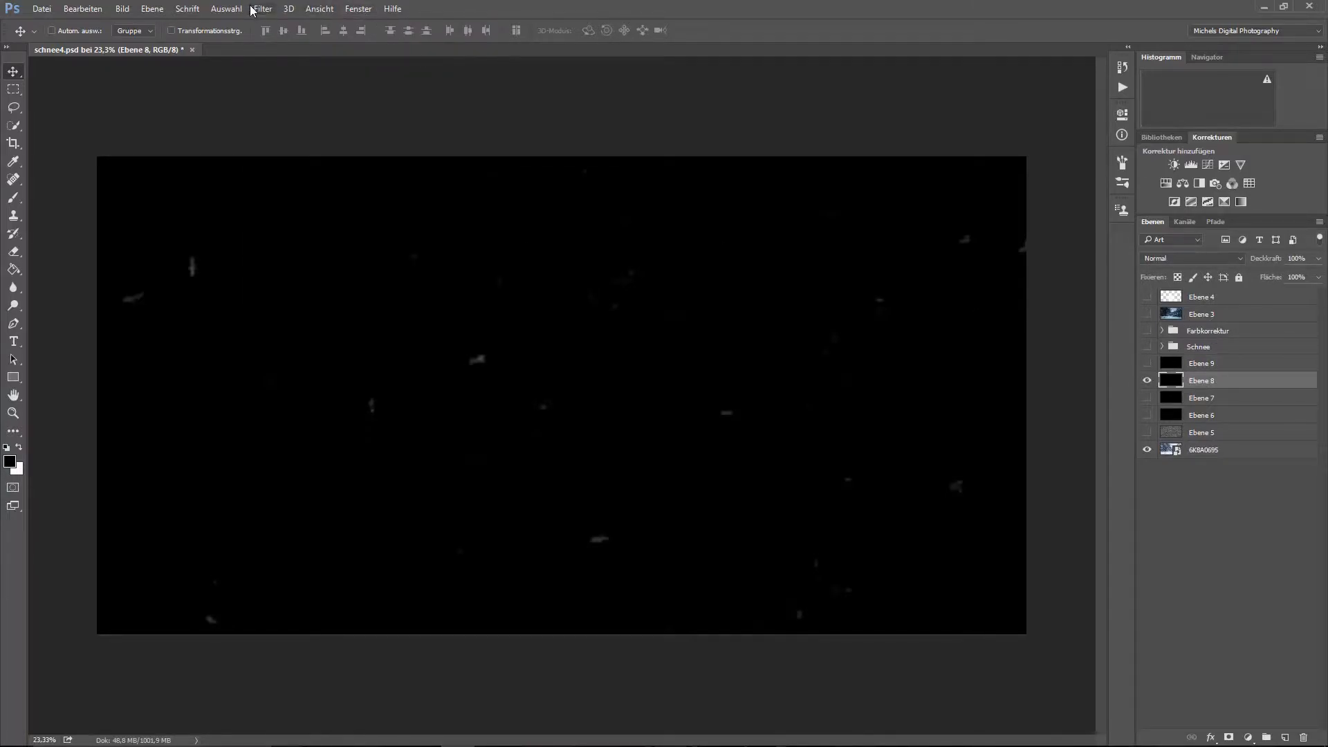
pyautogui.click(263, 9)
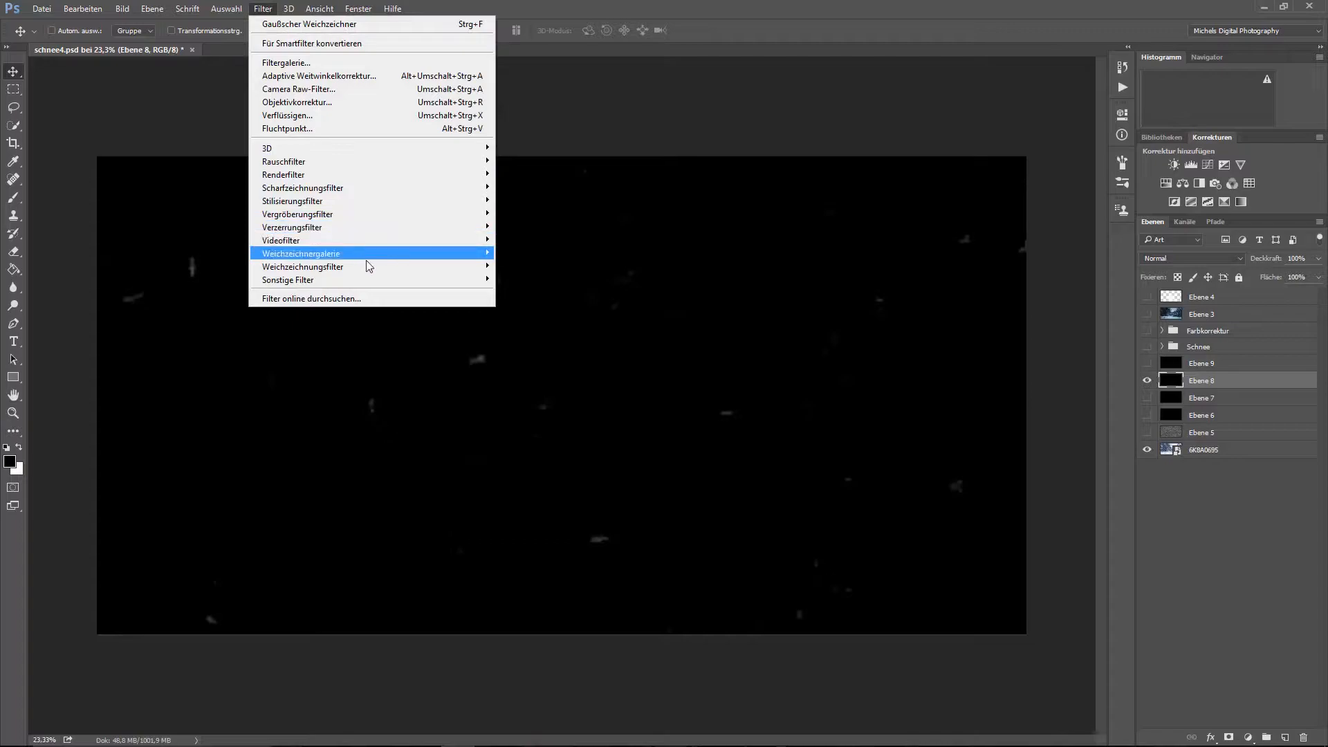
pyautogui.click(307, 24)
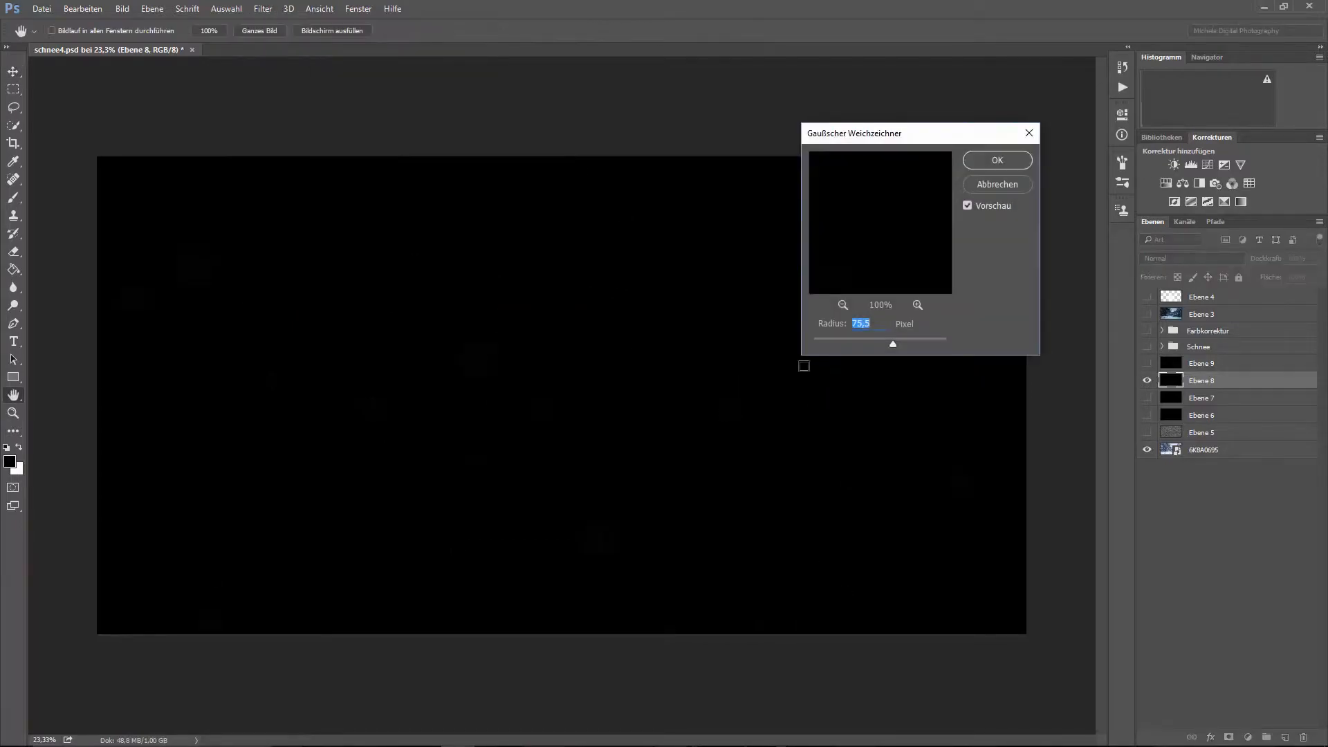
pyautogui.moveTo(892, 345); pyautogui.dragTo(875, 347)
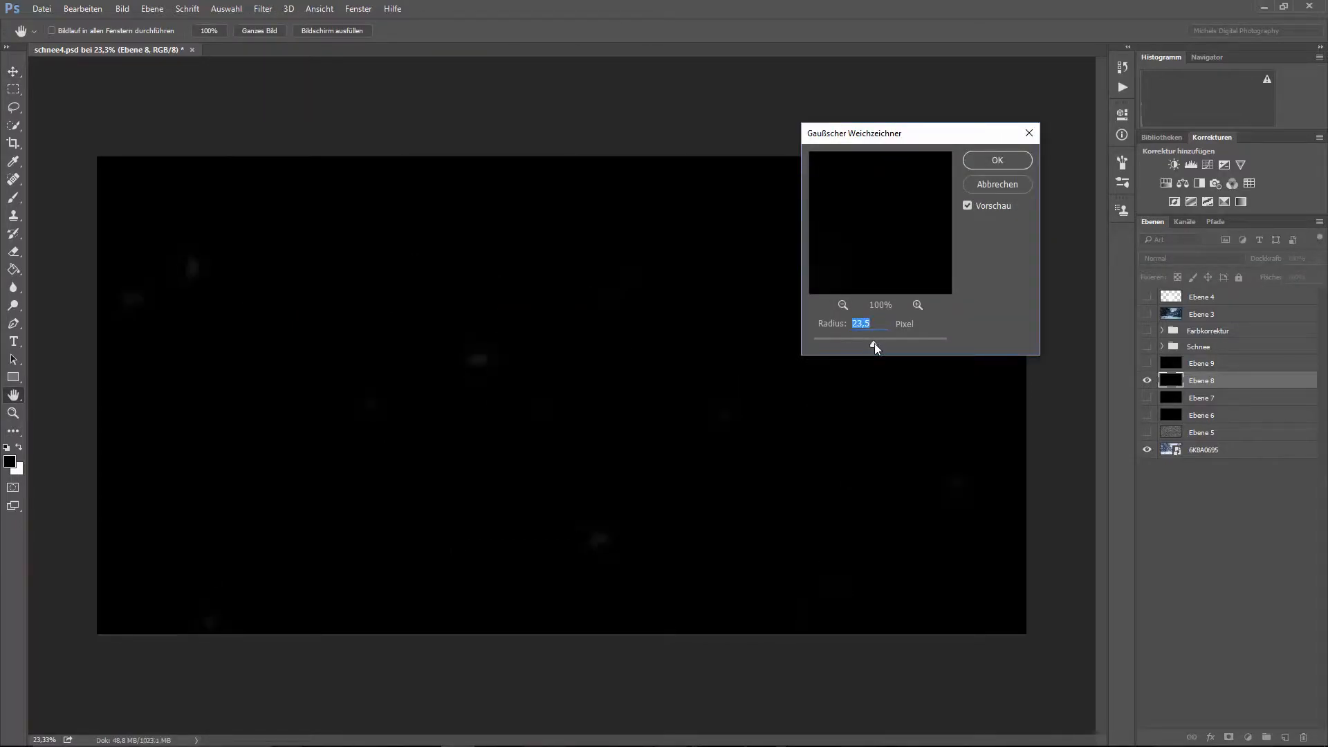
pyautogui.moveTo(875, 347); pyautogui.dragTo(882, 347)
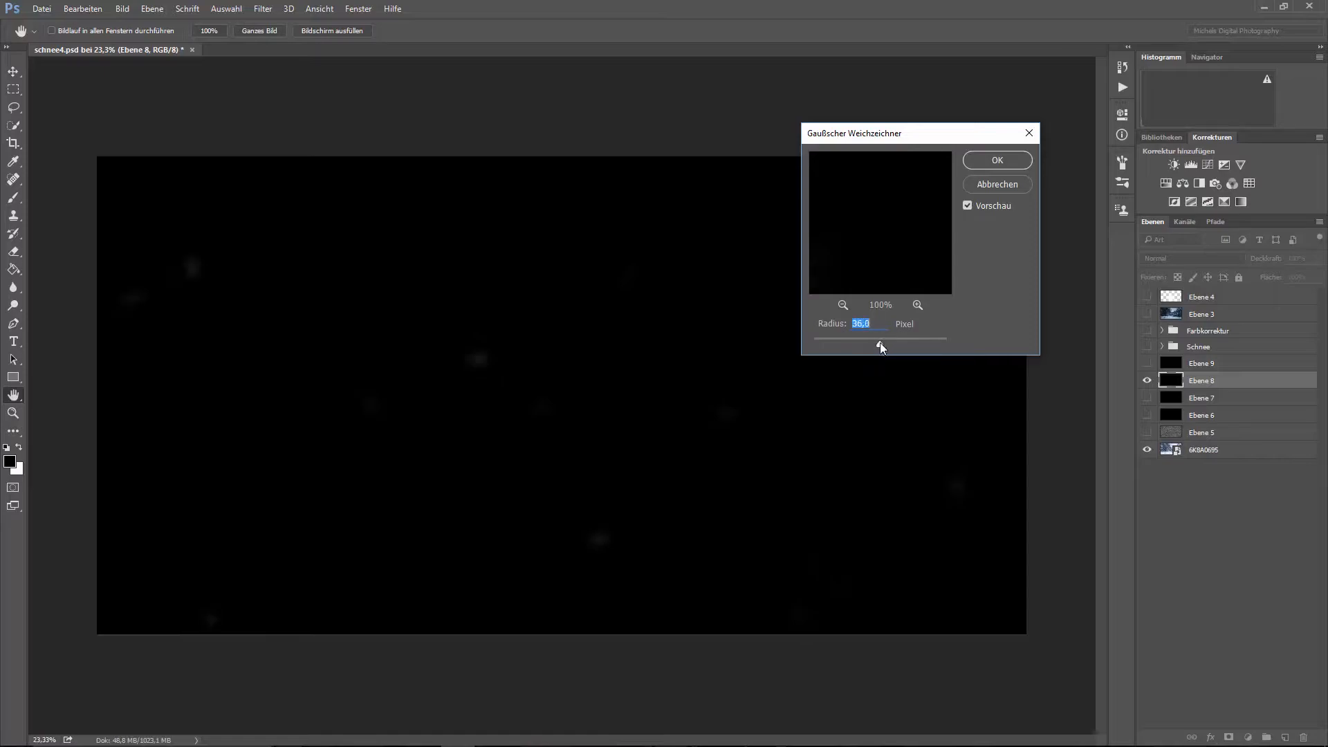
pyautogui.moveTo(878, 347); pyautogui.dragTo(886, 348)
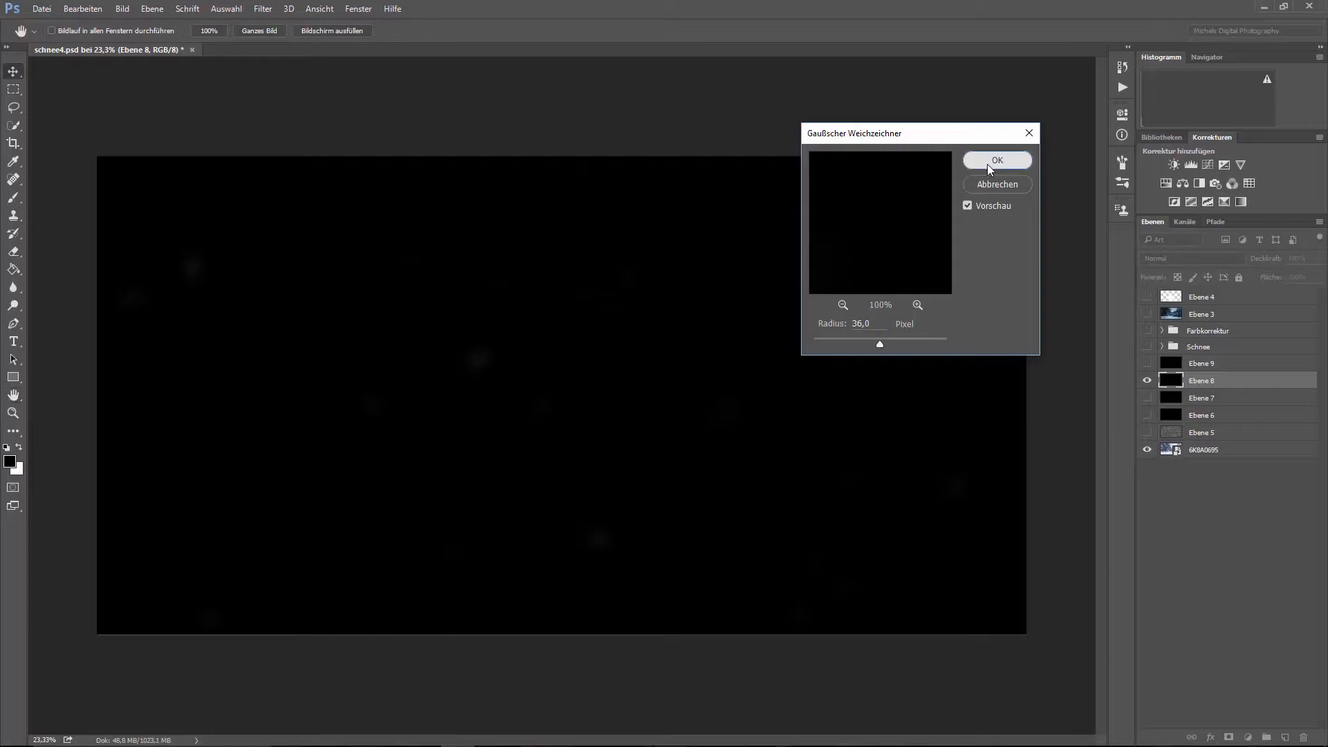
pyautogui.click(996, 161)
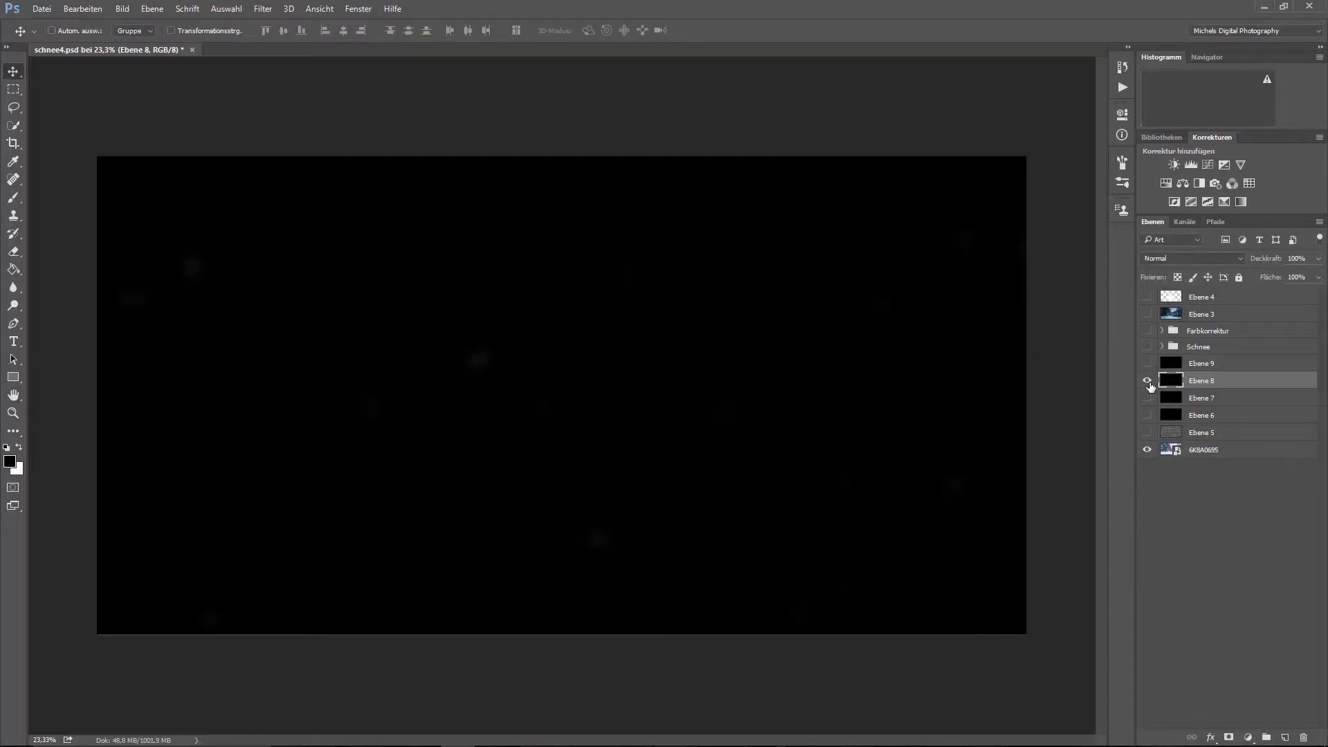
pyautogui.click(1148, 380)
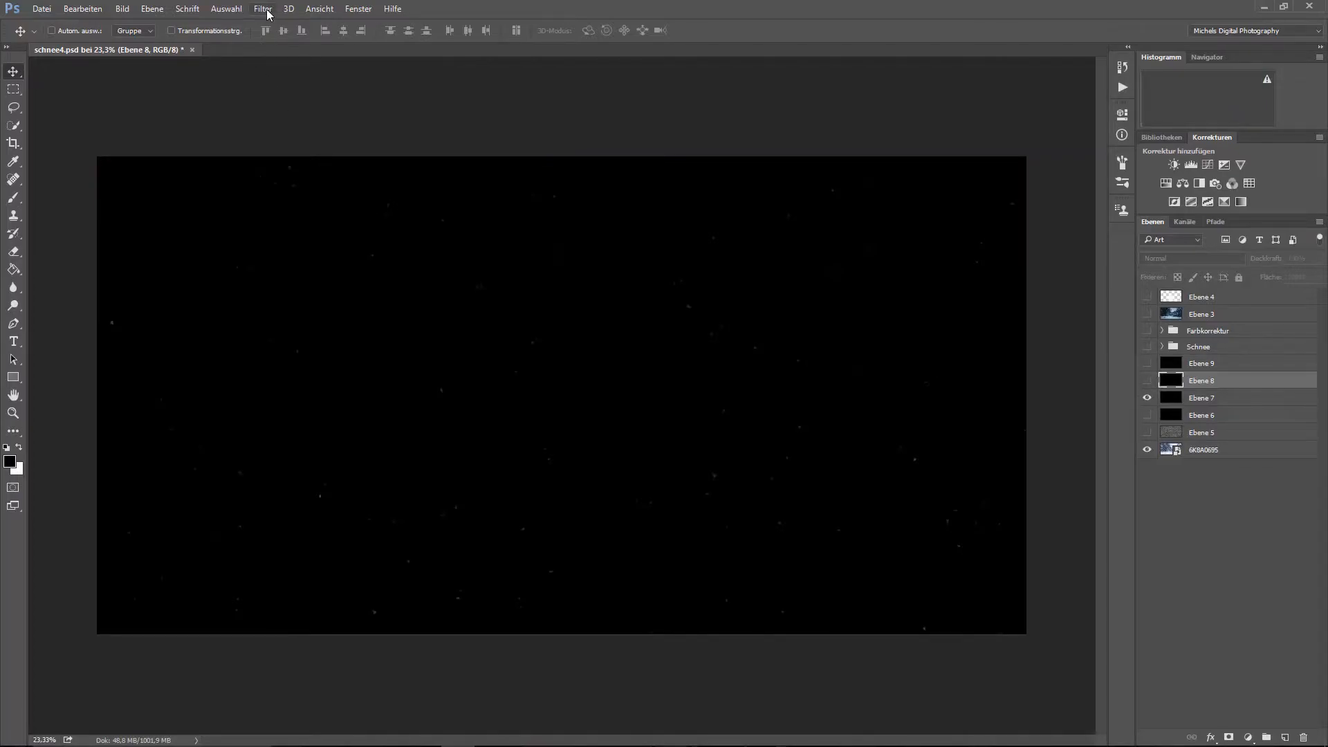
# Step: Select Ebene 7 and set a Gaussian blur radius of about 7.8 px on it
pyautogui.click(1202, 397)
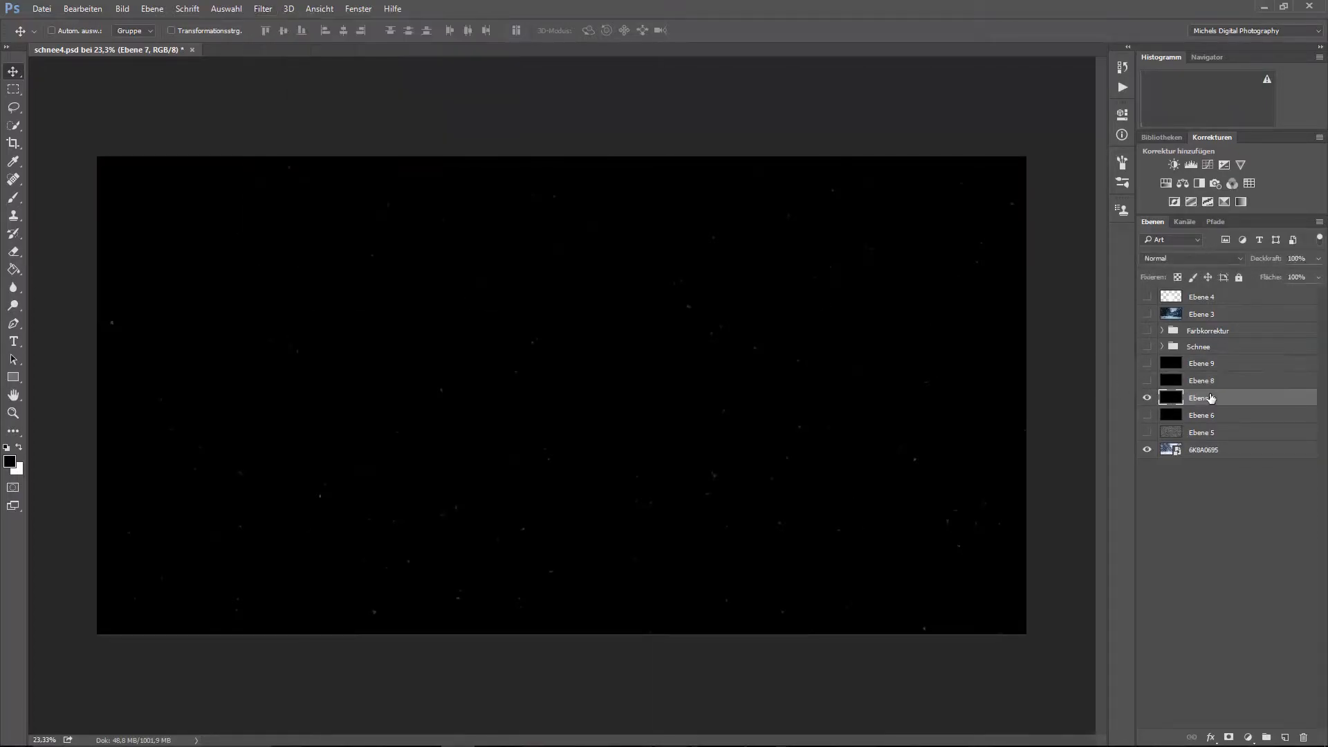
pyautogui.click(262, 8)
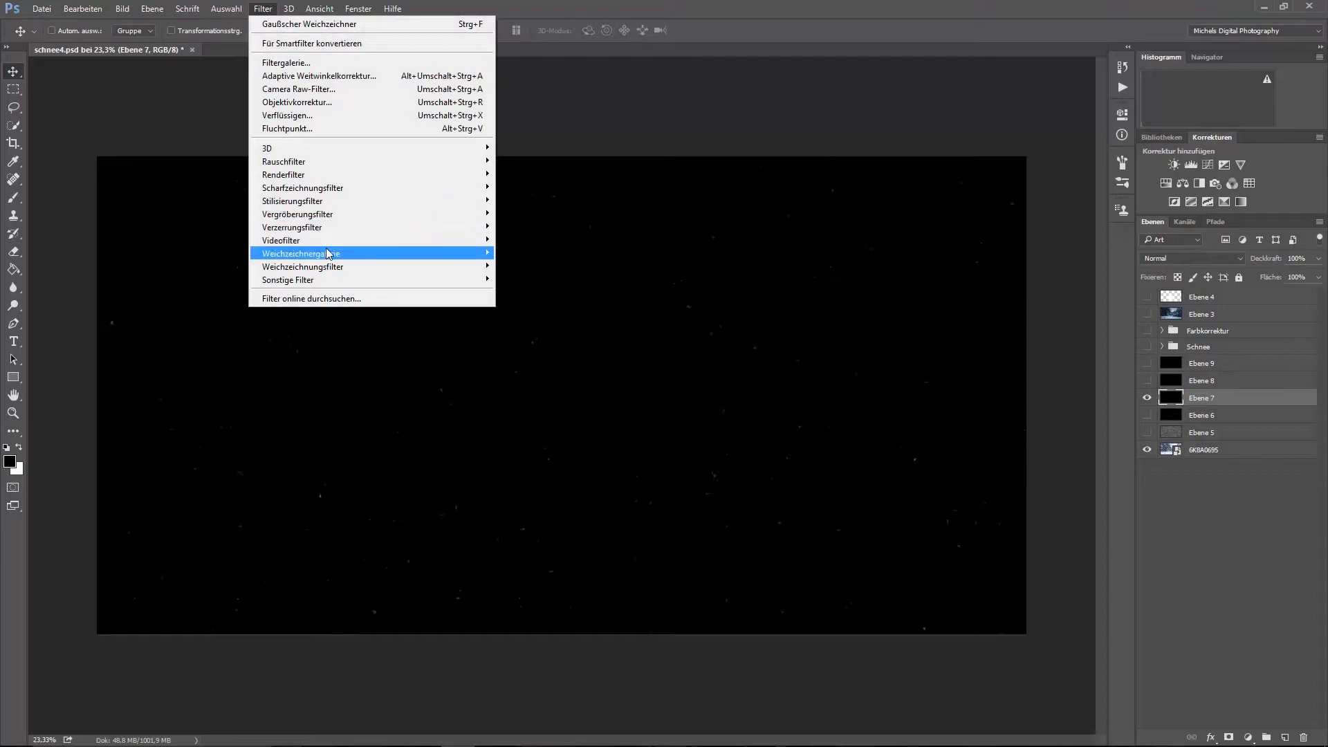
pyautogui.moveTo(281, 239)
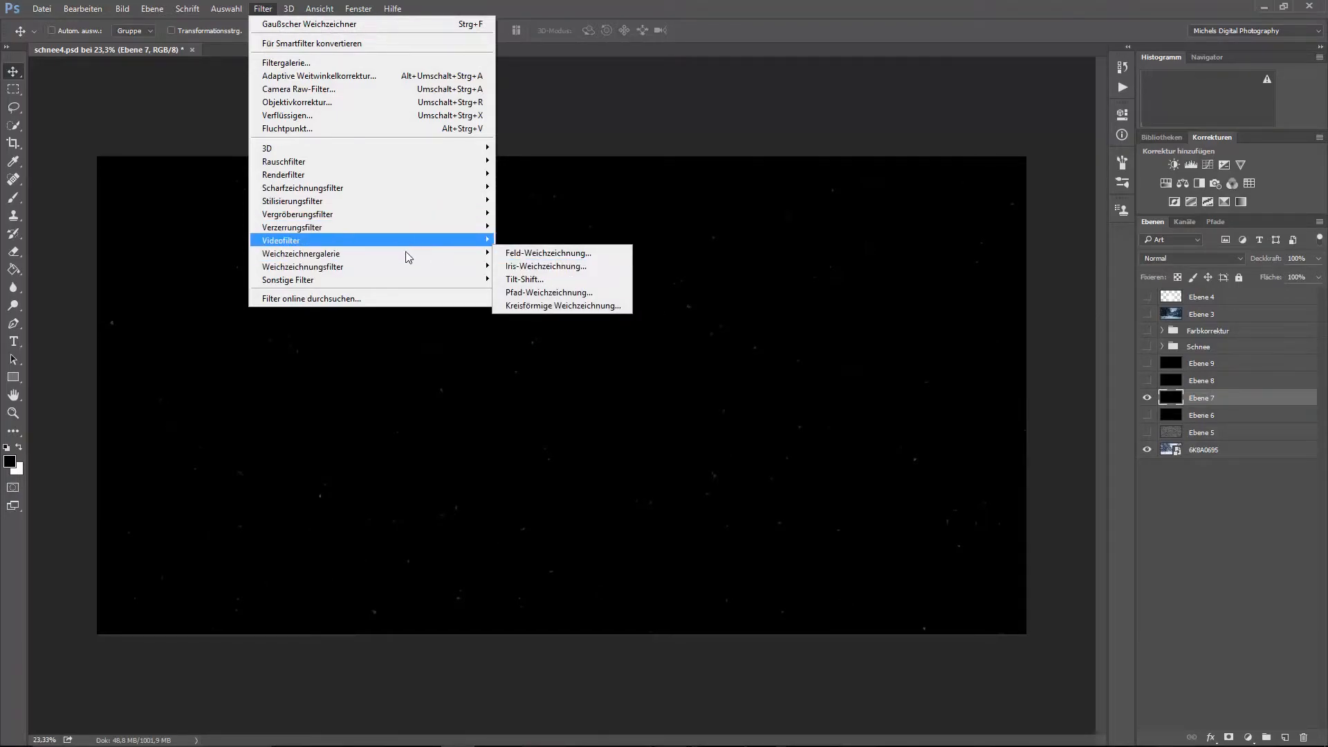
pyautogui.moveTo(303, 265)
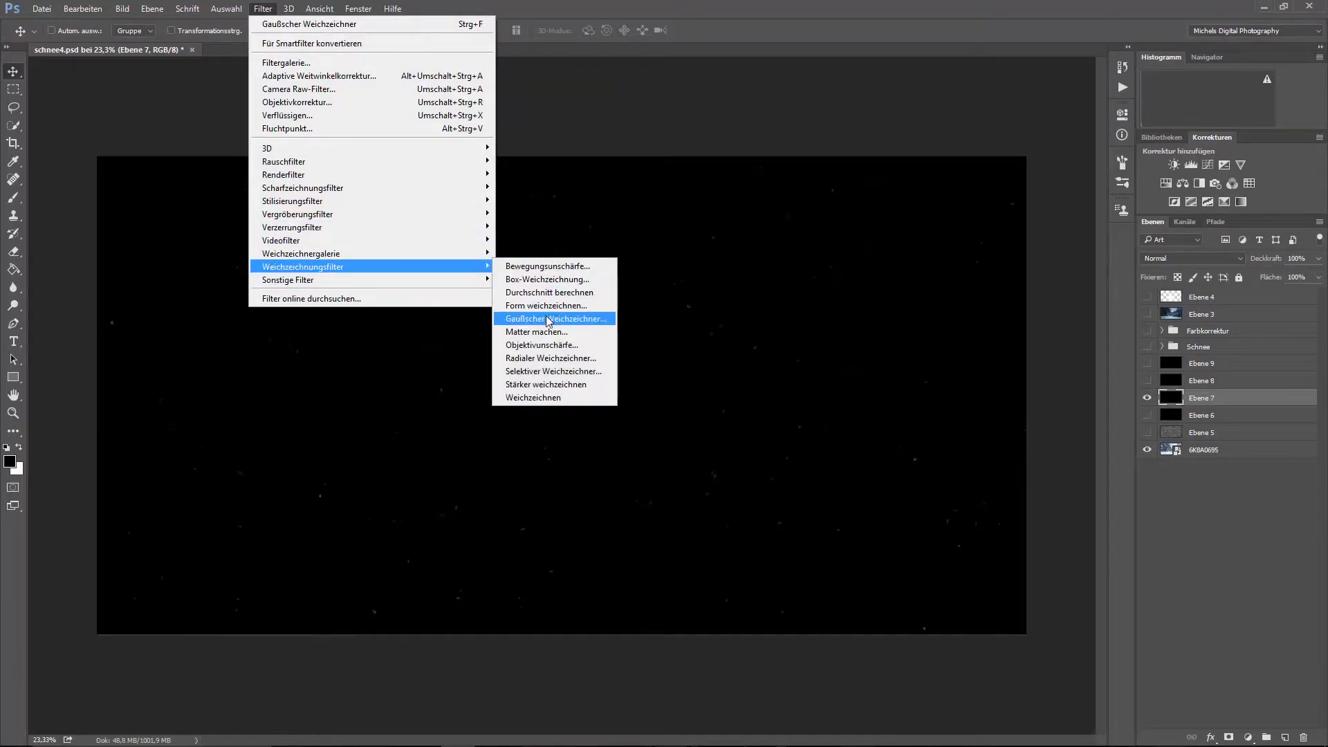
pyautogui.click(557, 318)
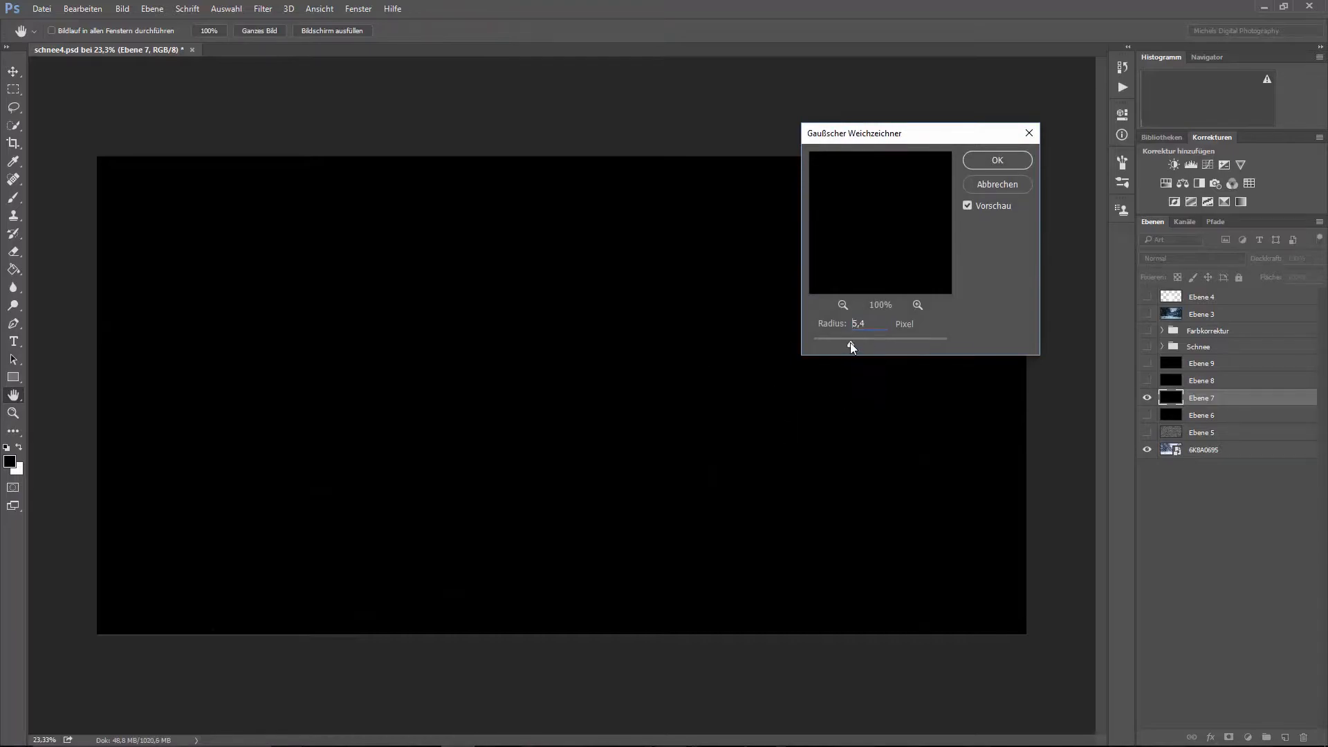
pyautogui.moveTo(853, 347); pyautogui.dragTo(861, 348)
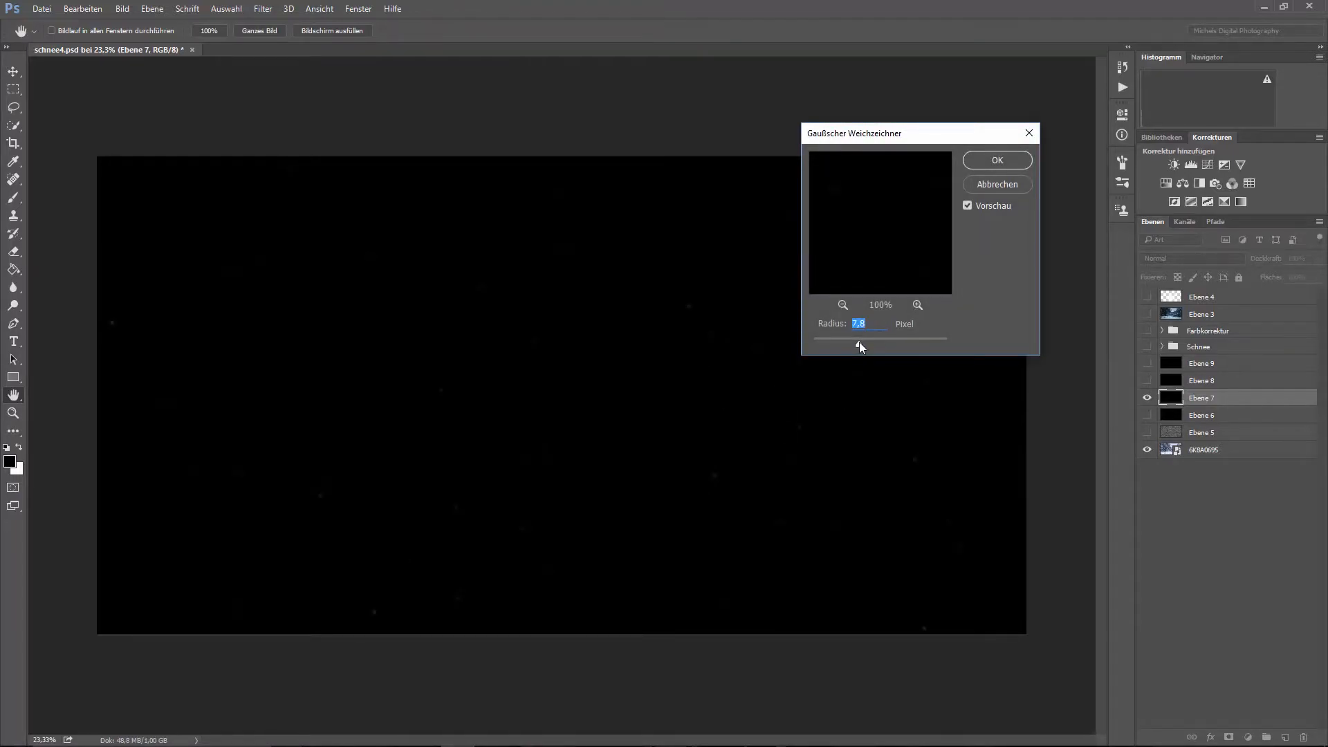
pyautogui.moveTo(860, 338); pyautogui.dragTo(863, 337)
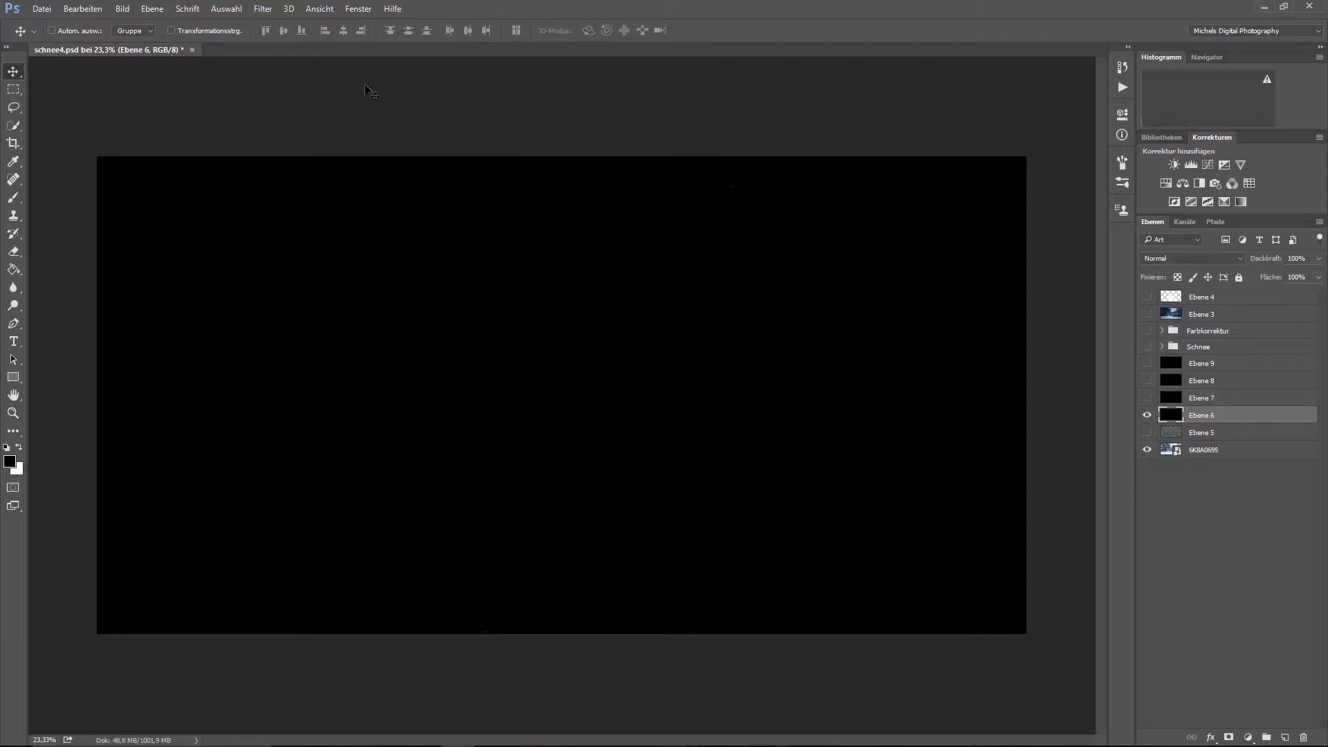
# Step: Switch on Ebene 6 through Ebene 9 so the blurred flake layers show together
pyautogui.click(263, 8)
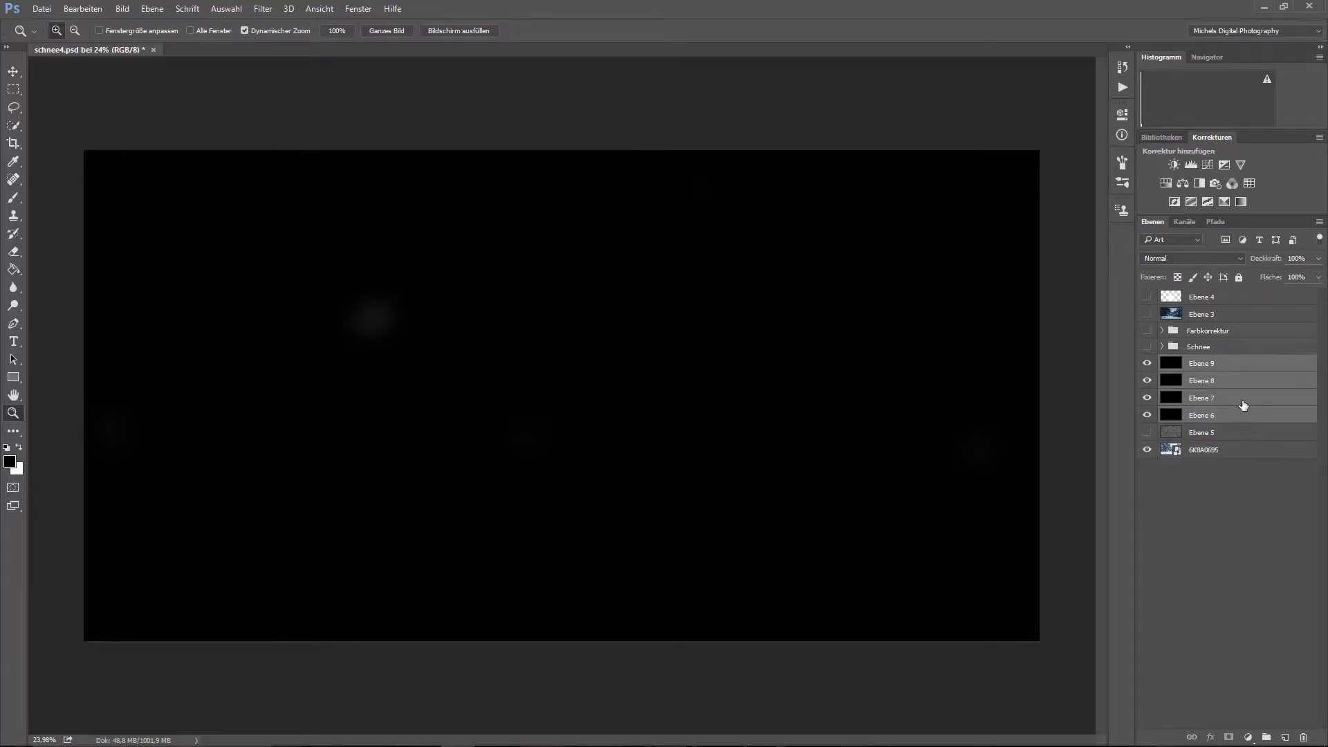
# Step: Set Ebene 6–9 to Negativ multiplizieren and toggle Ebene 8 to compare the flakes
pyautogui.click(1190, 258)
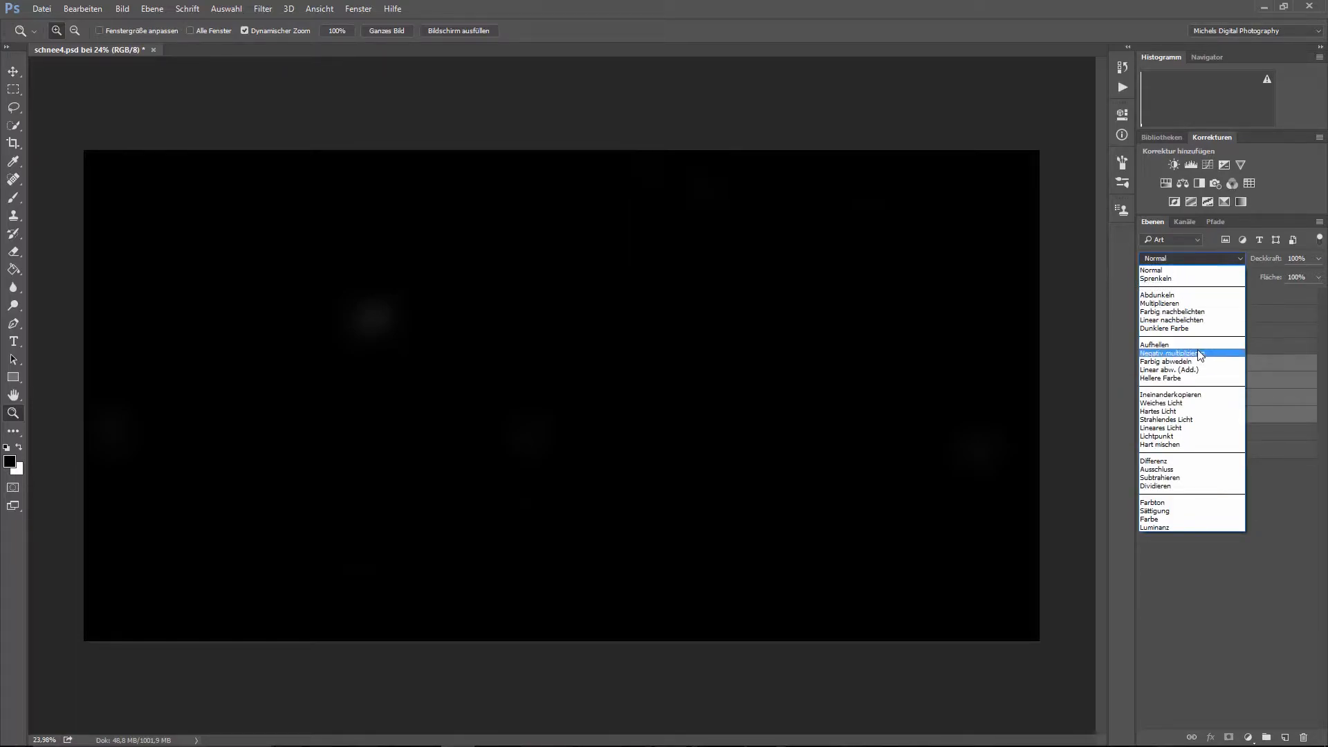
pyautogui.click(1172, 353)
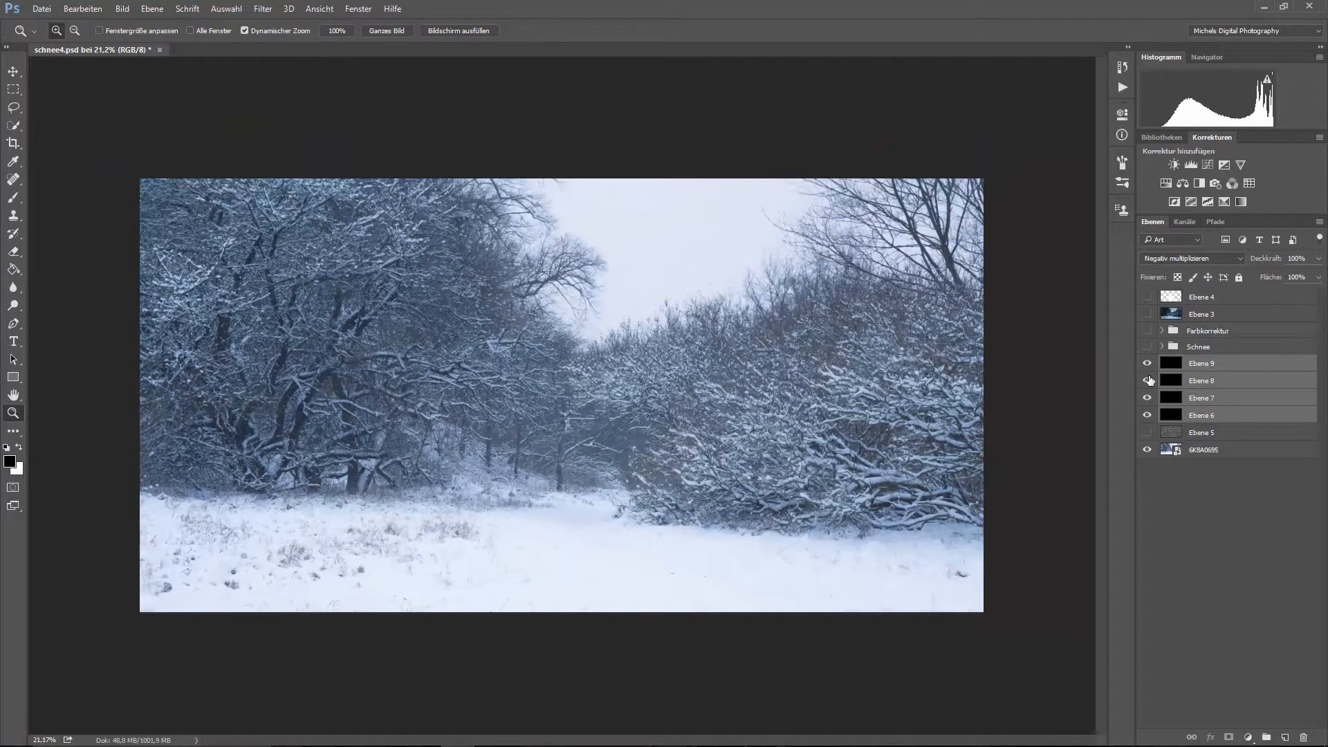
pyautogui.click(1148, 380)
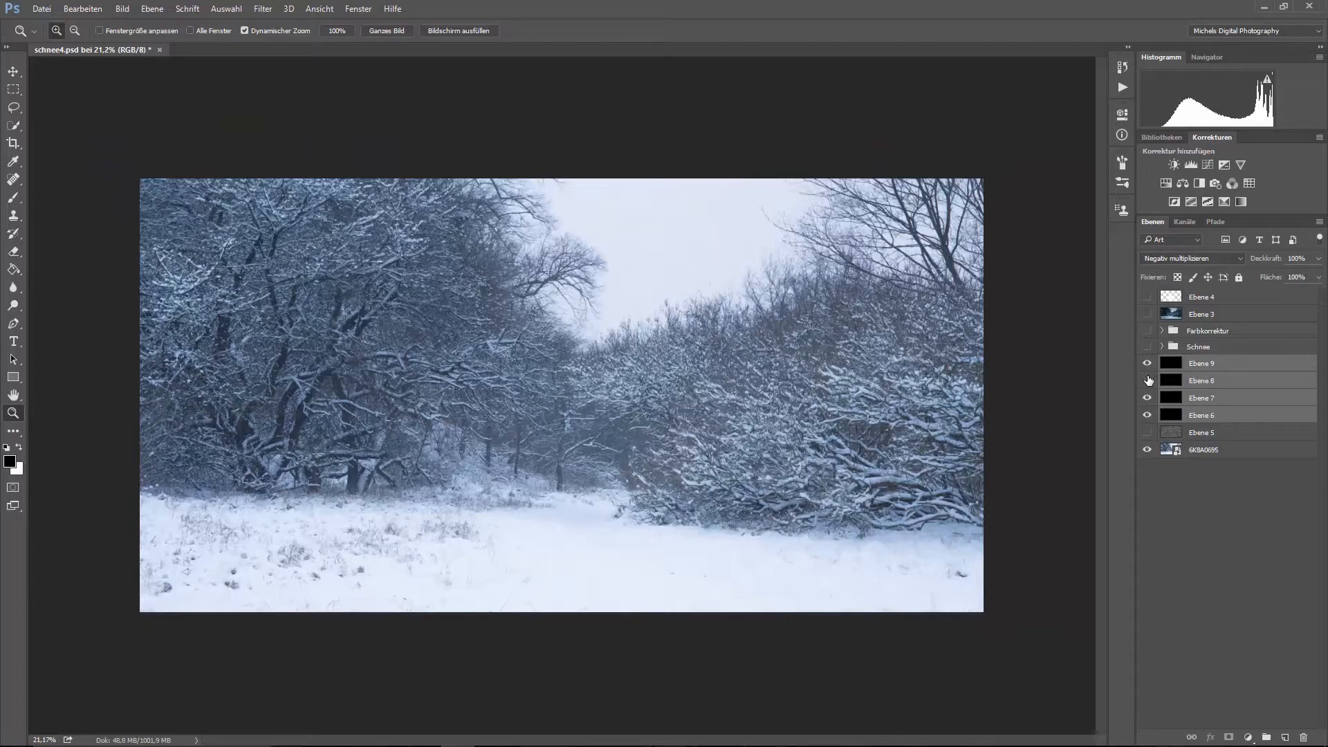
pyautogui.click(1148, 380)
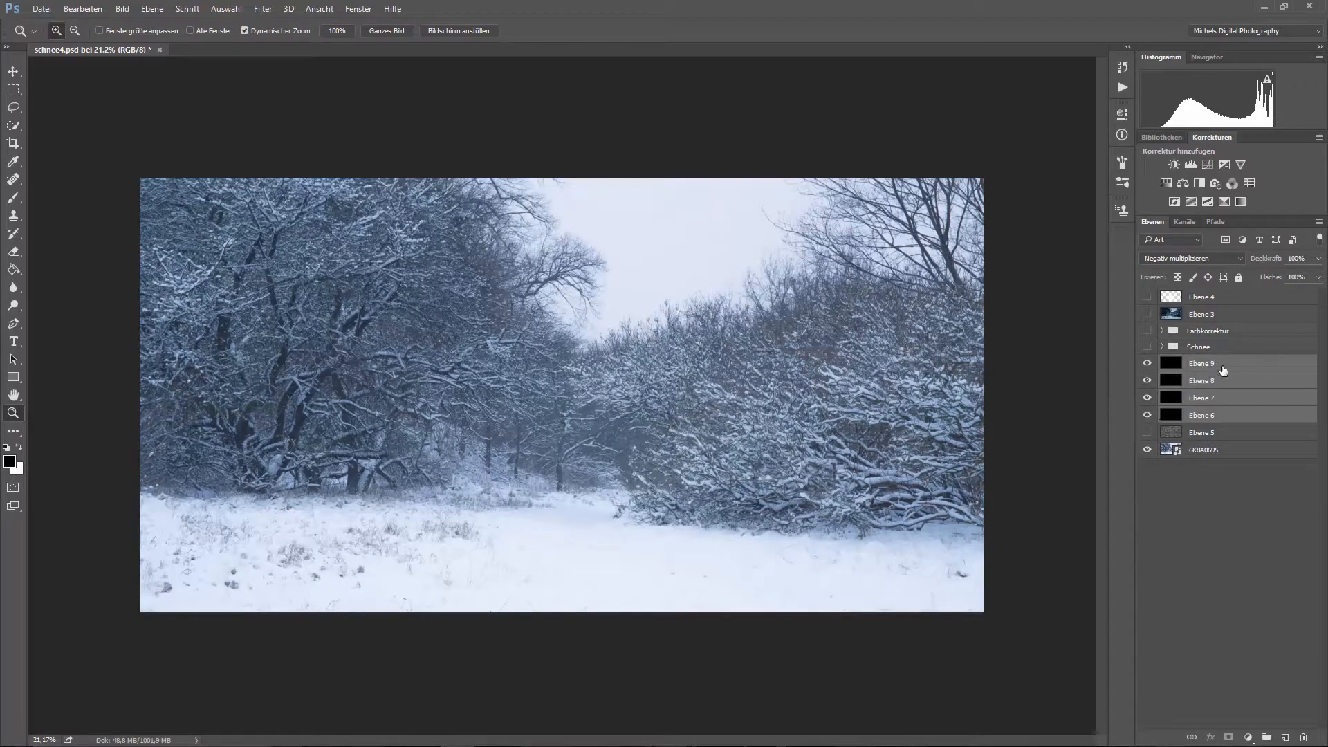
pyautogui.click(1223, 202)
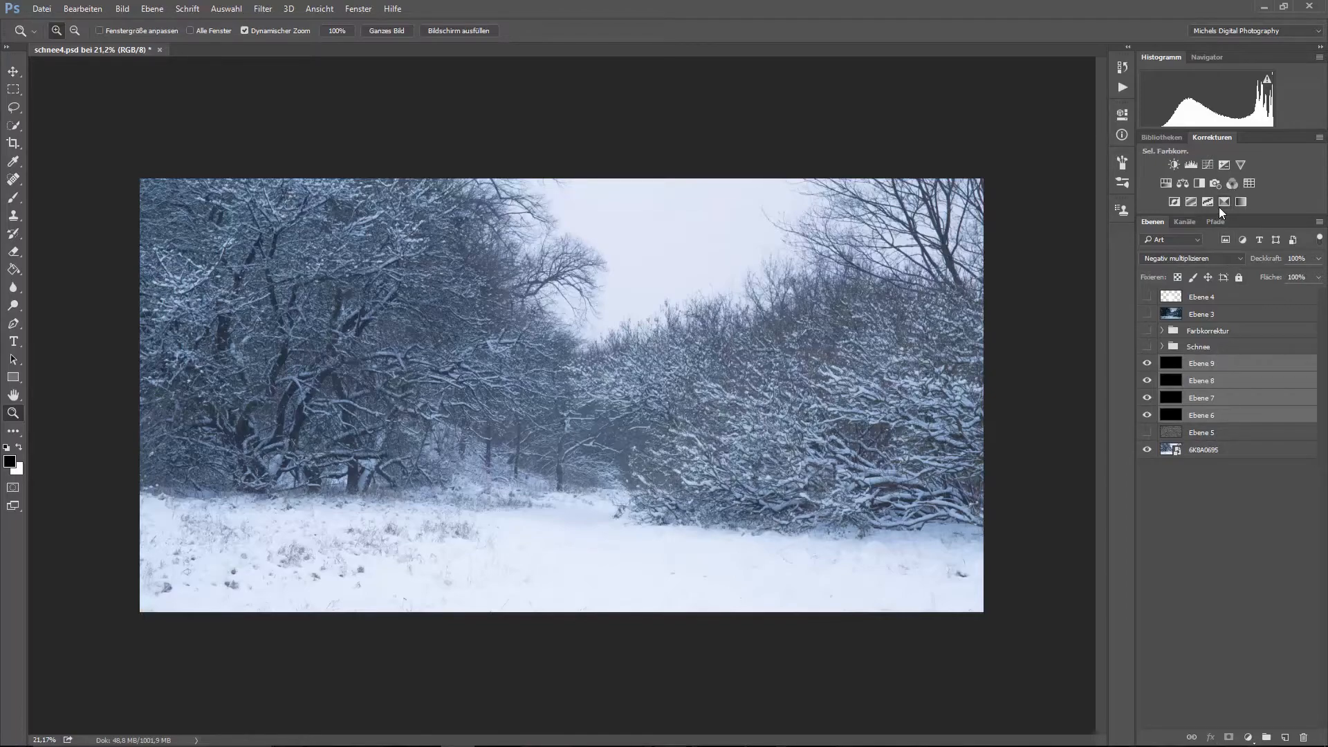
pyautogui.moveTo(1208, 165)
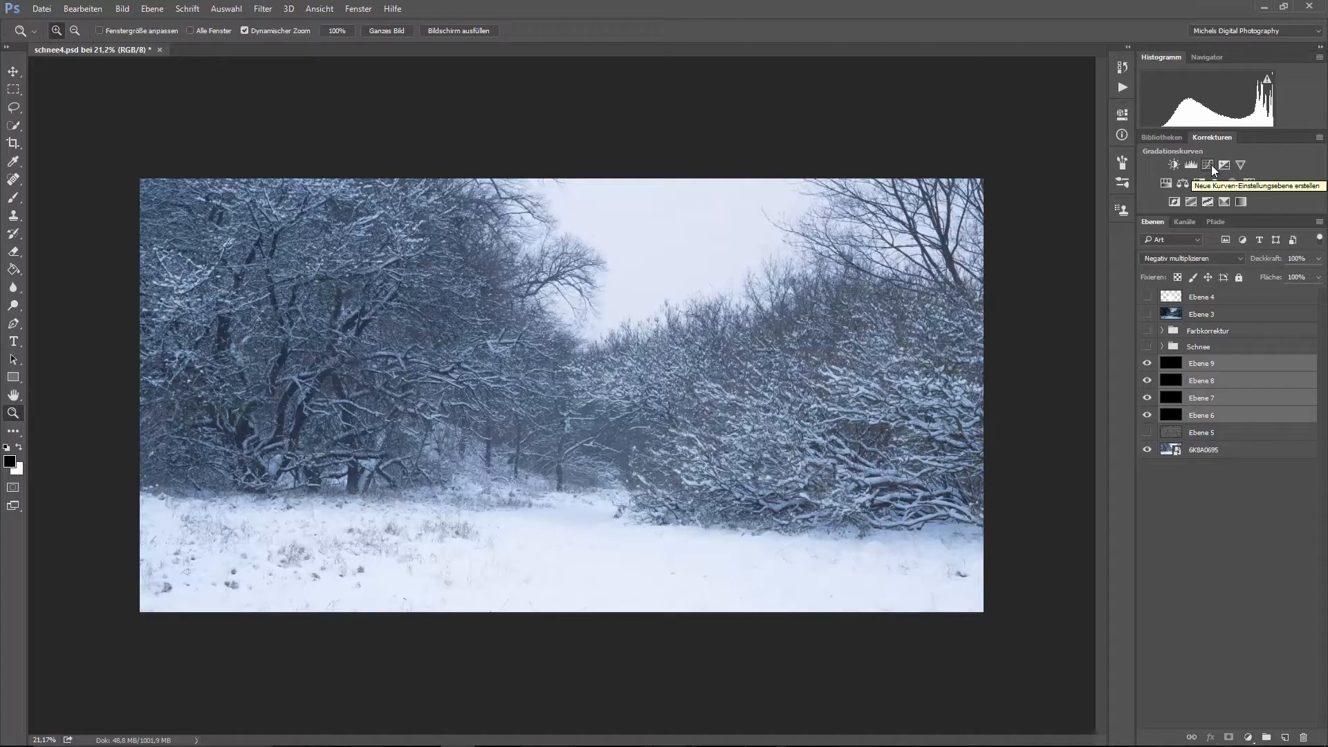
# Step: Add the Kurven 4 Curves adjustment layer and bring up its settings
pyautogui.click(1210, 165)
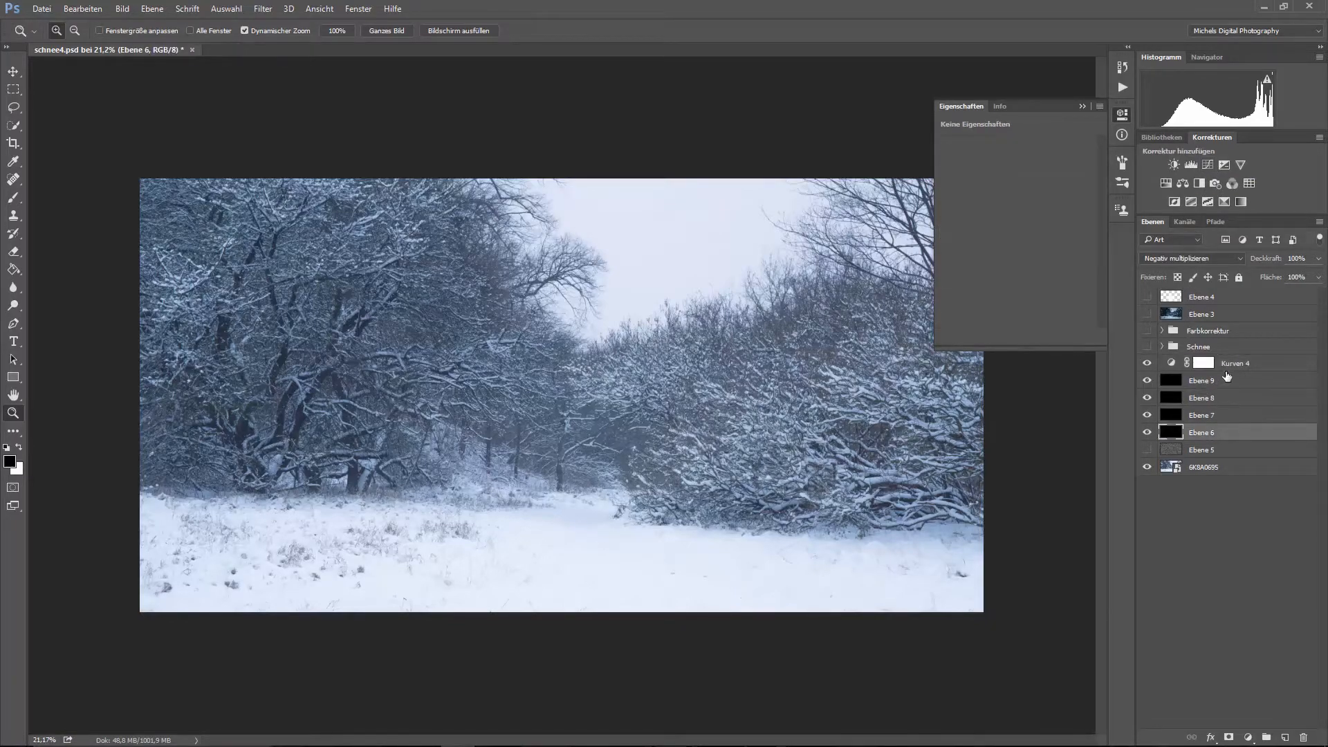
pyautogui.click(1235, 363)
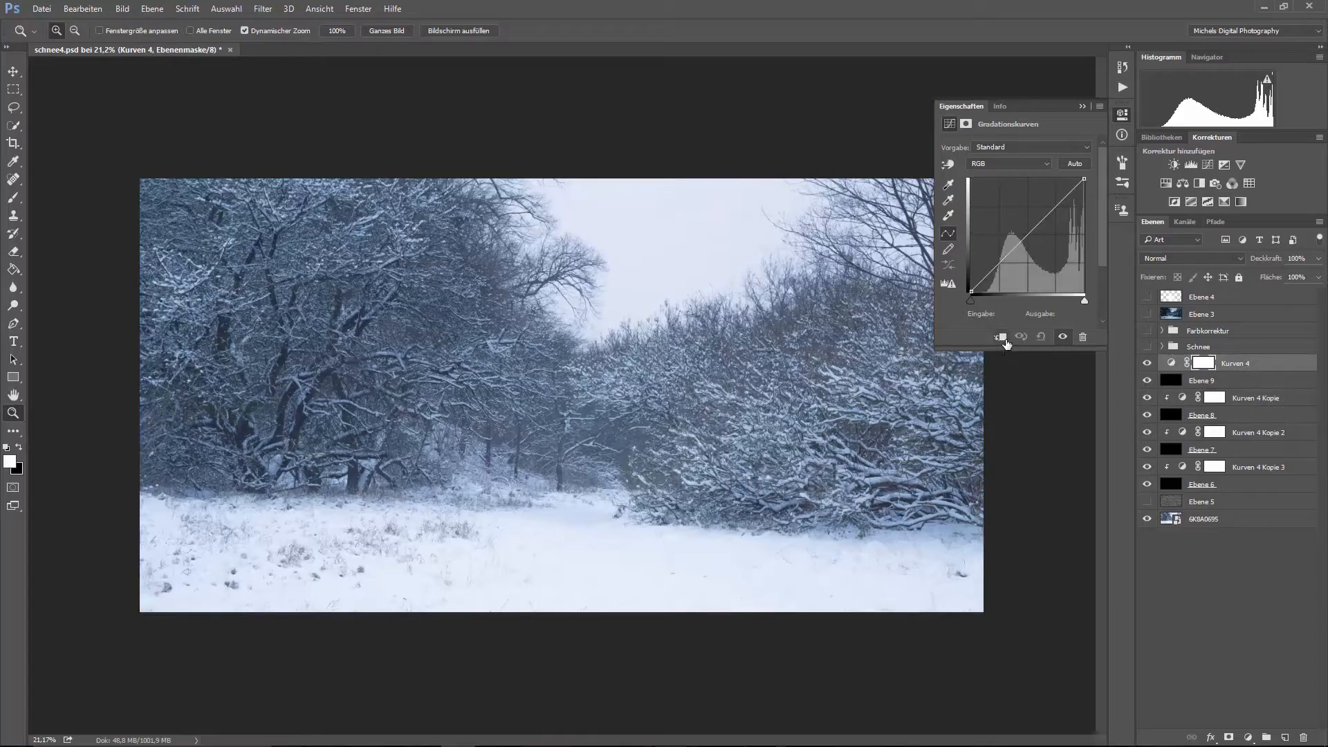
# Step: Reshape the Kurven 4 curve steeper so the flakes brighten over the forest
pyautogui.moveTo(1031, 240); pyautogui.dragTo(1031, 195)
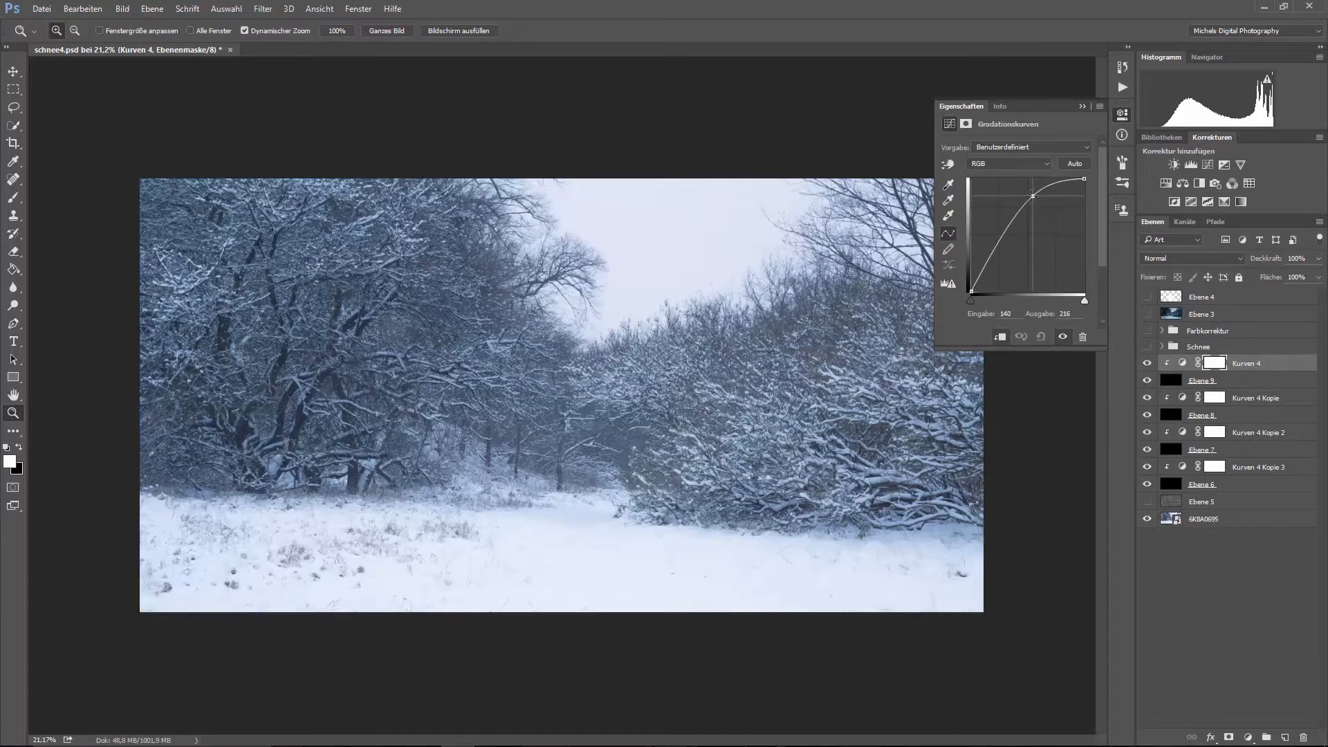
pyautogui.moveTo(1032, 195); pyautogui.dragTo(991, 193)
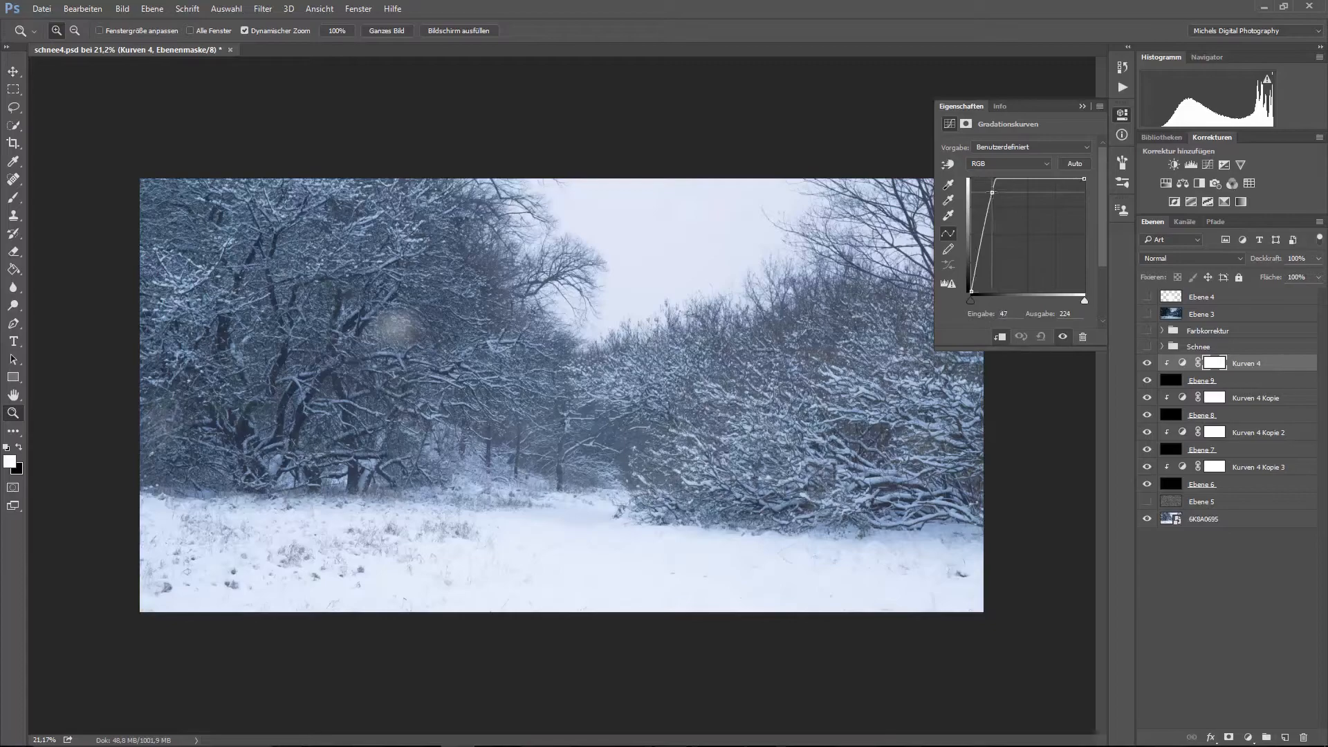
pyautogui.moveTo(991, 192); pyautogui.dragTo(998, 188)
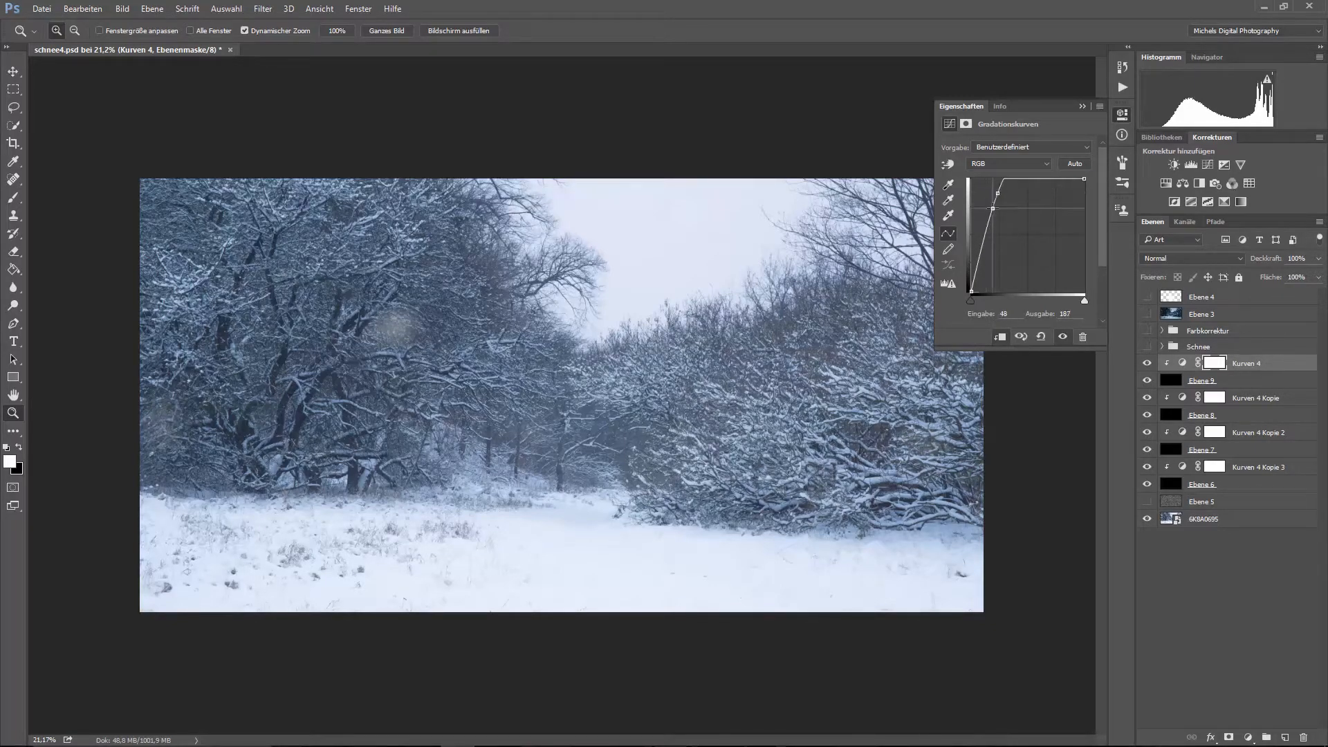
pyautogui.moveTo(1037, 208); pyautogui.dragTo(984, 196)
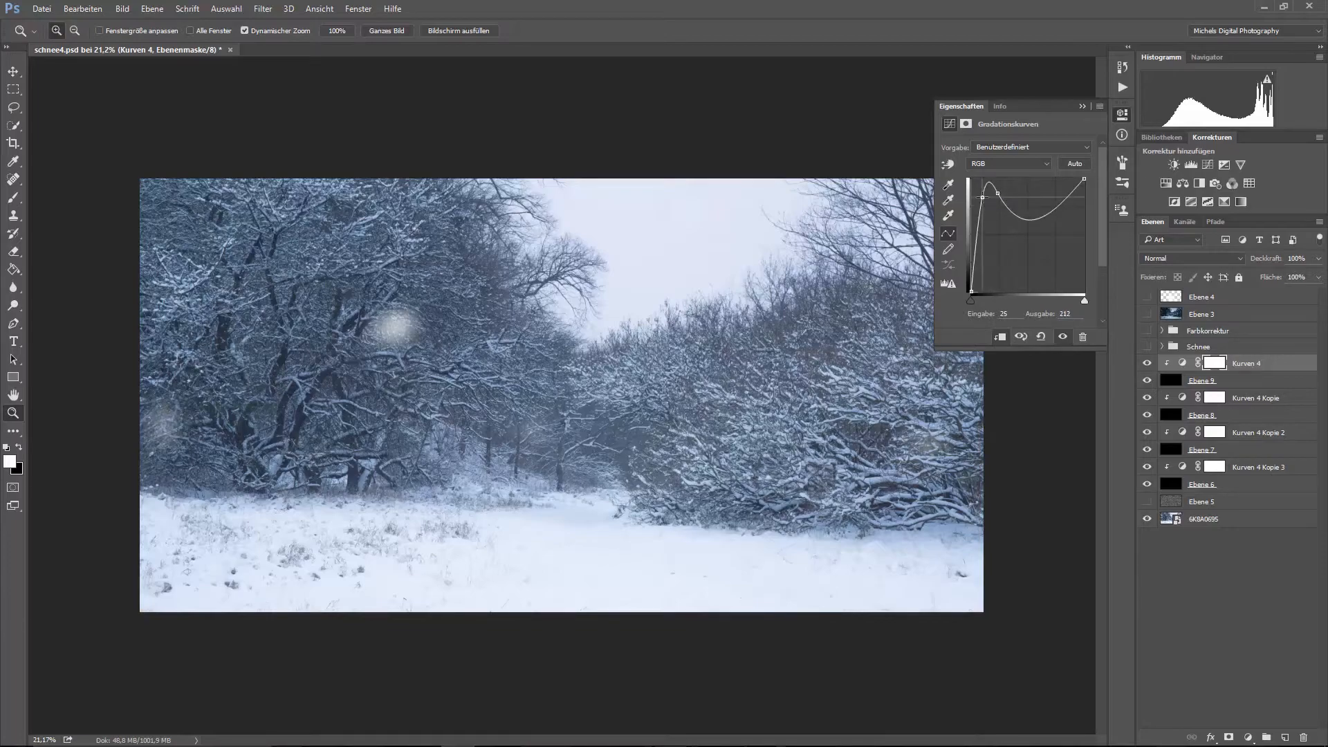
pyautogui.moveTo(984, 196); pyautogui.dragTo(984, 206)
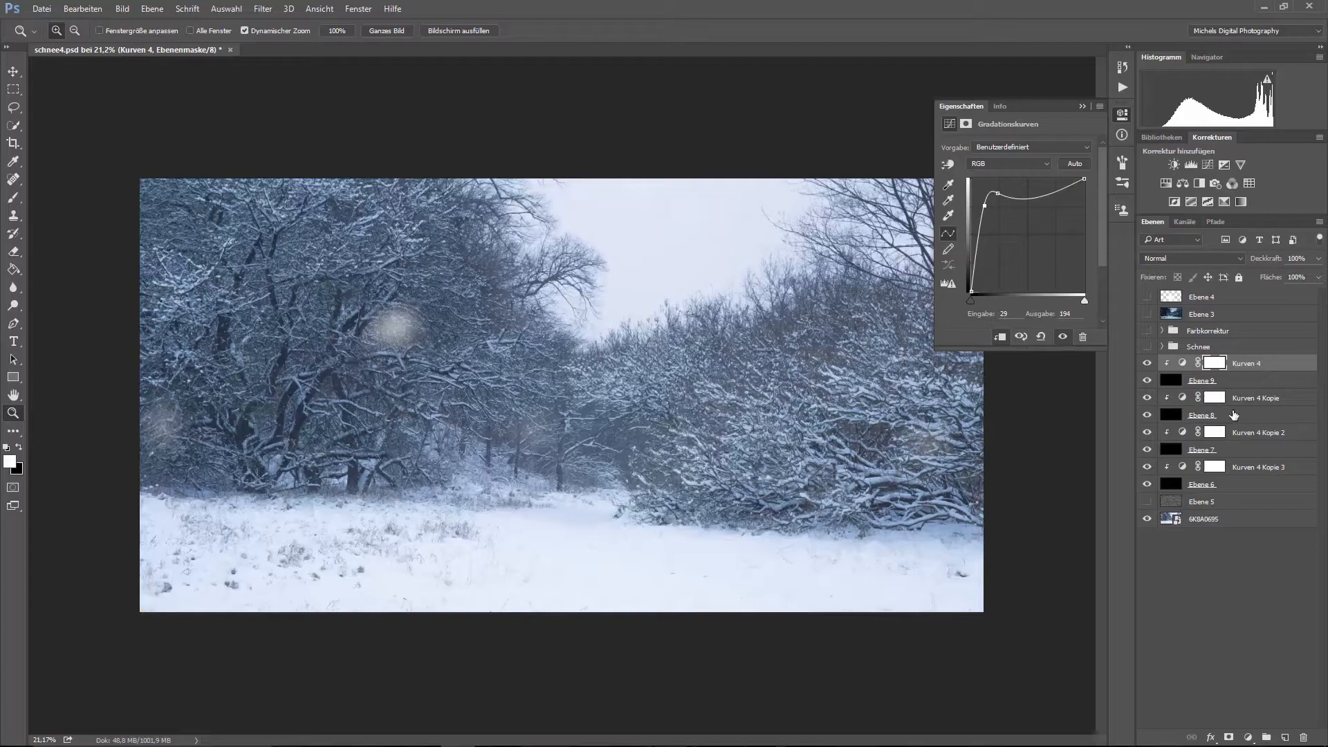
# Step: Steepen the Kurven 4 Kopie and Kurven 4 Kopie 2 curves as well
pyautogui.click(1257, 397)
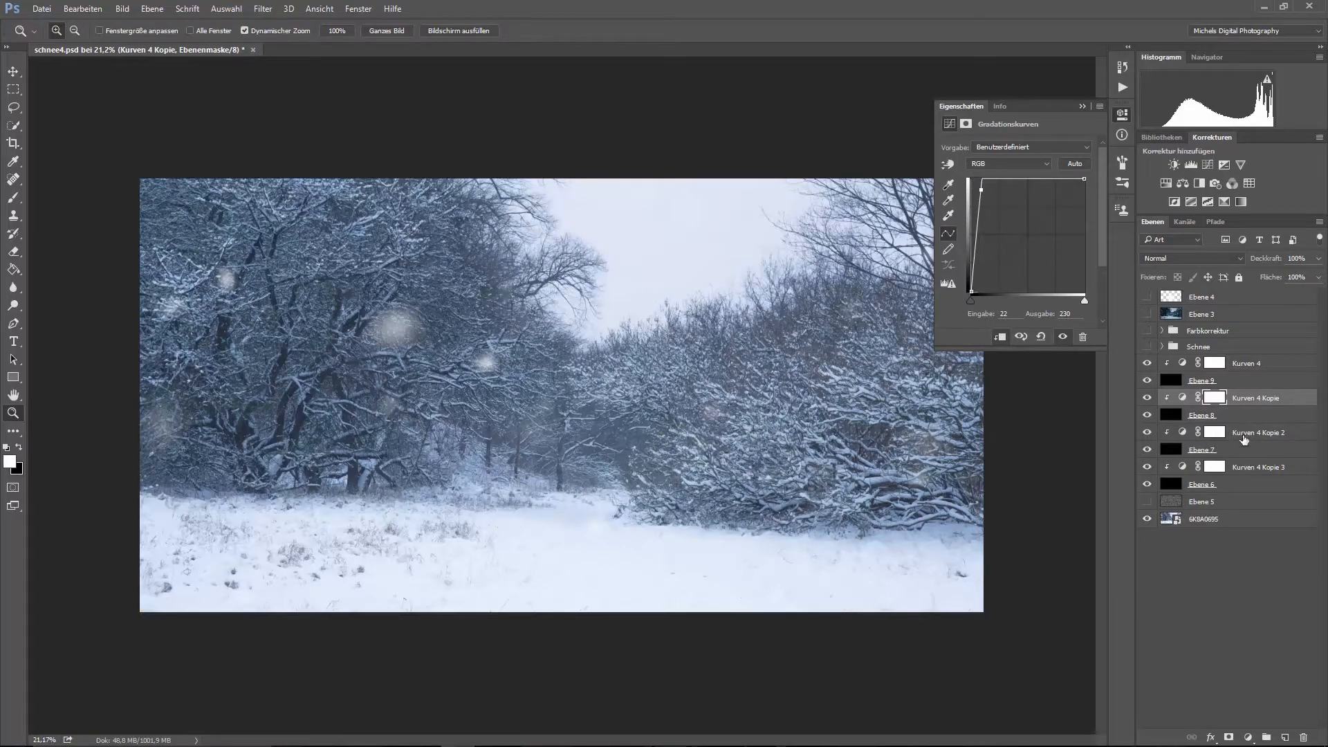
pyautogui.click(1258, 431)
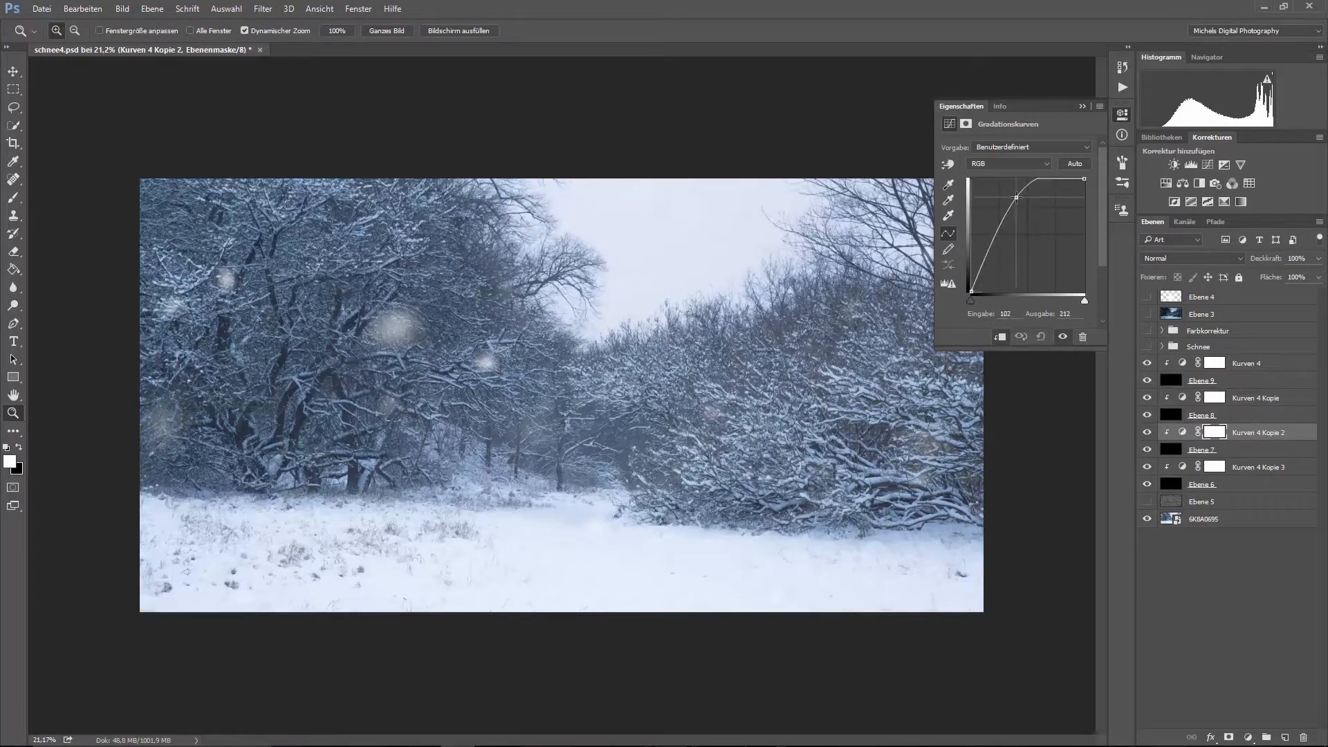
pyautogui.moveTo(1018, 197); pyautogui.dragTo(986, 204)
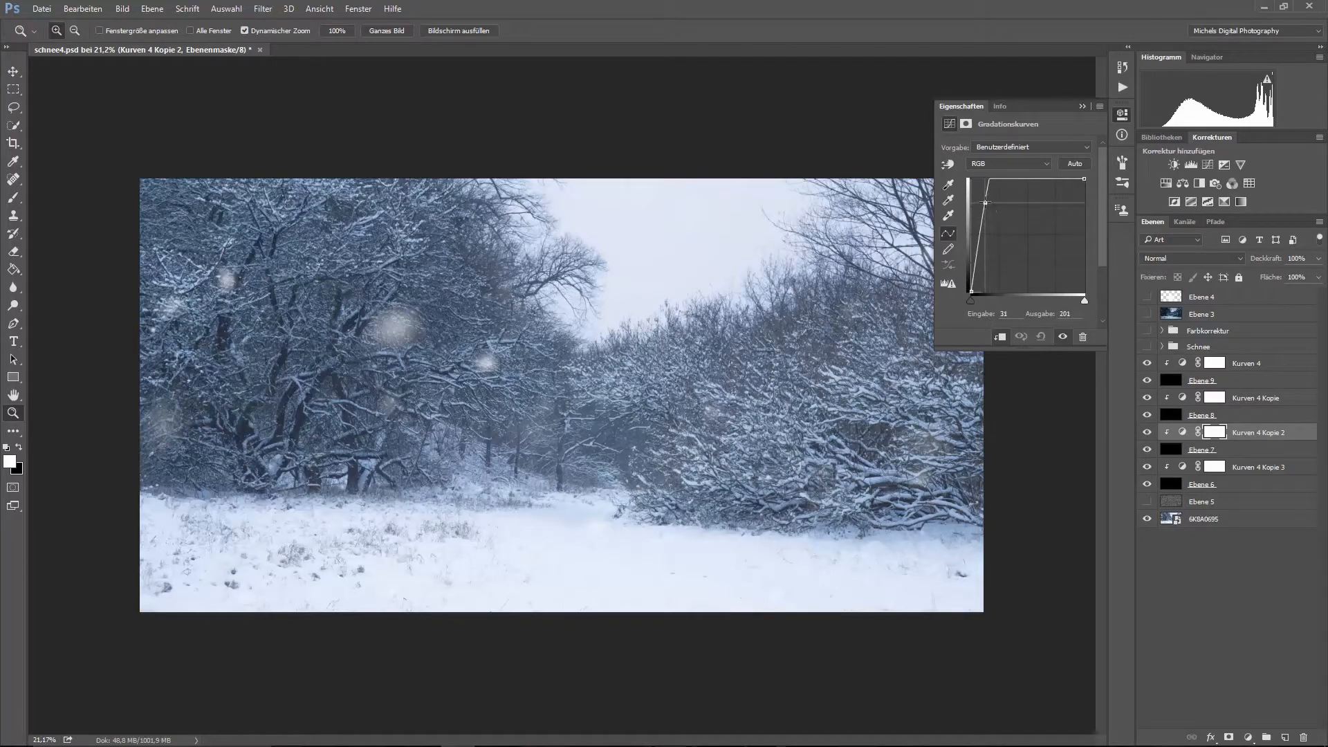
pyautogui.moveTo(985, 203); pyautogui.dragTo(988, 198)
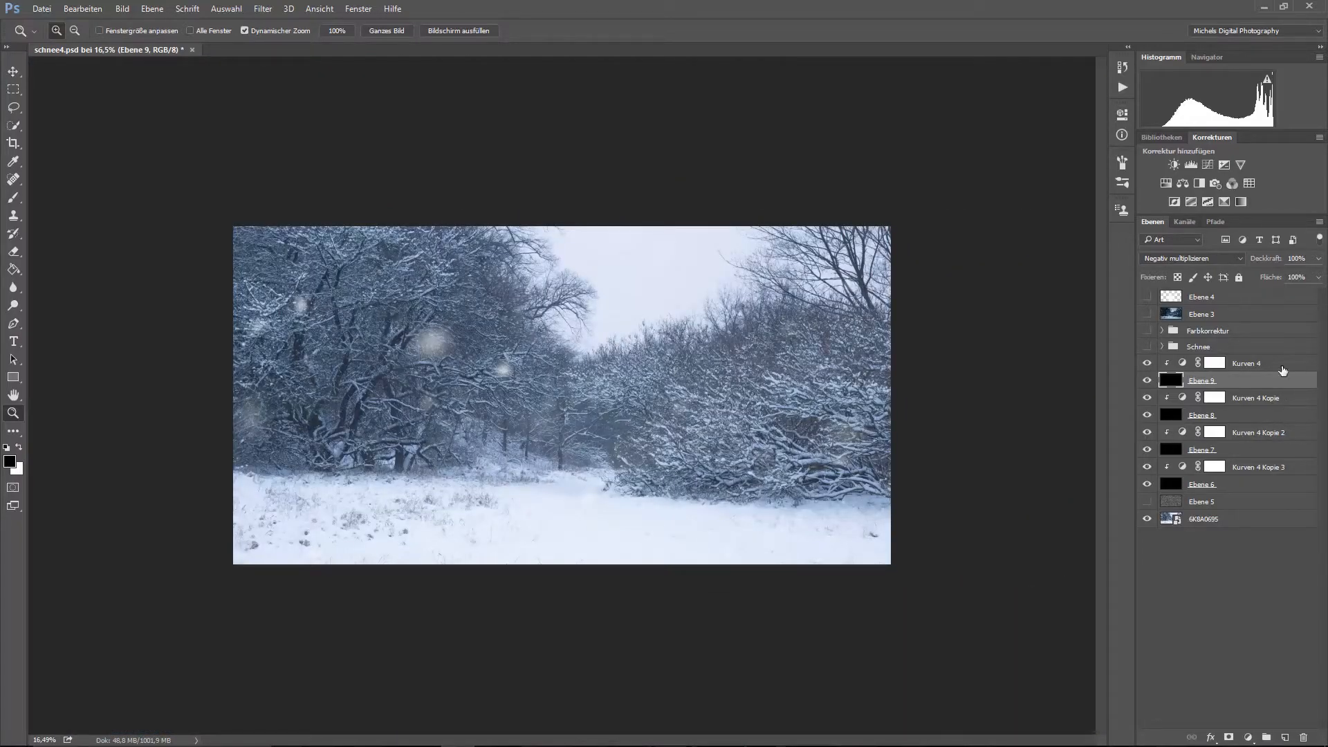
# Step: Group the selected snow and curves layers into a new group named 'Schnee Tutorial'
pyautogui.click(1246, 363)
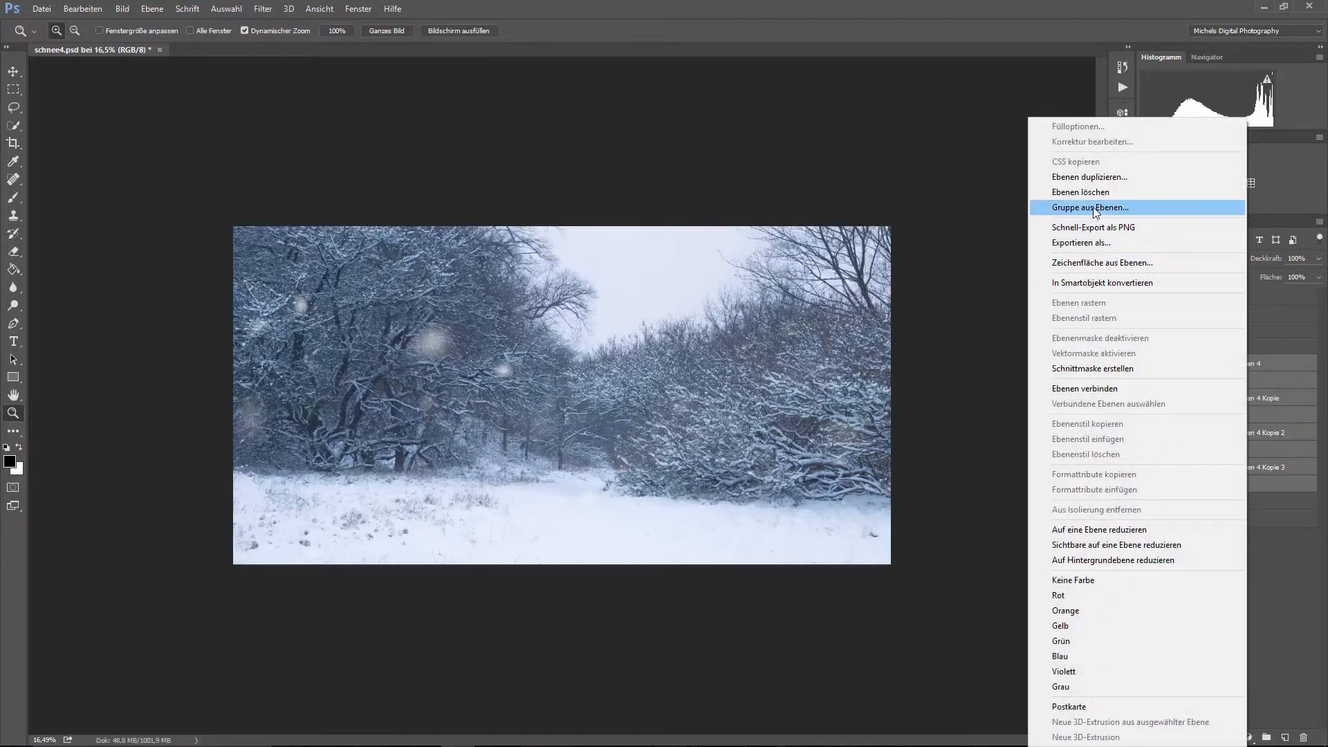
pyautogui.click(1090, 207)
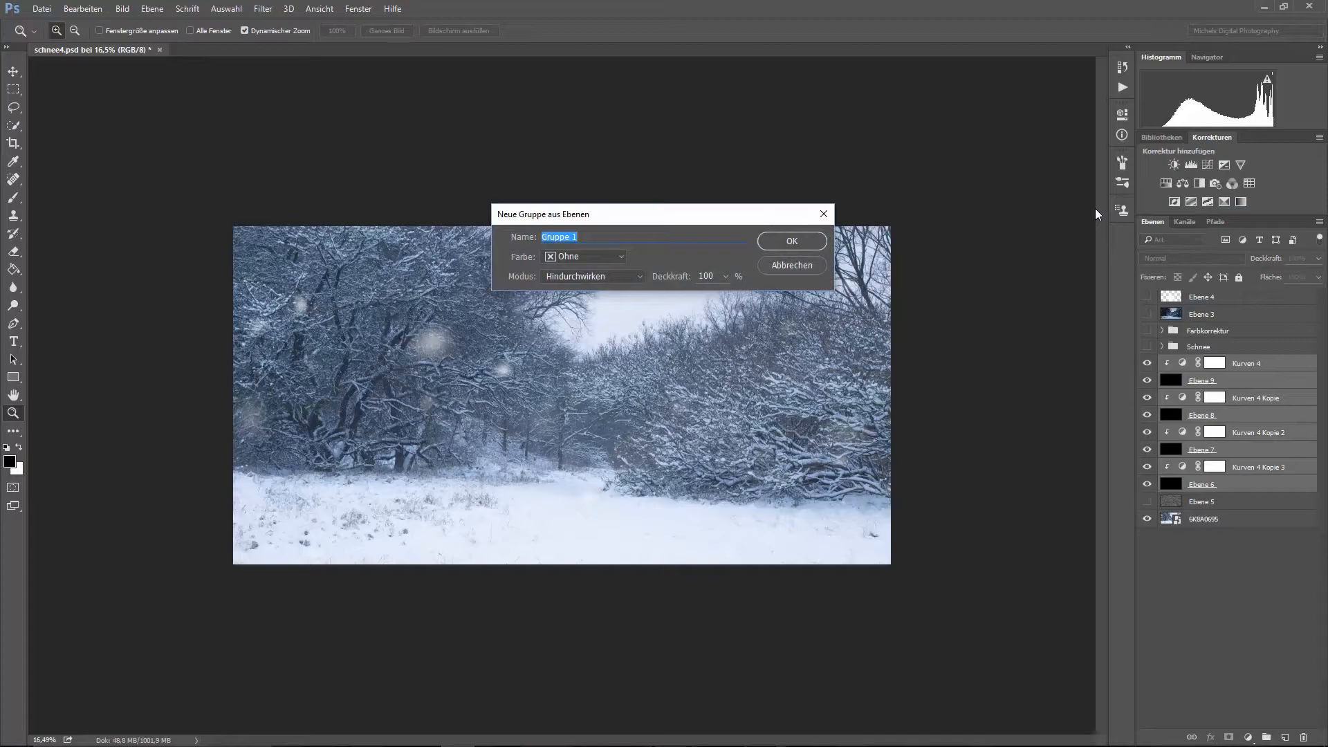
pyautogui.write('Schnee Tuto')
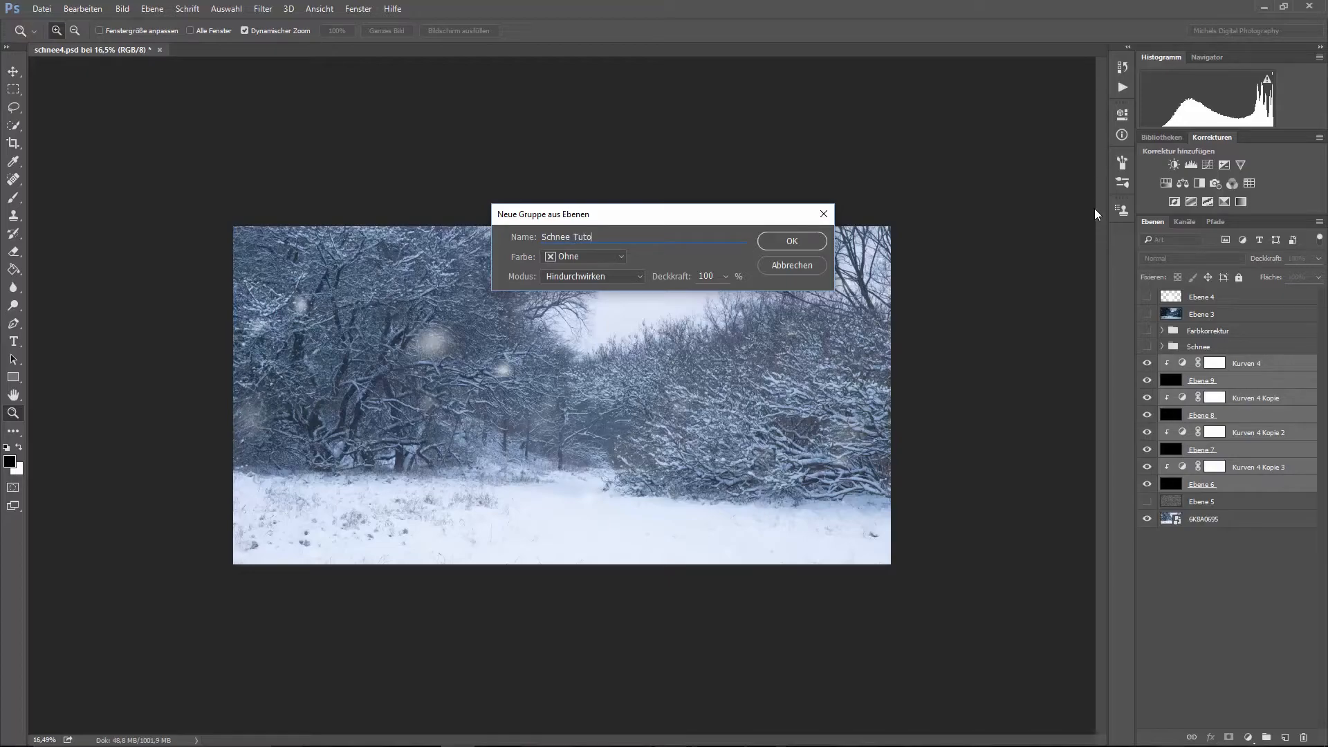
pyautogui.write('rial')
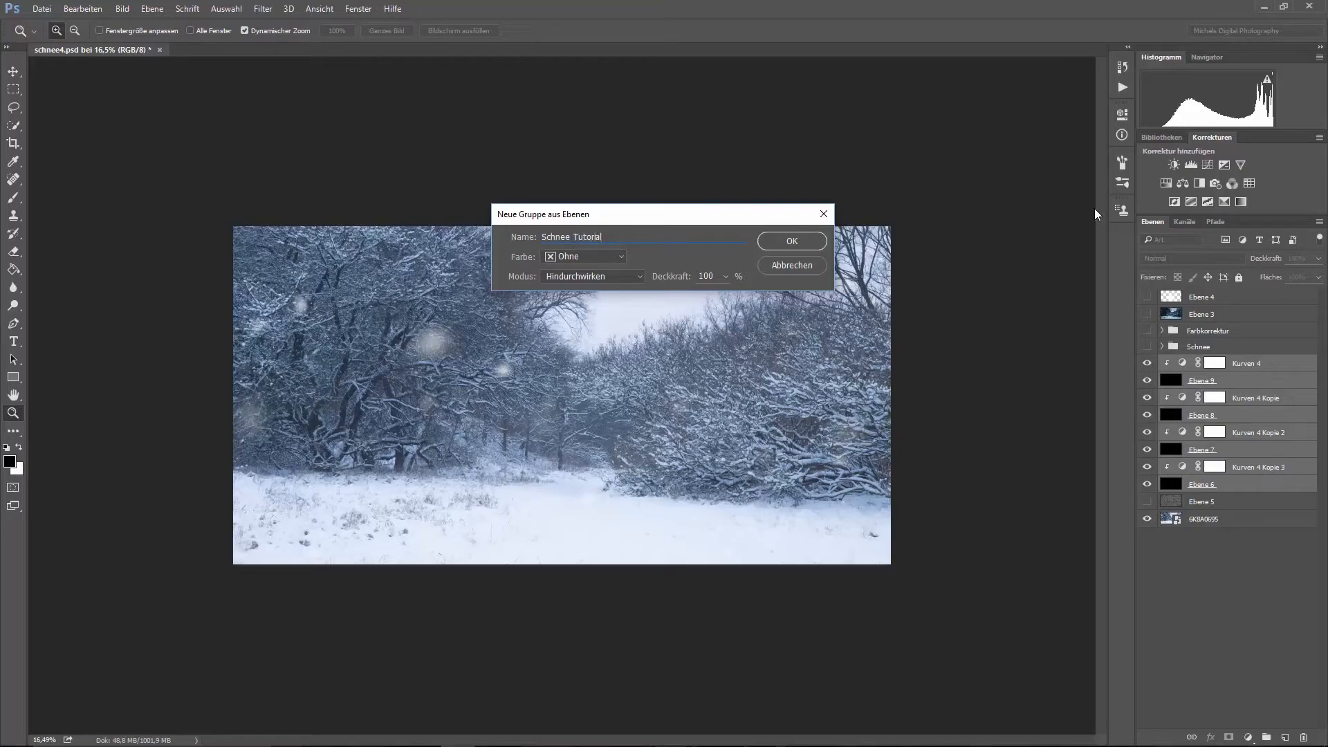
pyautogui.click(790, 241)
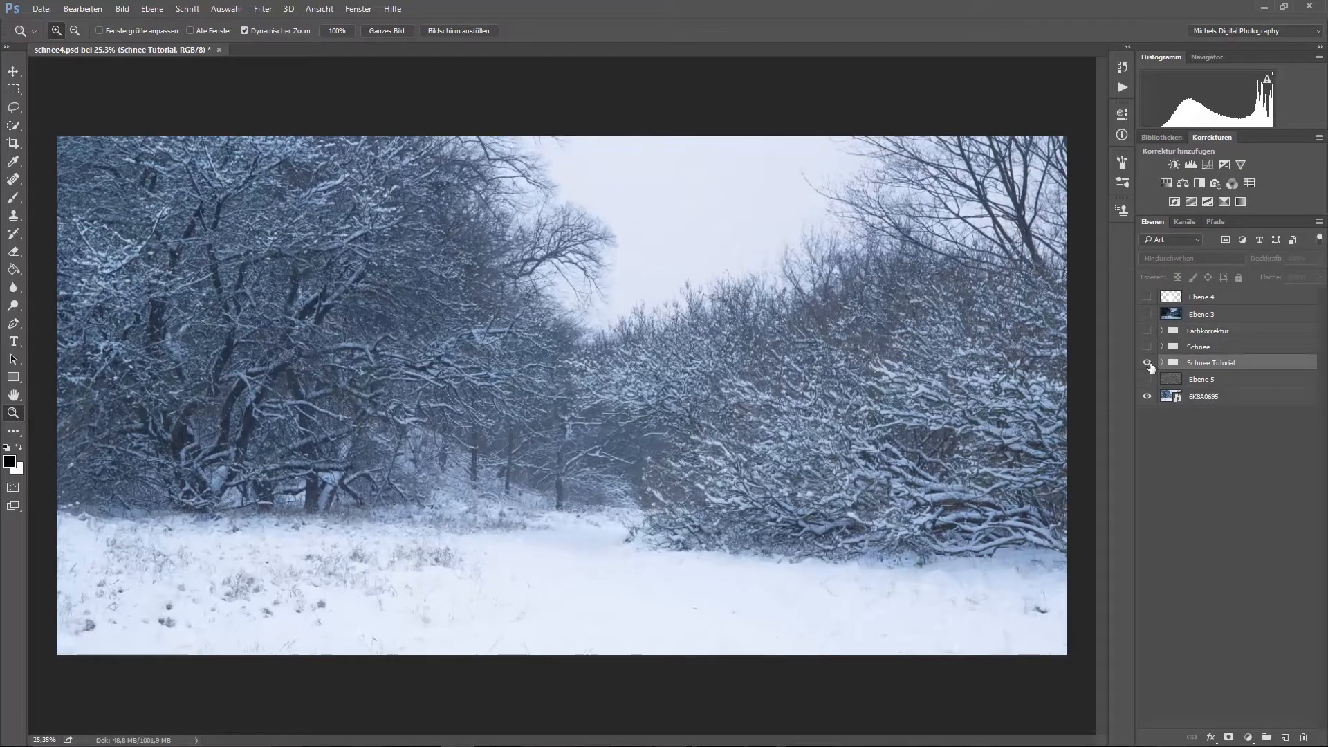
# Step: Show the Schnee Tutorial group again and paint away flakes on its layer mask
pyautogui.click(1147, 363)
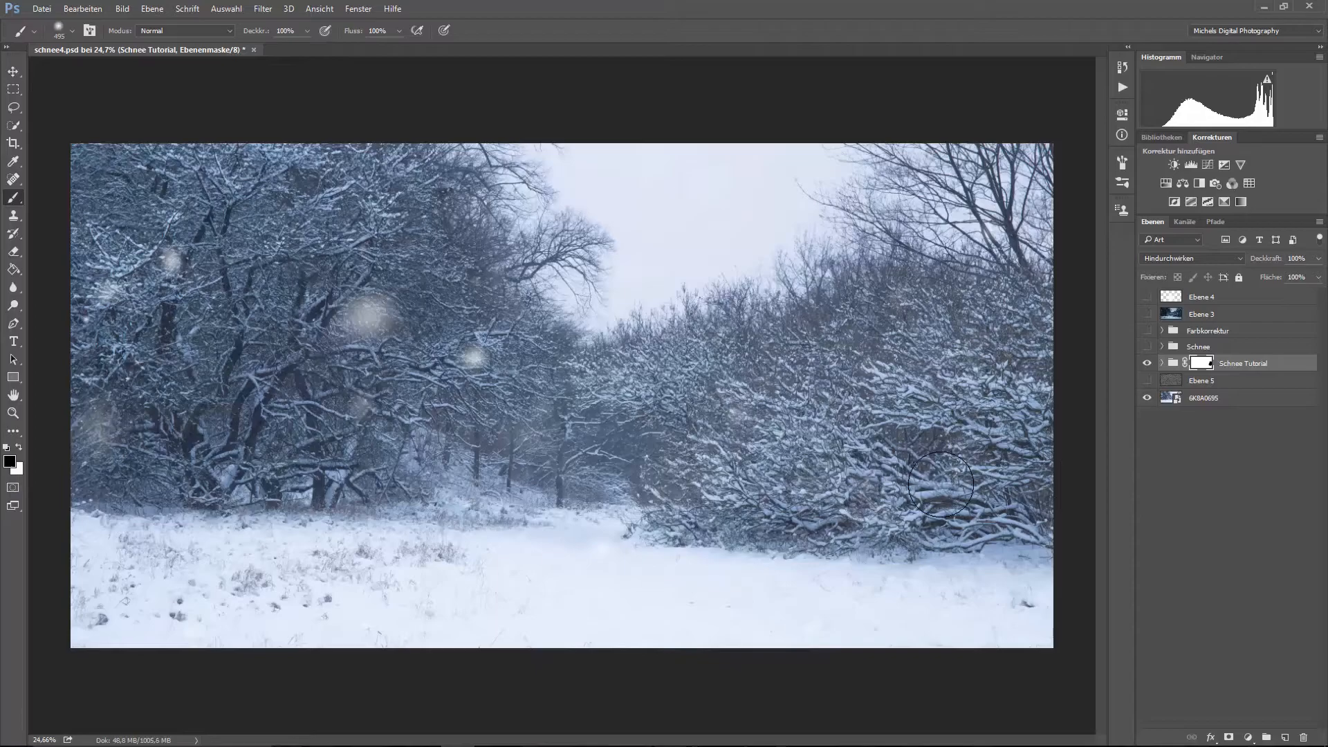
pyautogui.click(1149, 362)
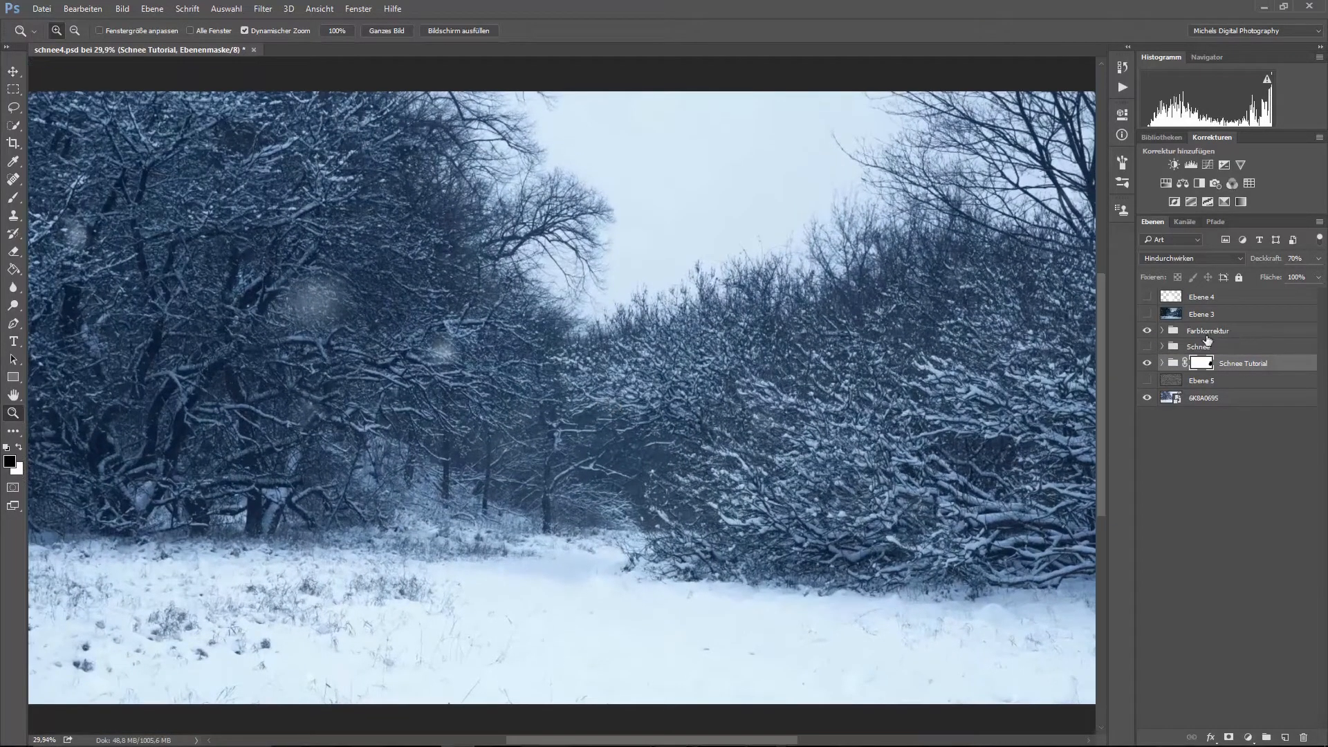
# Step: Inspect the Farbkorrektur group and toggle it off and on to compare the color correction
pyautogui.click(1164, 331)
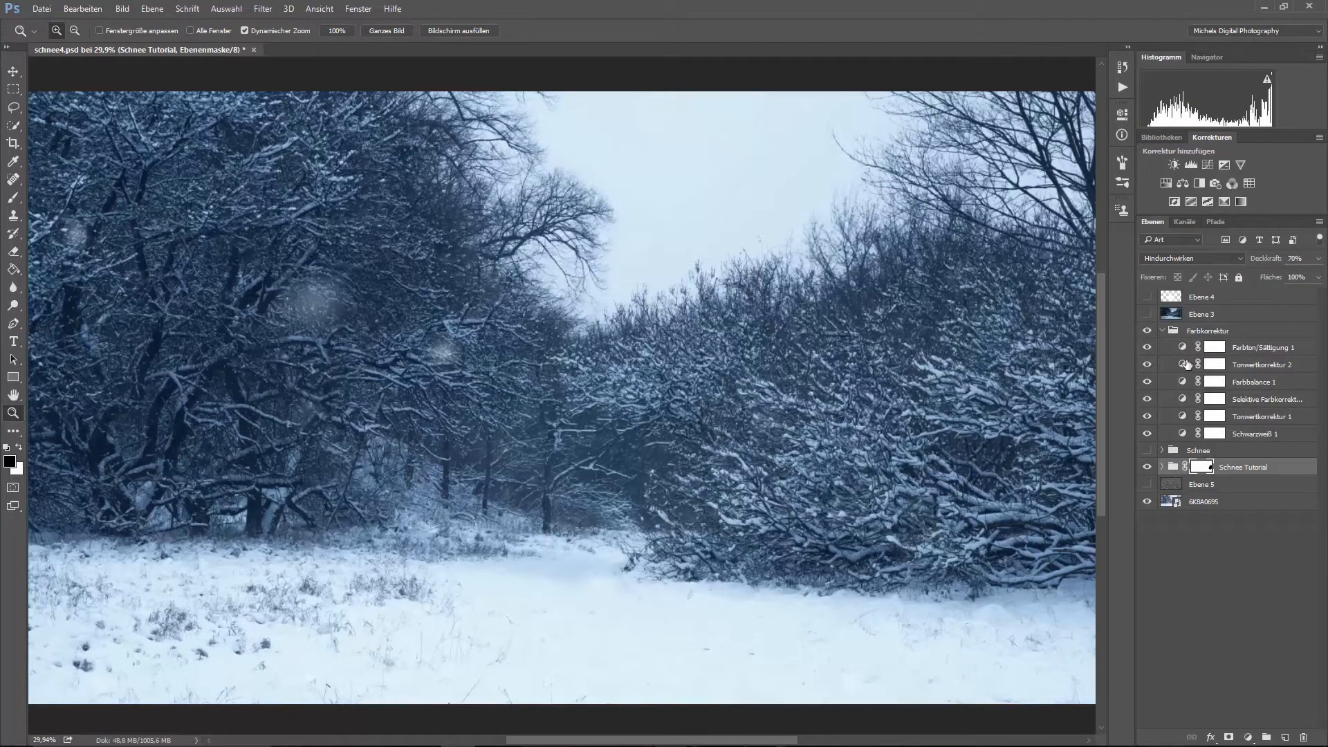
pyautogui.click(1161, 331)
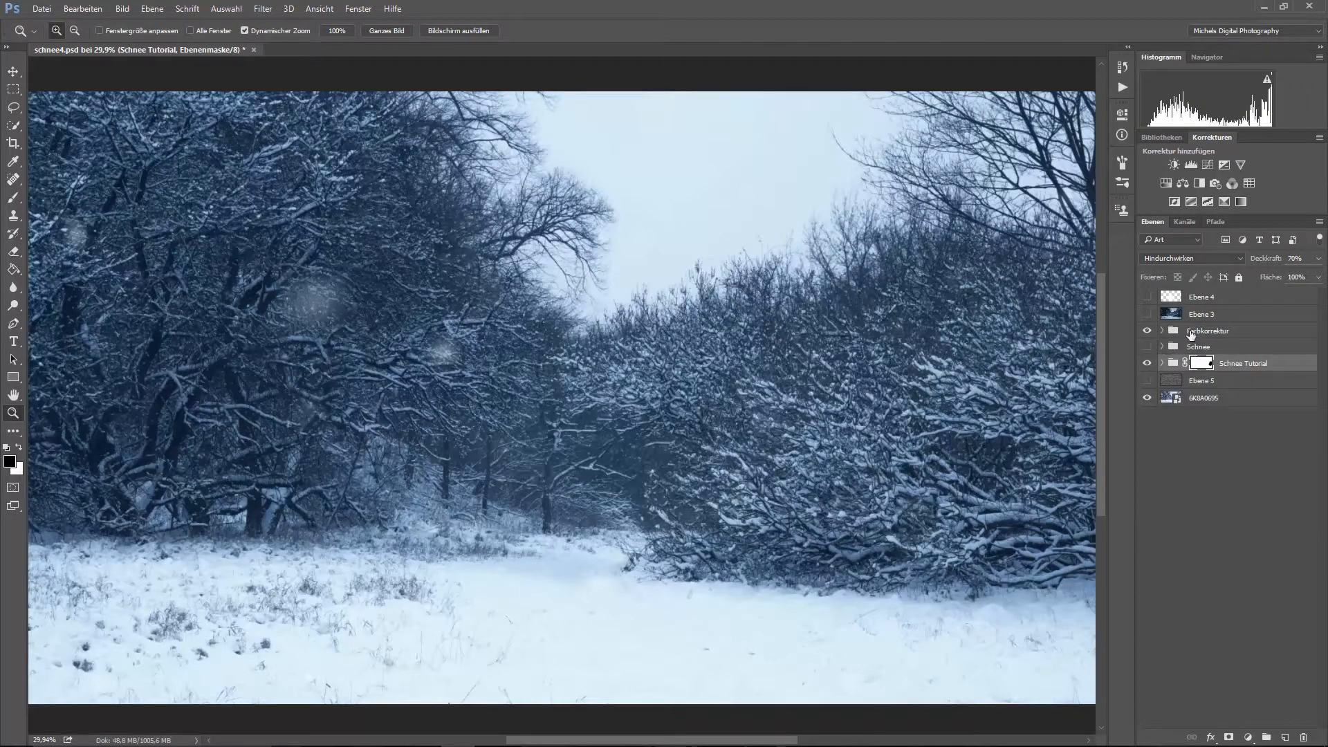
pyautogui.click(1209, 331)
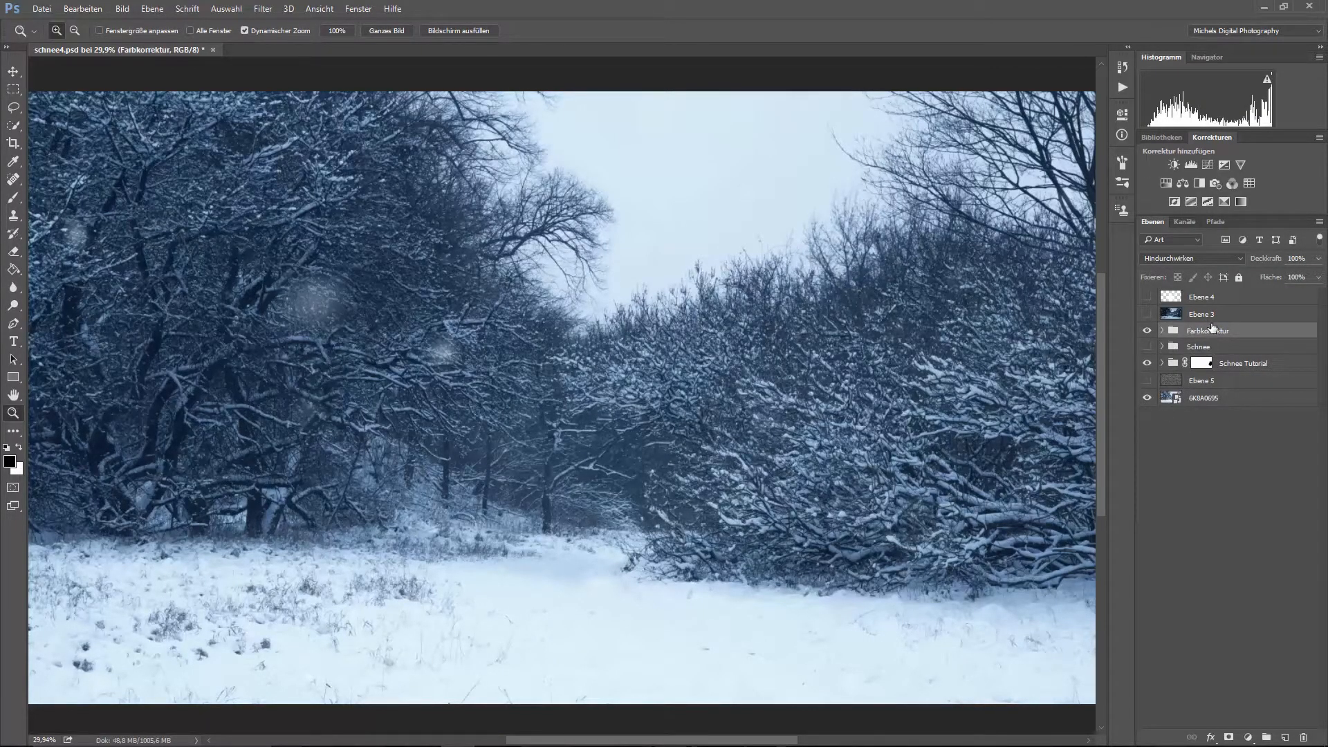
pyautogui.click(1148, 331)
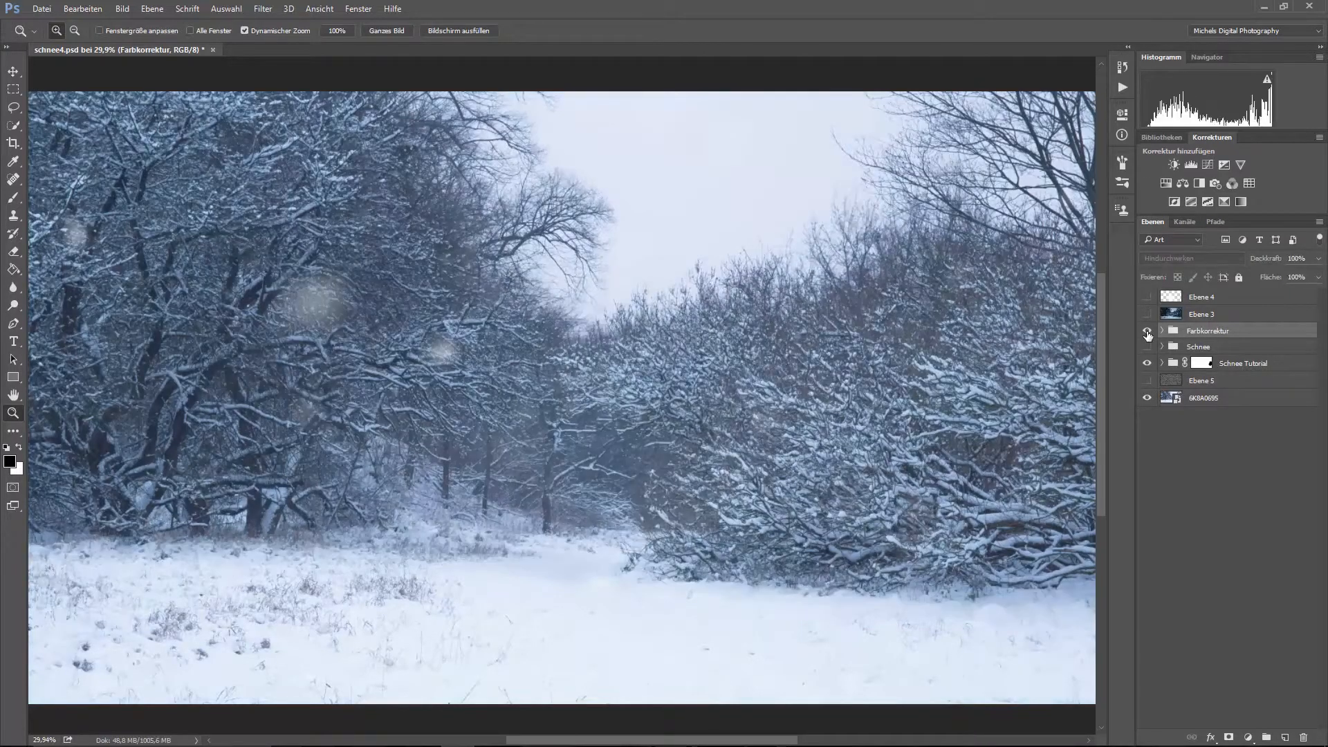
pyautogui.click(1149, 331)
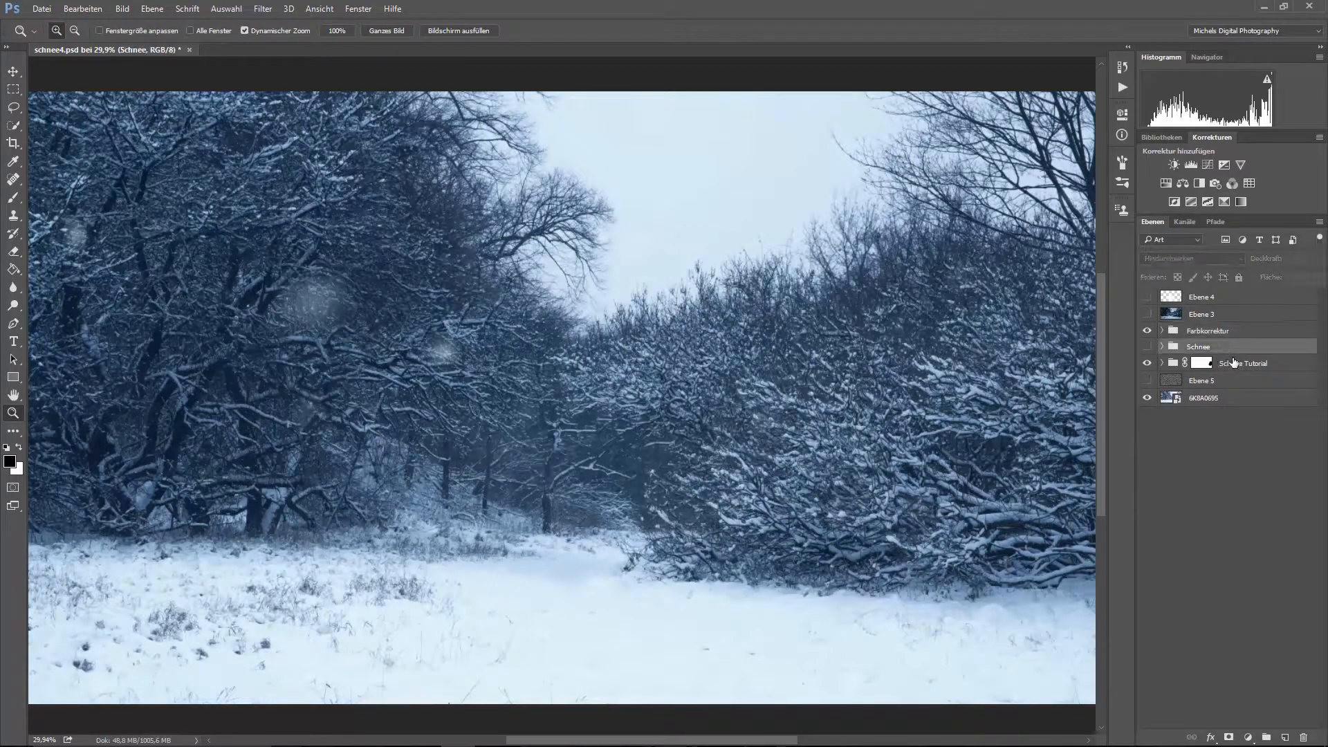
# Step: Adjust the Schnee Tutorial group's Deckkraft from 66% up through 80% back to full opacity
pyautogui.click(1202, 363)
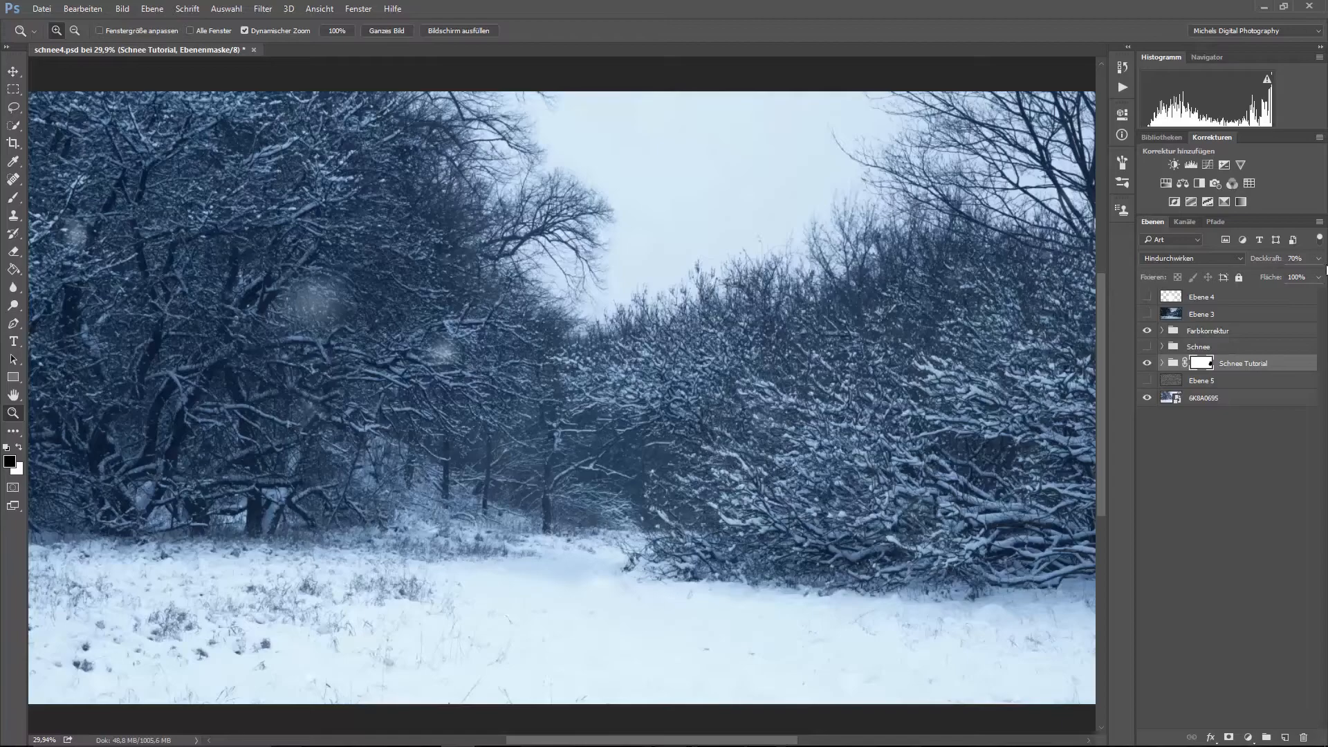
pyautogui.moveTo(1309, 259); pyautogui.dragTo(1296, 277)
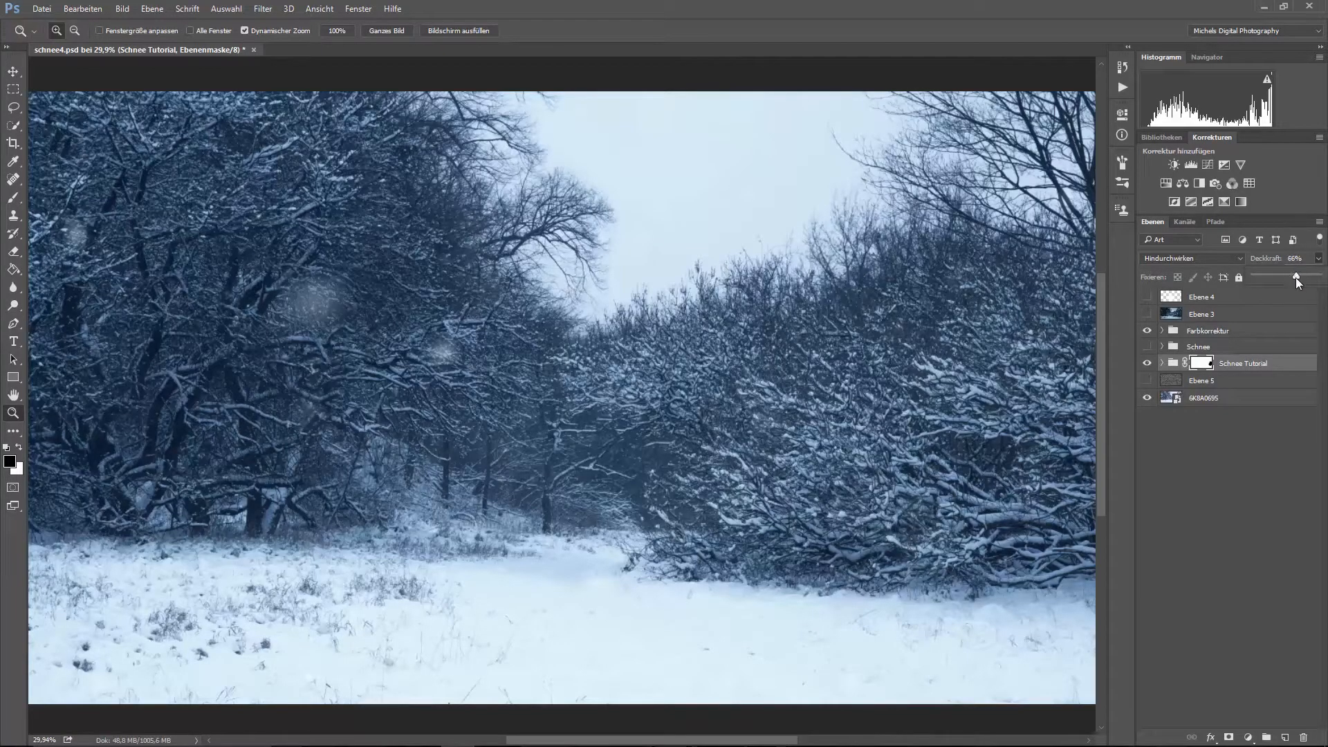
pyautogui.moveTo(1295, 277); pyautogui.dragTo(1305, 277)
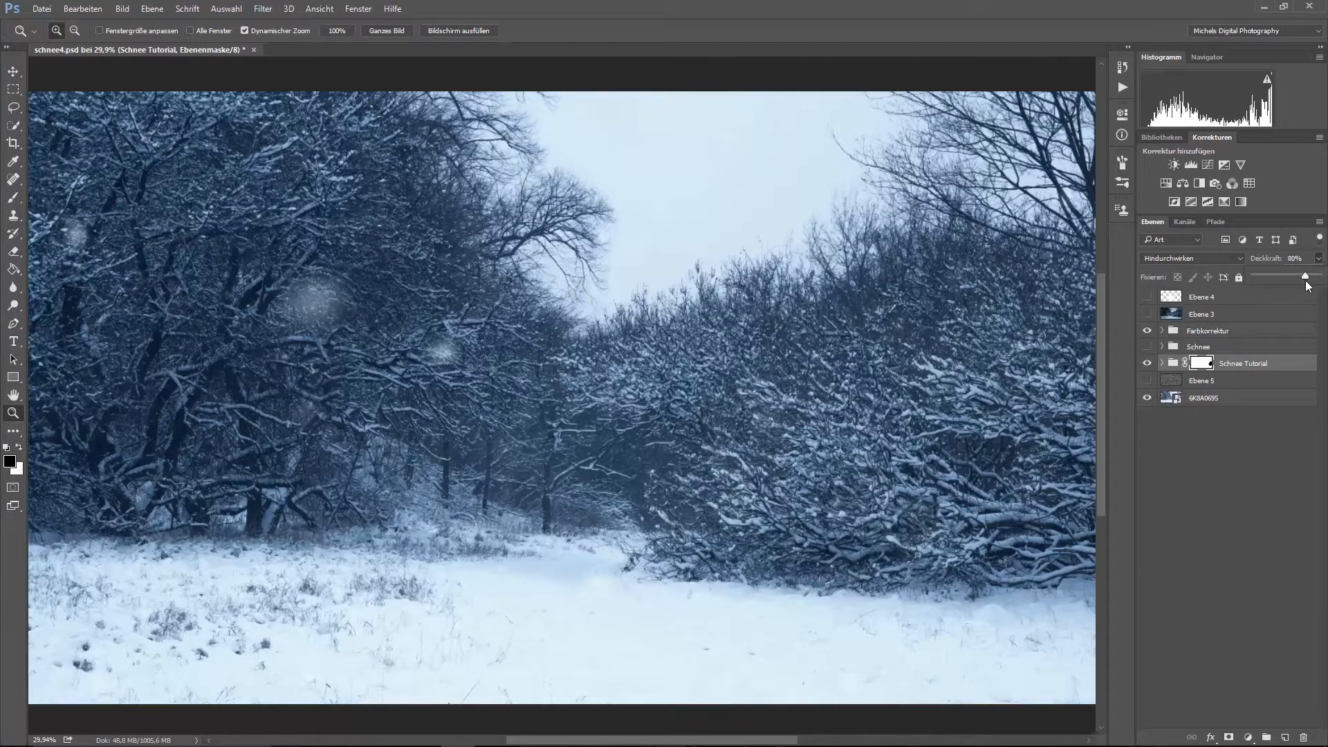
pyautogui.moveTo(1294, 277); pyautogui.dragTo(1313, 277)
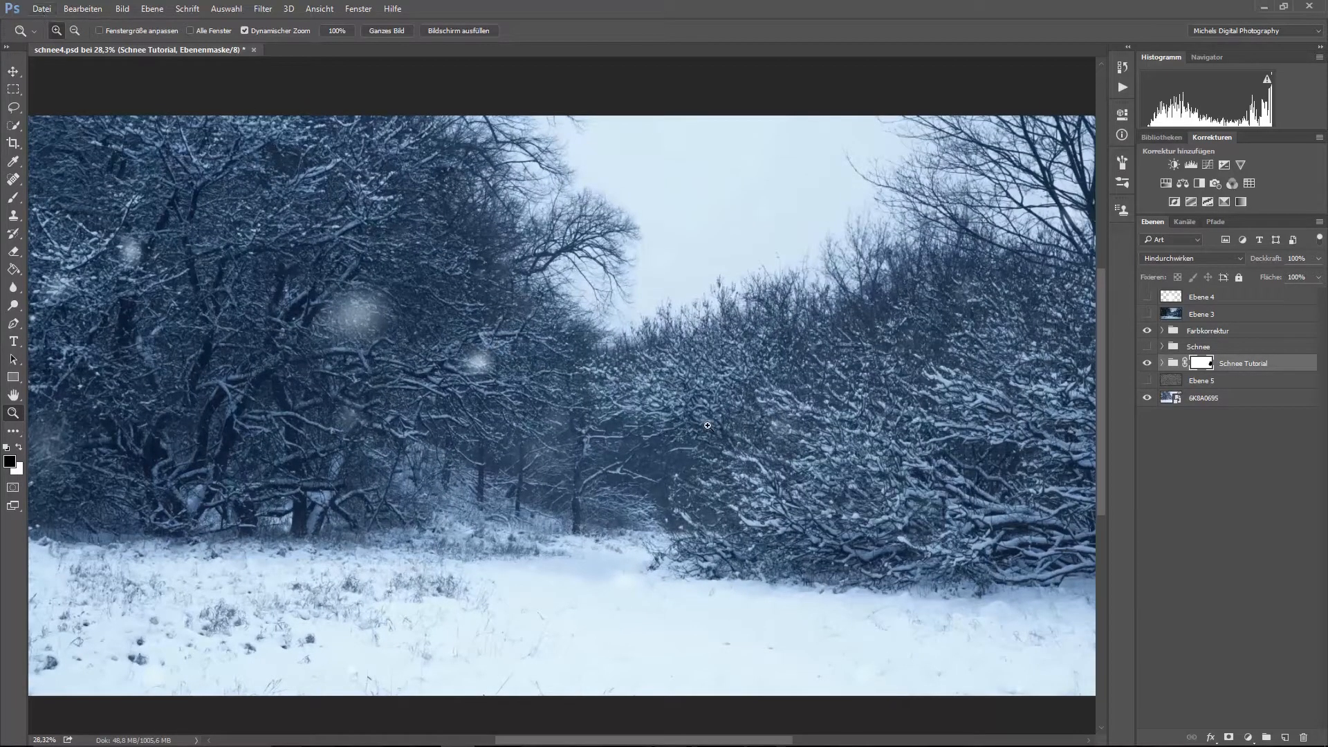
pyautogui.moveTo(692, 418)
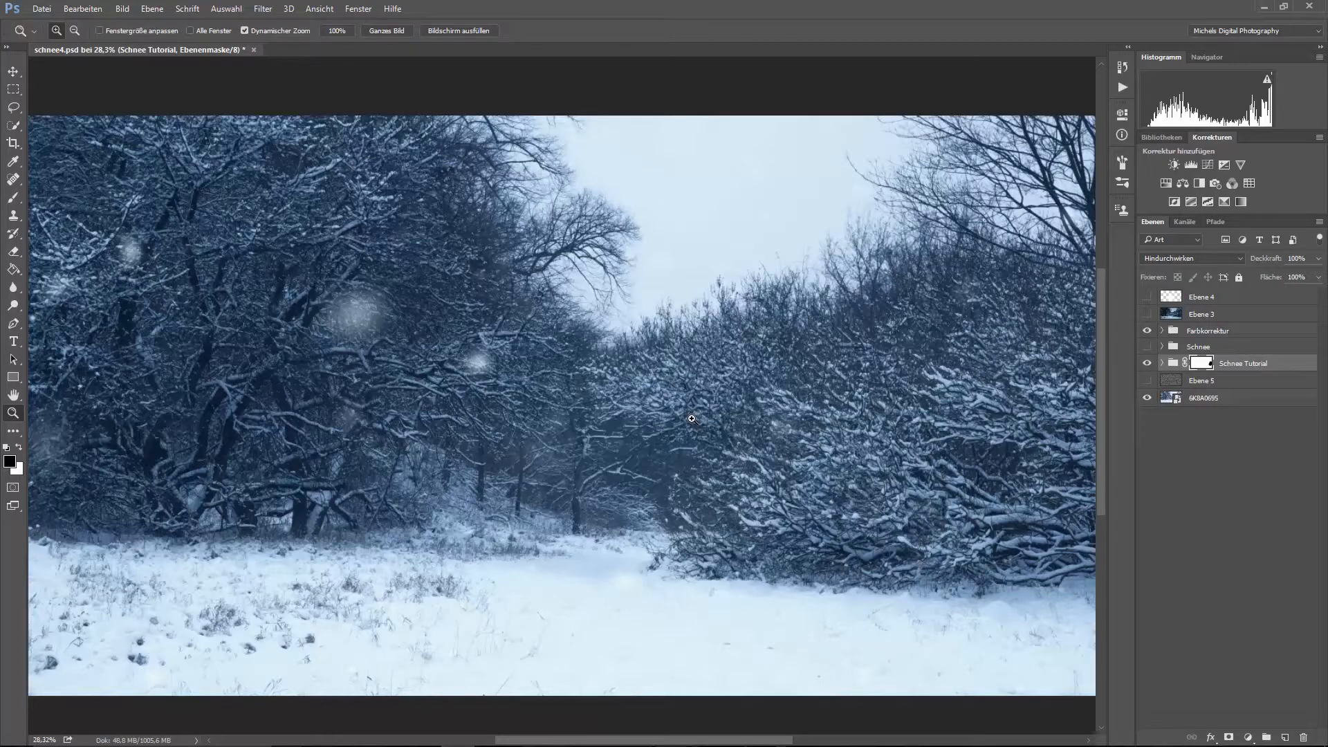
pyautogui.moveTo(764, 213)
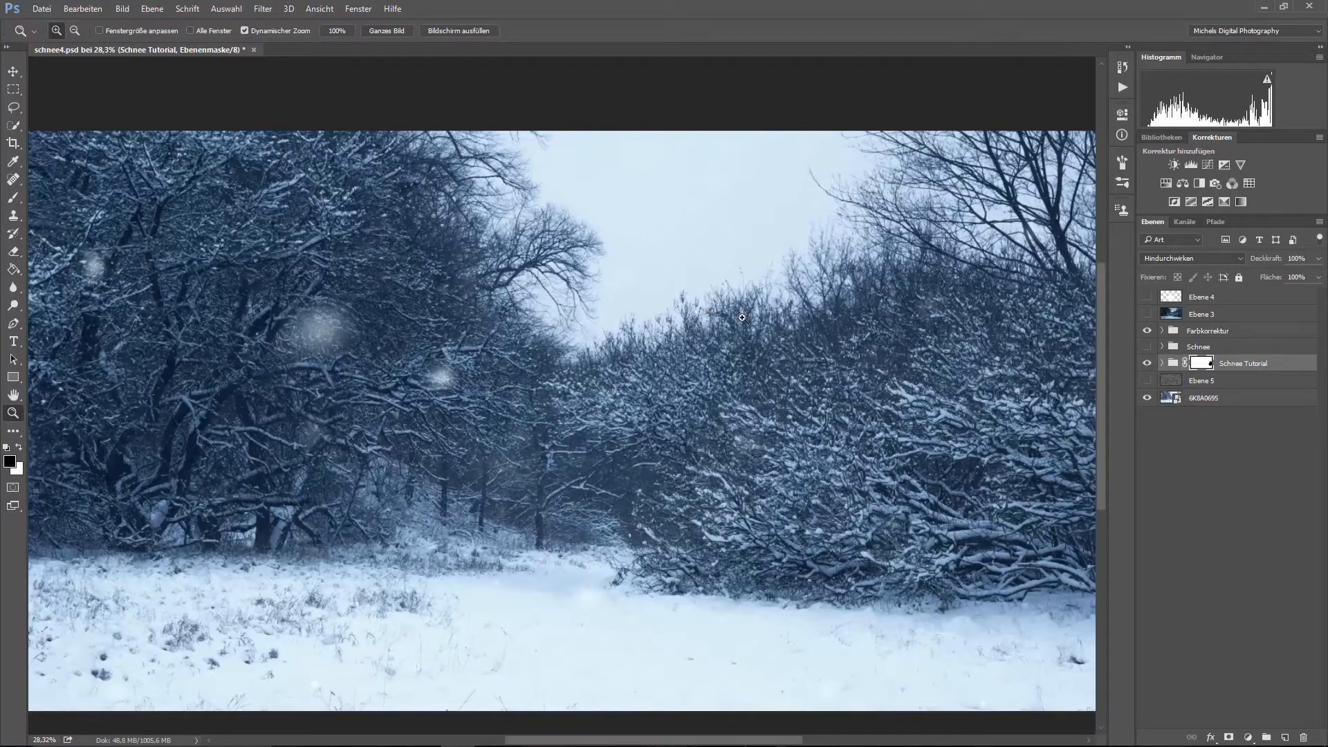
pyautogui.moveTo(440, 281)
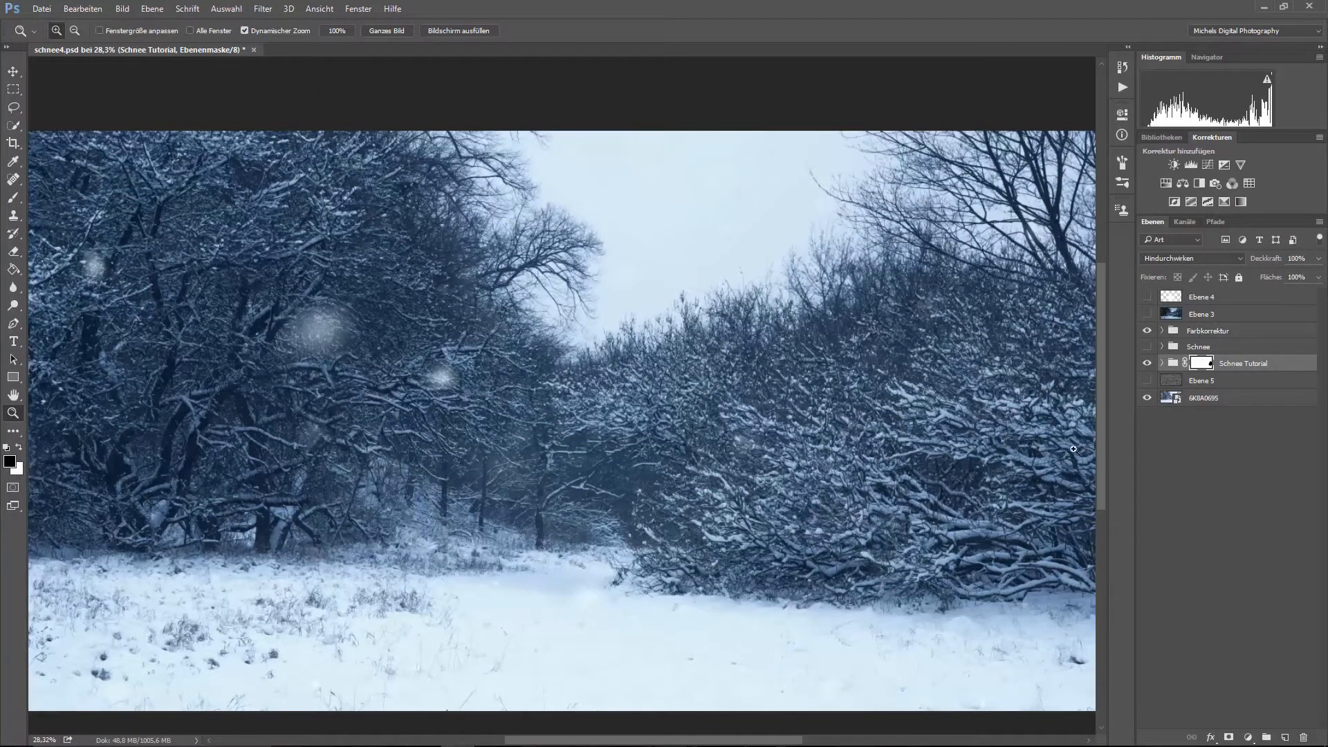
pyautogui.moveTo(710, 611)
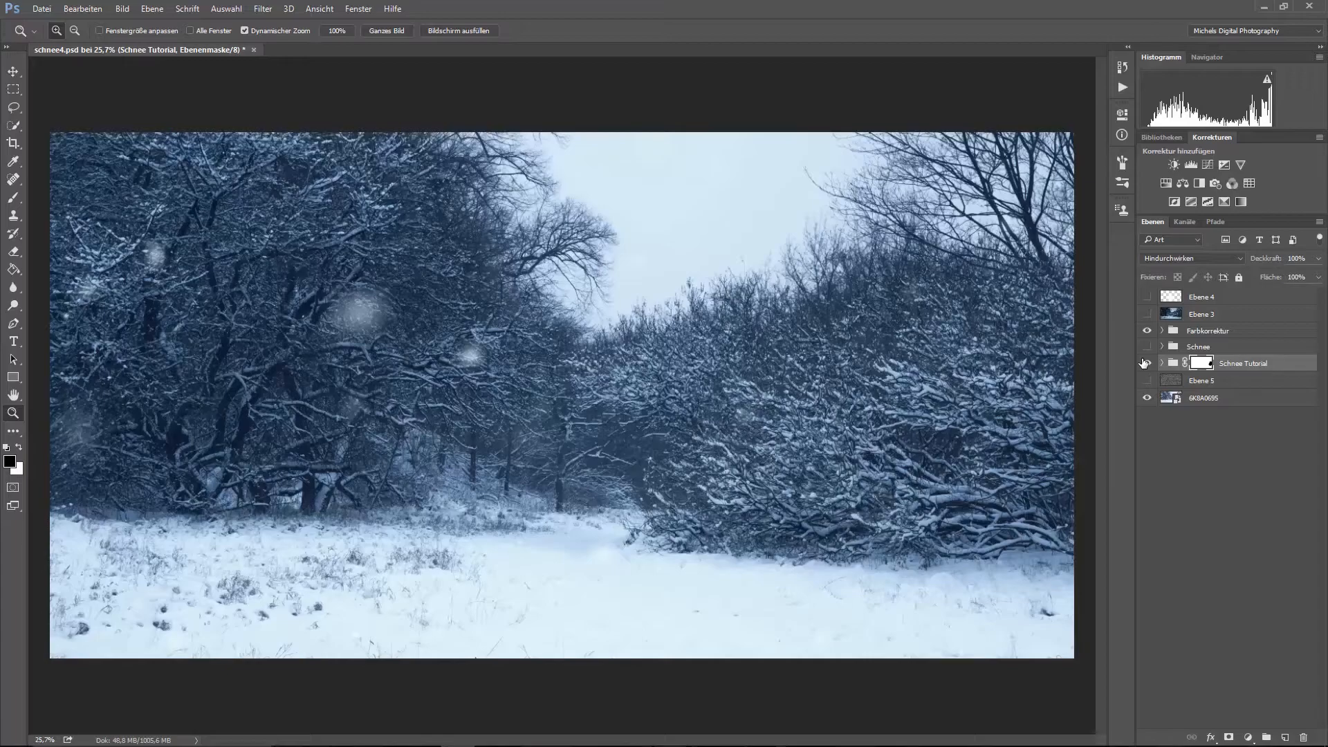
pyautogui.moveTo(1148, 363)
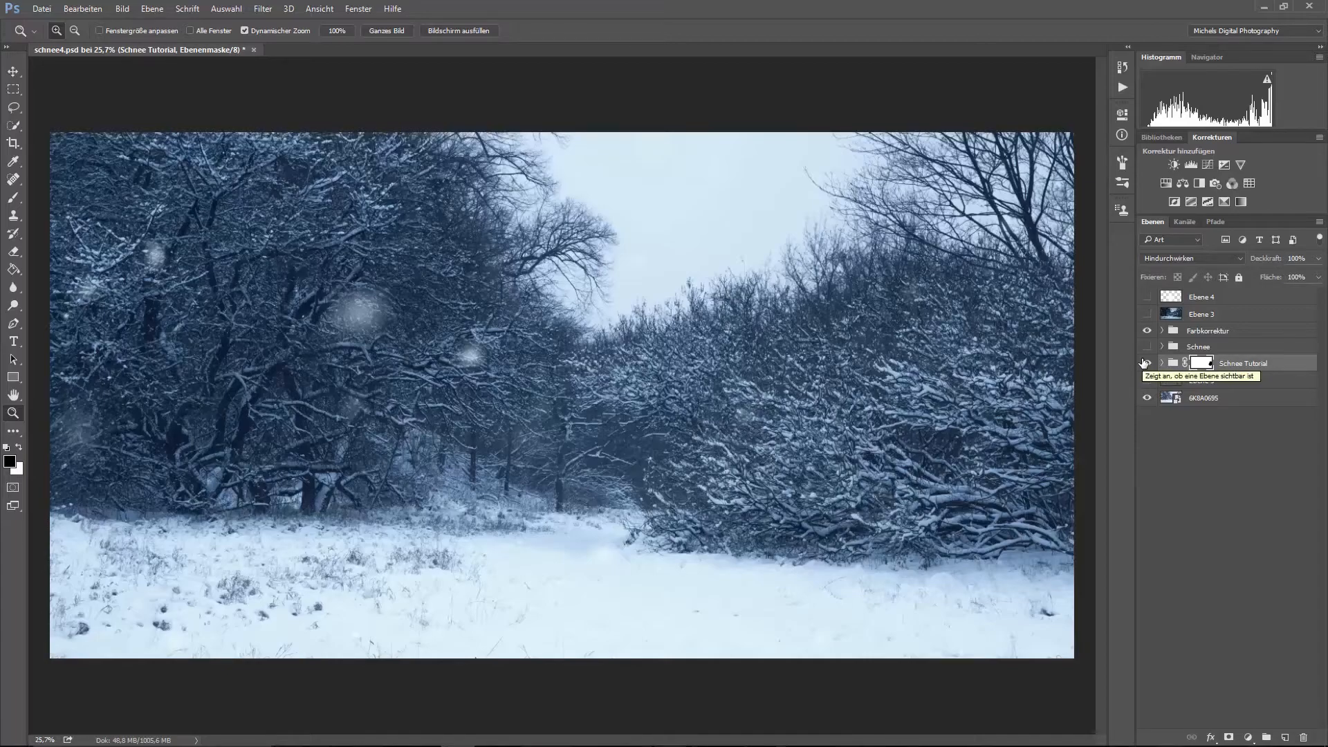